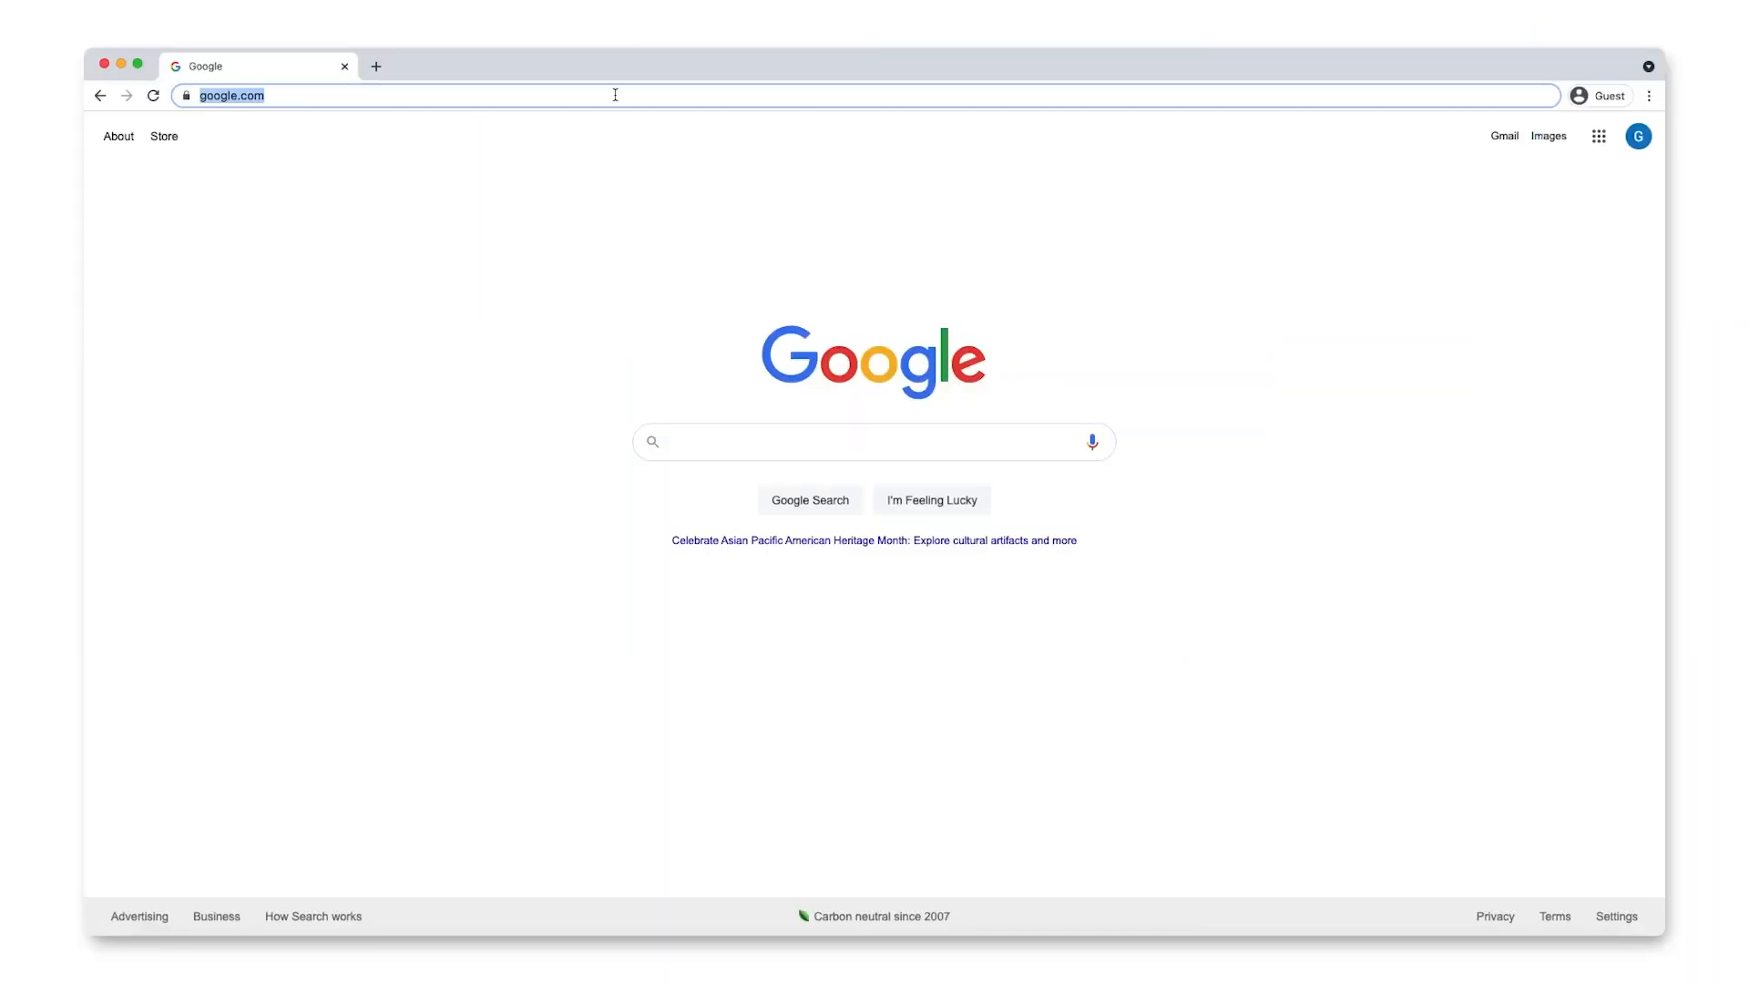
# Step: Load the Cloud Shell IDE address (ide.cloud.goo…) in Chrome to reach the editor
pyautogui.write('ide.cloud.goo')
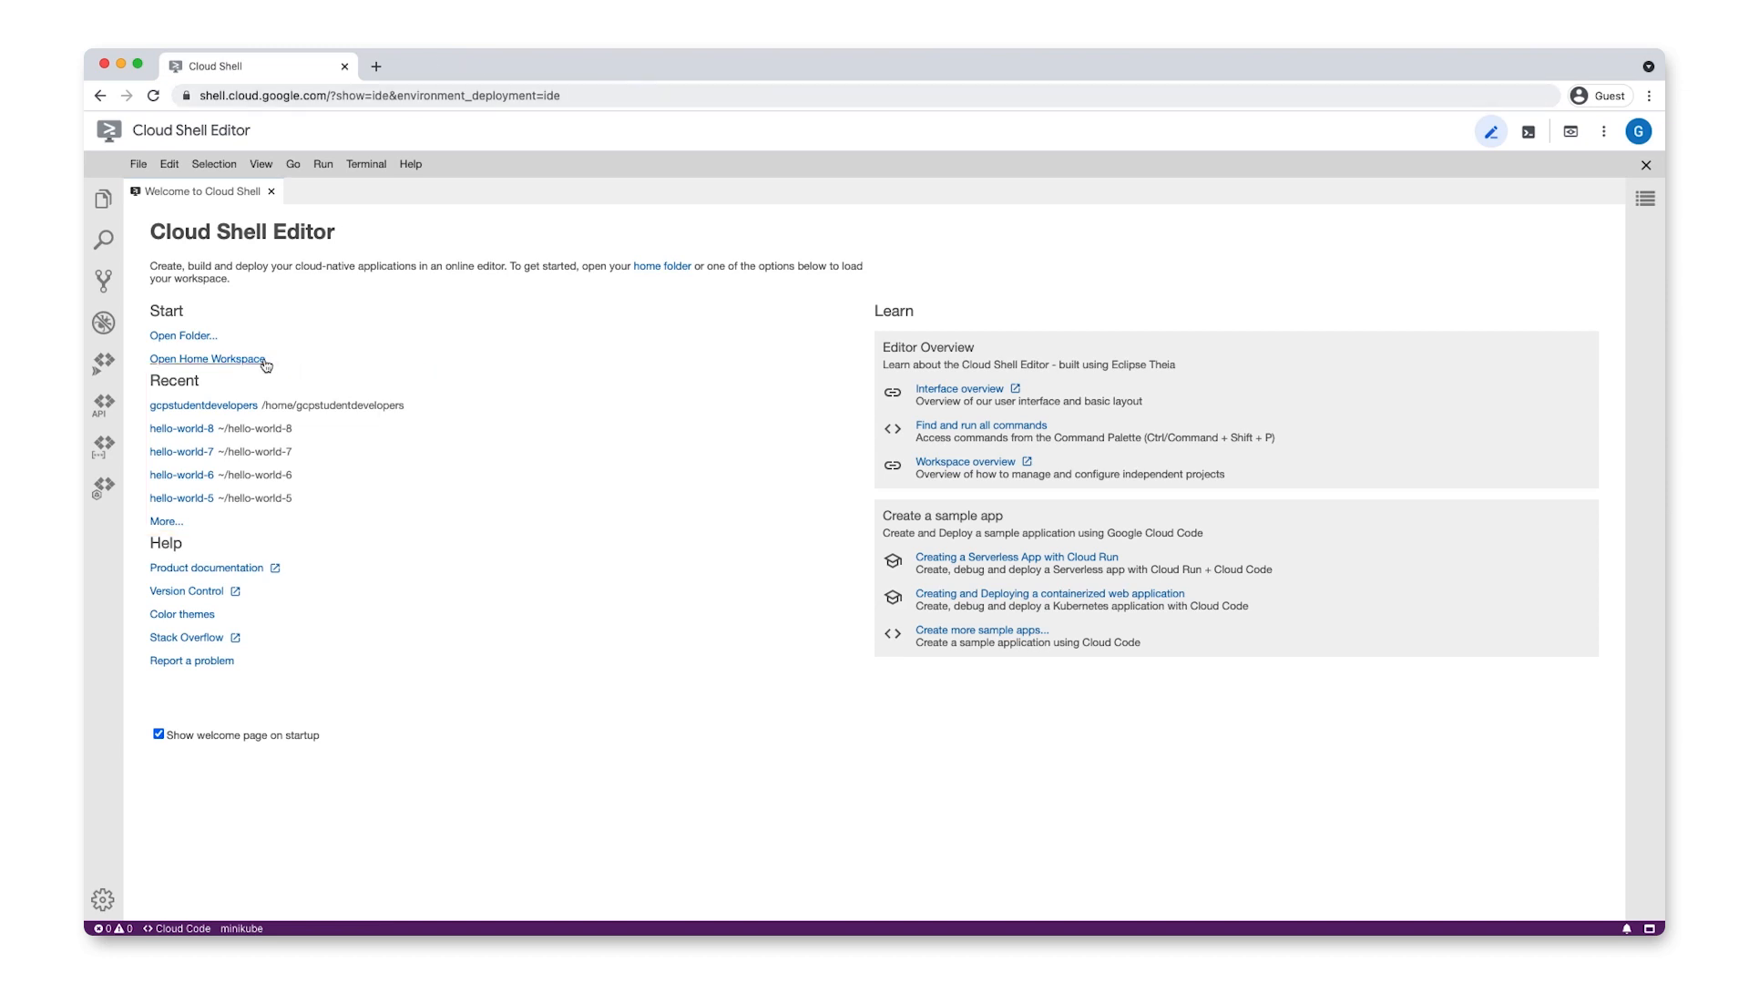
# Step: Open the home workspace and create a test-folder containing an empty main.py
pyautogui.click(207, 358)
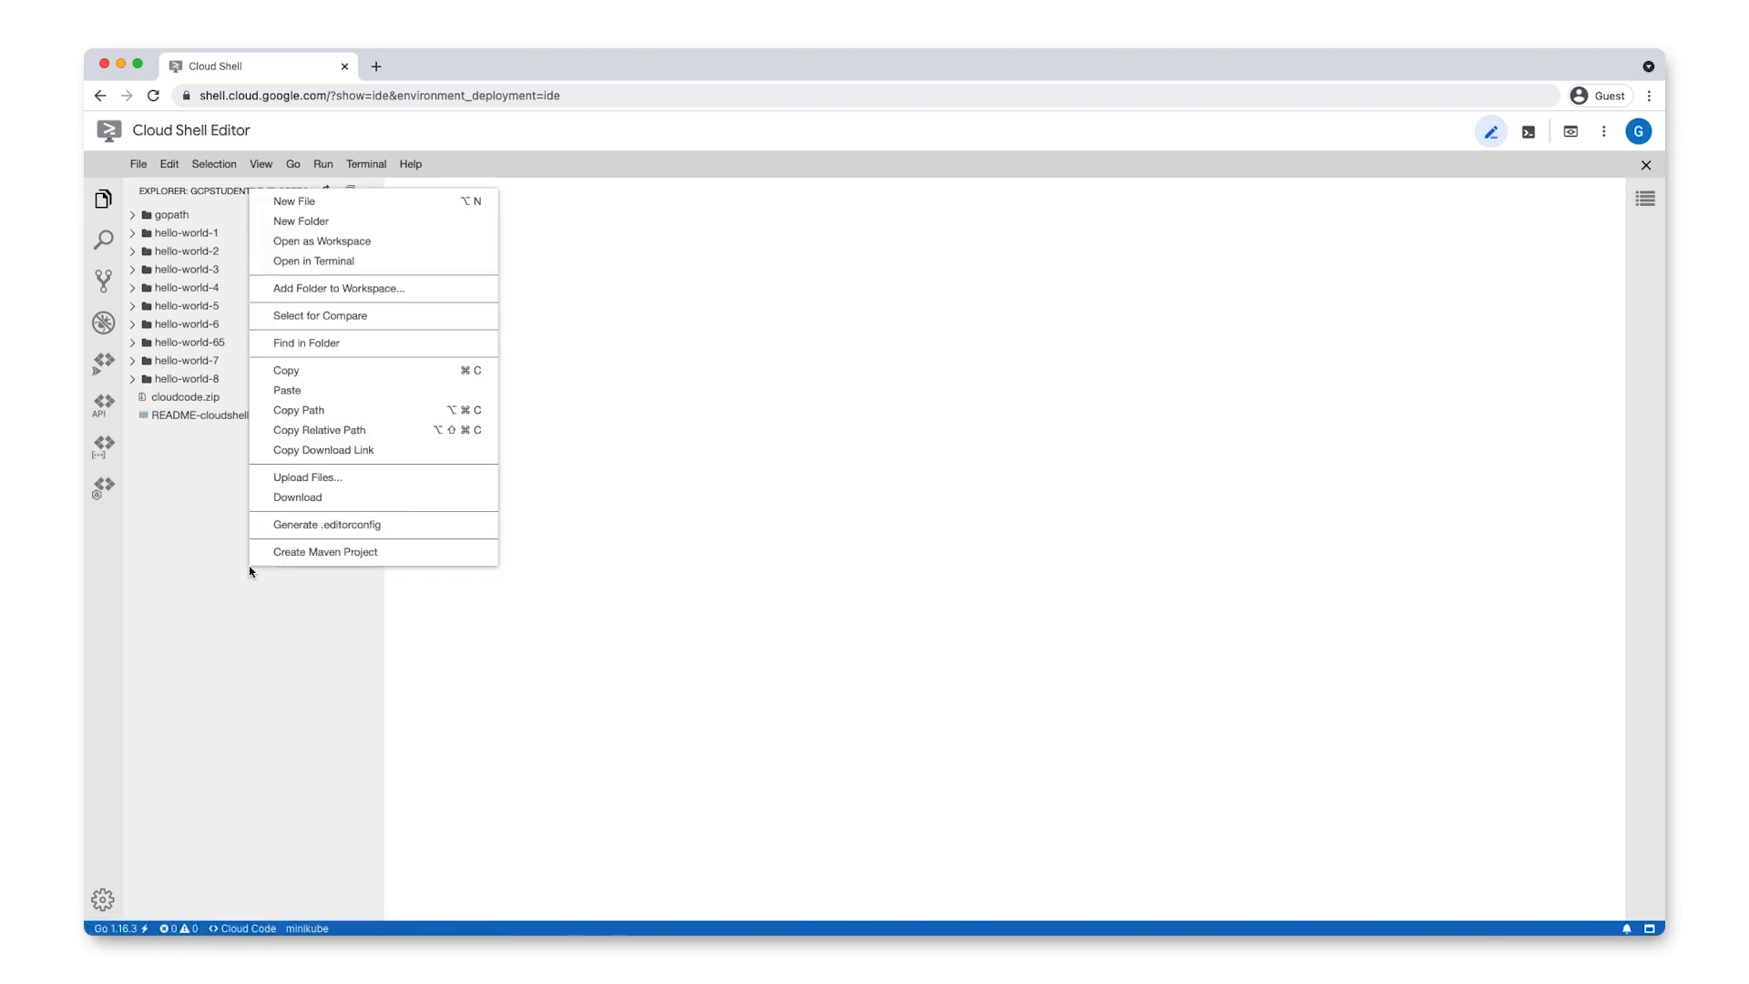
pyautogui.click(301, 220)
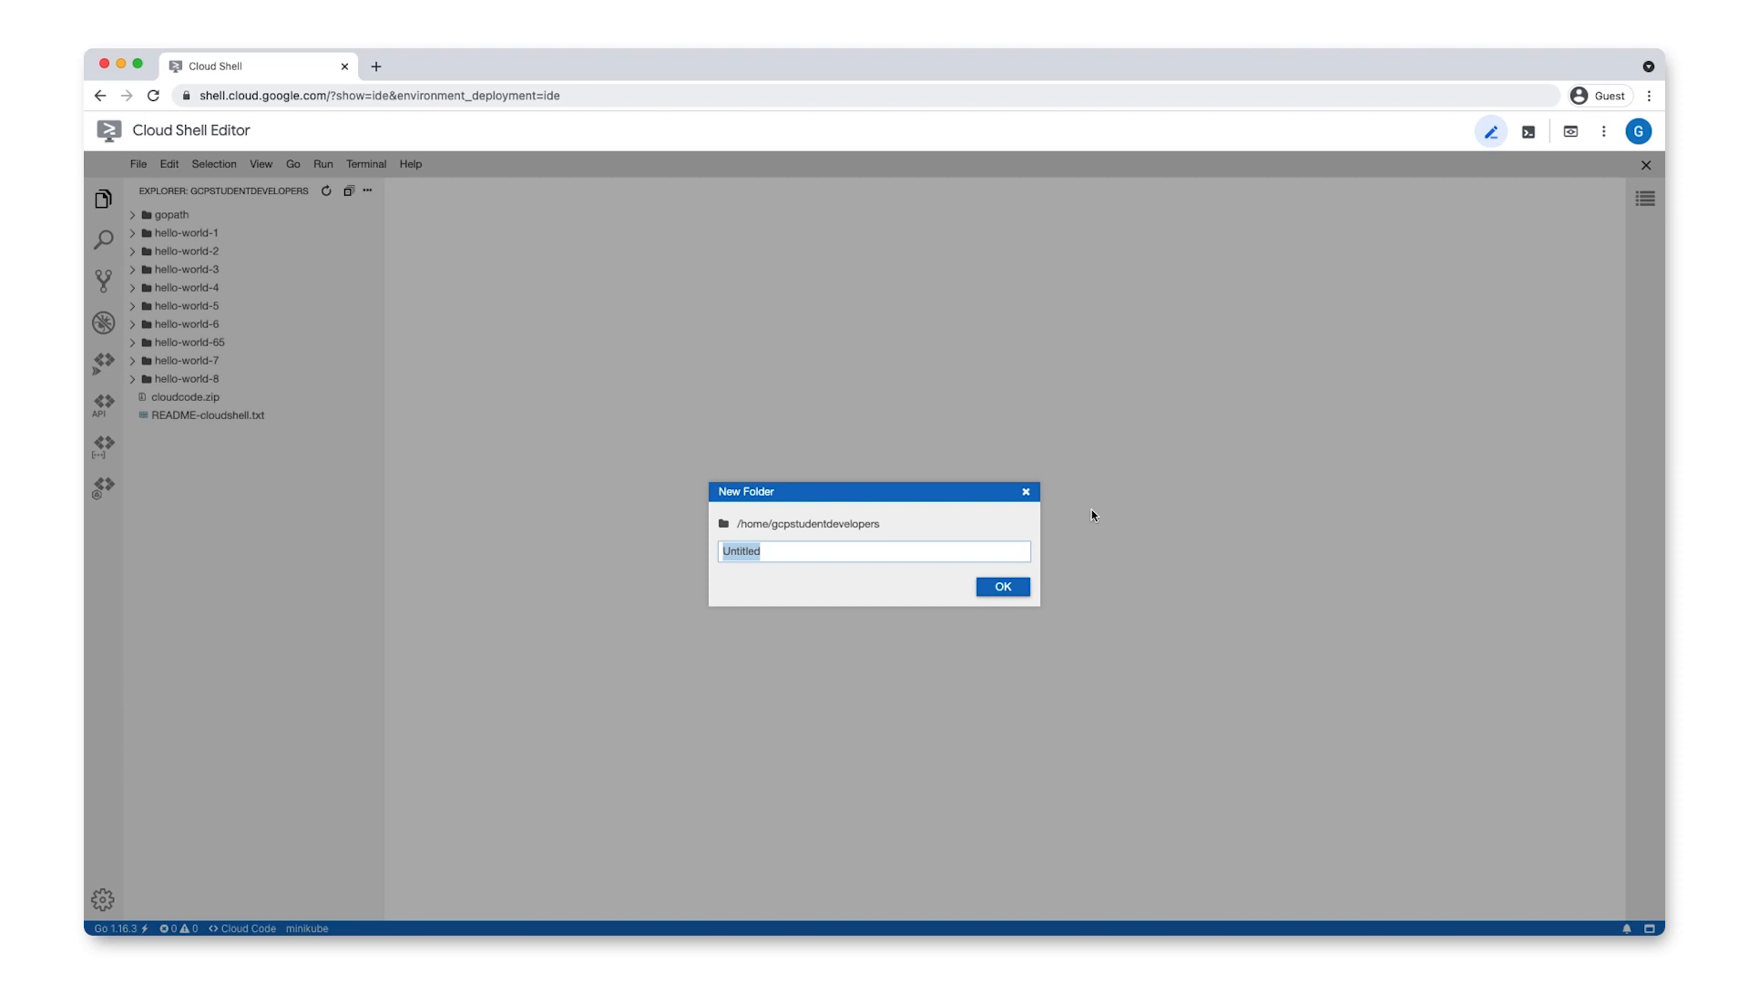
pyautogui.click(999, 587)
pyautogui.write('main')
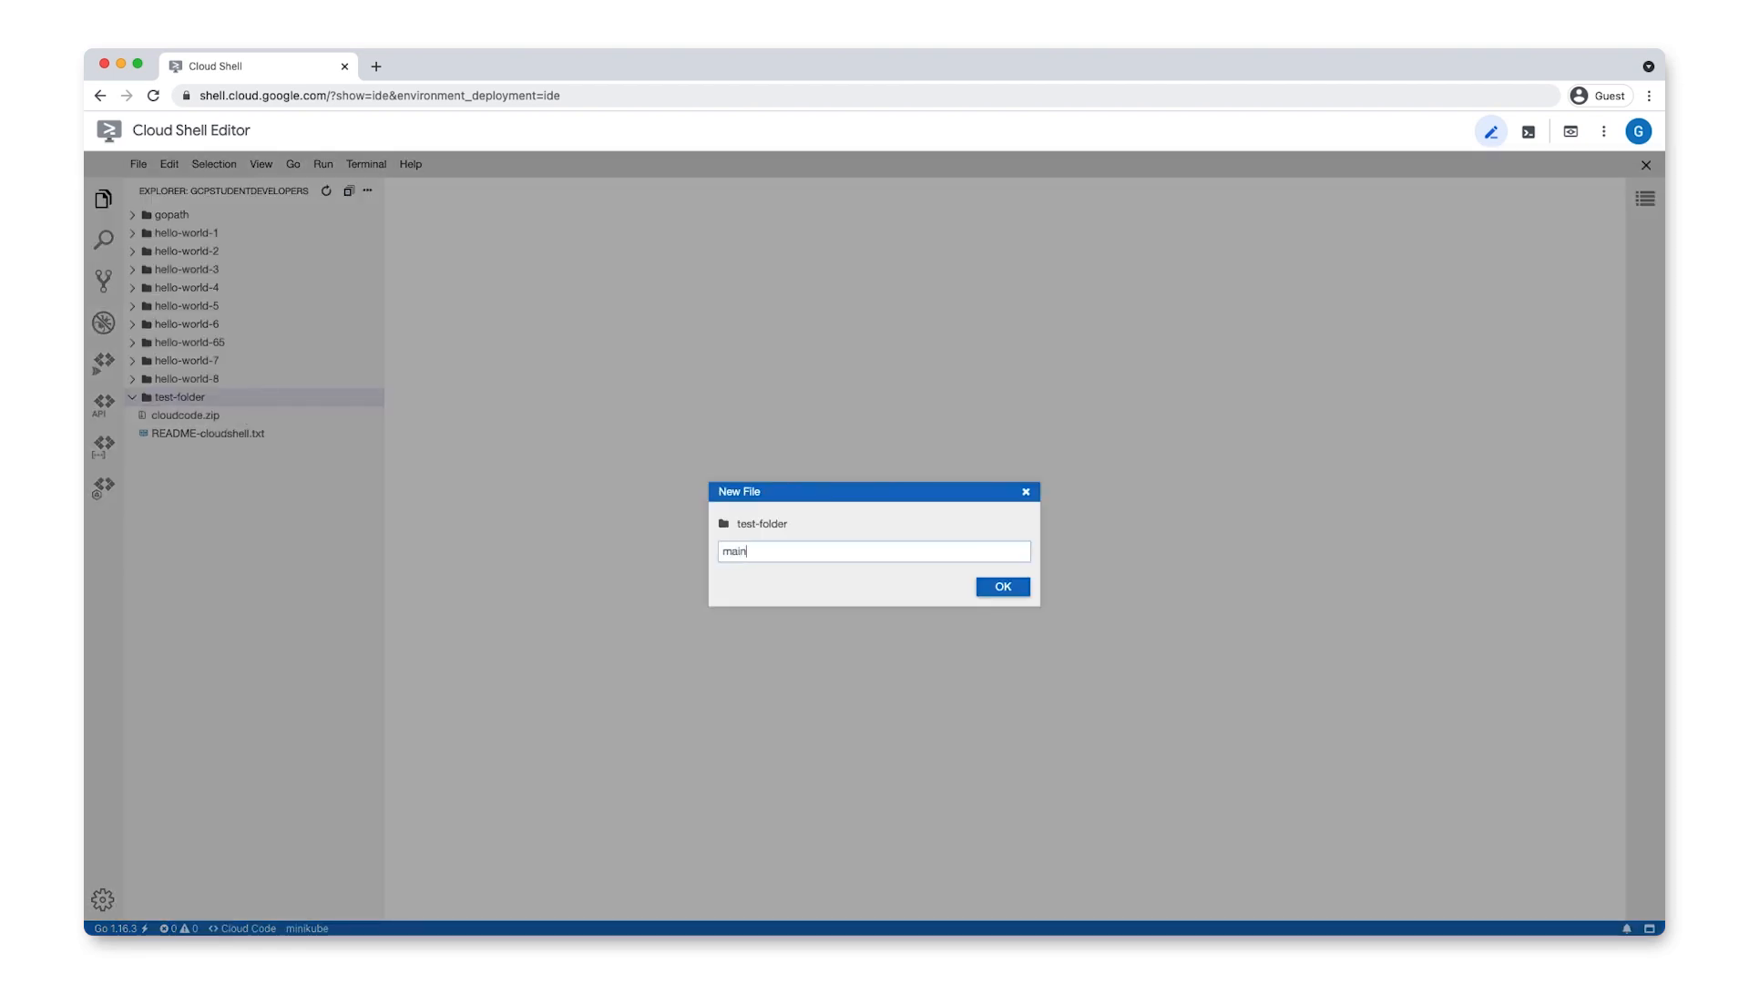
pyautogui.click(1000, 586)
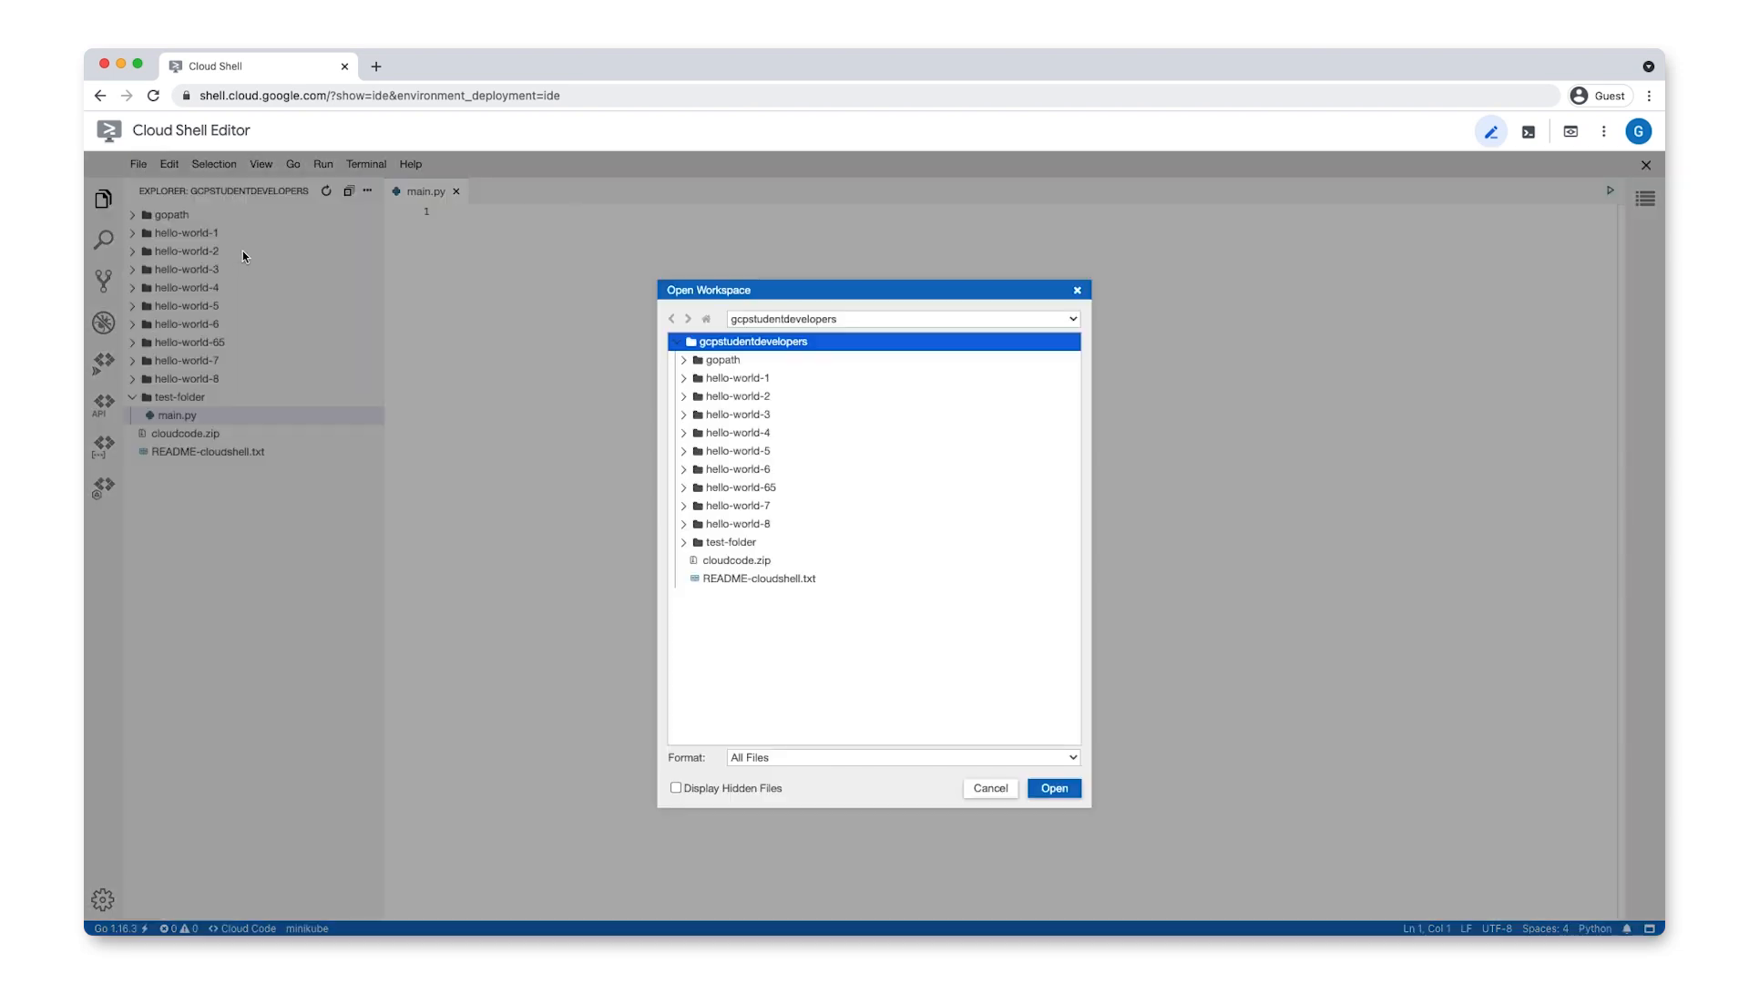
# Step: Open test-folder as a standalone workspace containing only main.py
pyautogui.click(1050, 787)
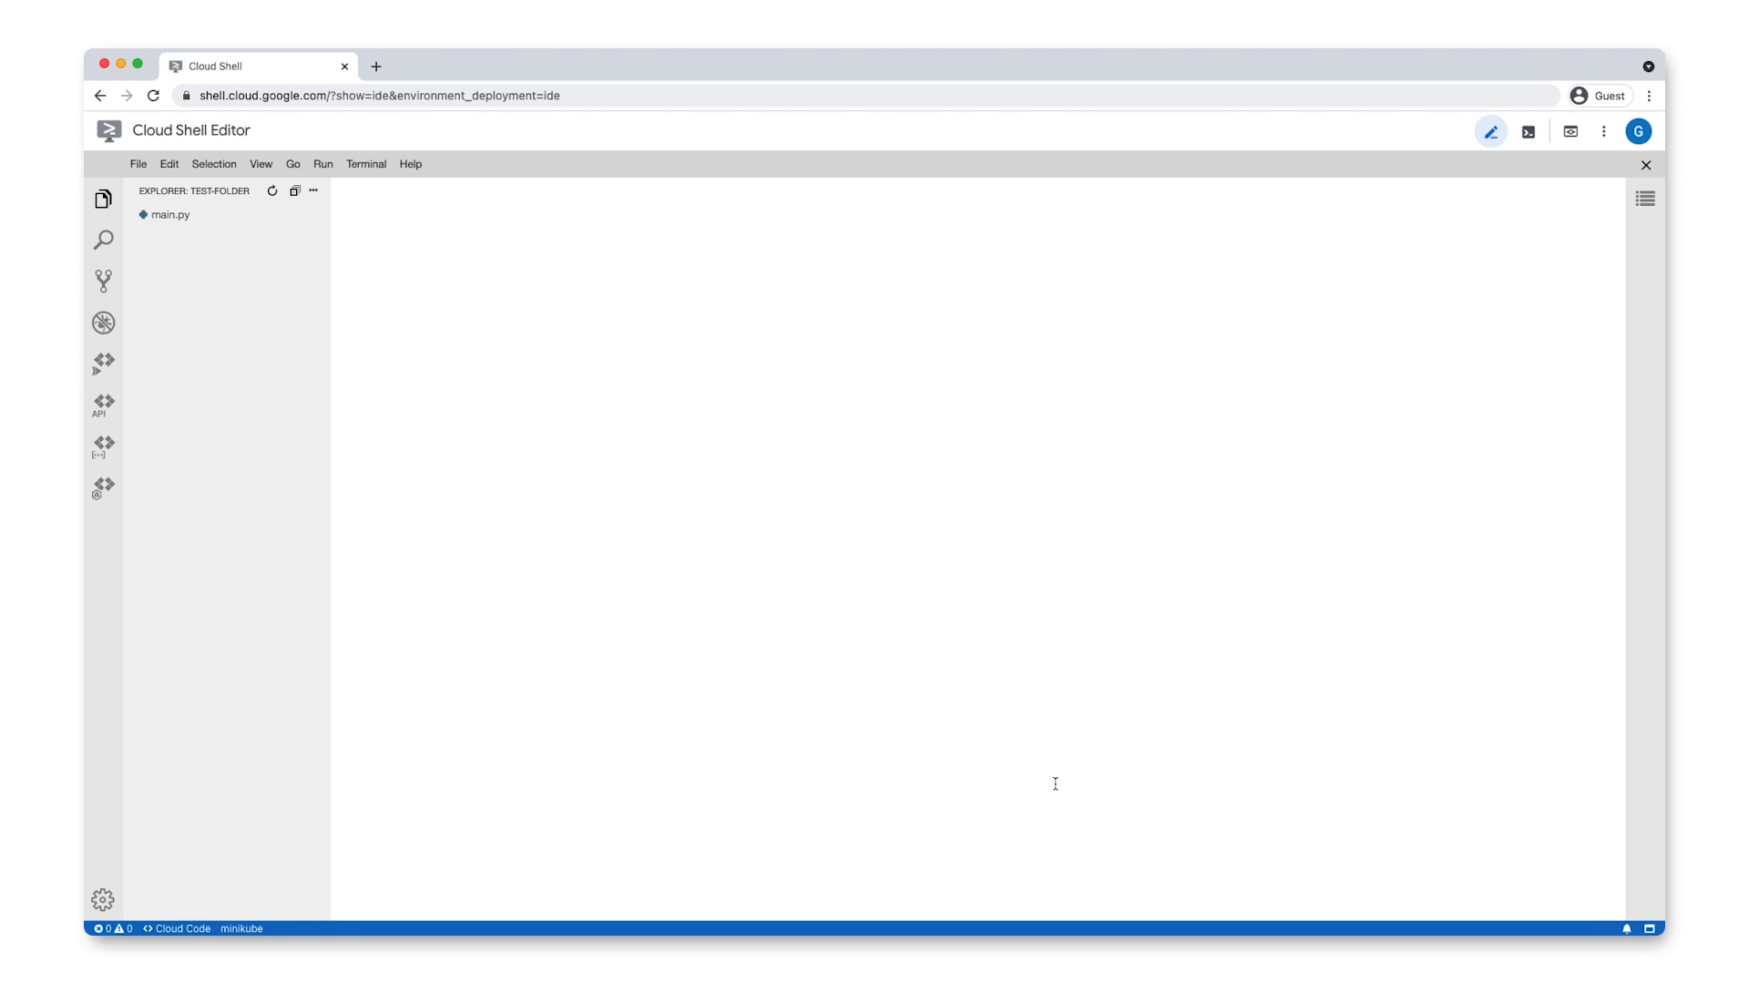
pyautogui.click(139, 164)
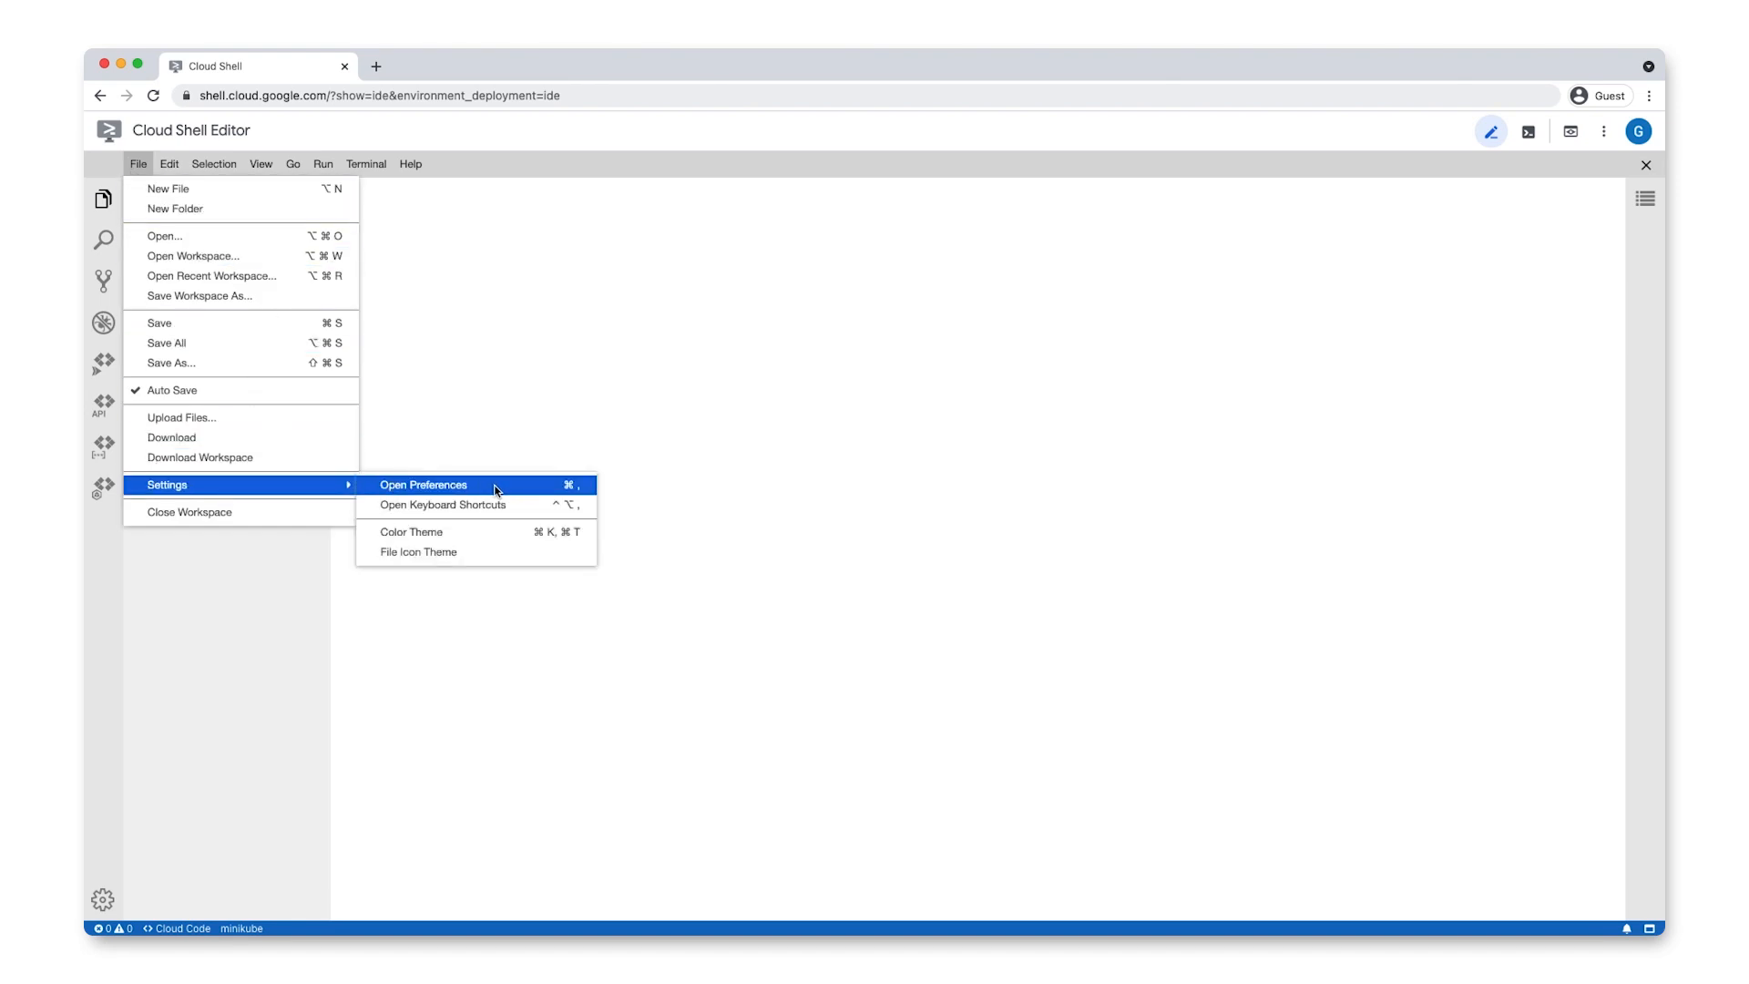
# Step: Open Preferences to view User and Workspace settings for the test-folder workspace
pyautogui.click(423, 483)
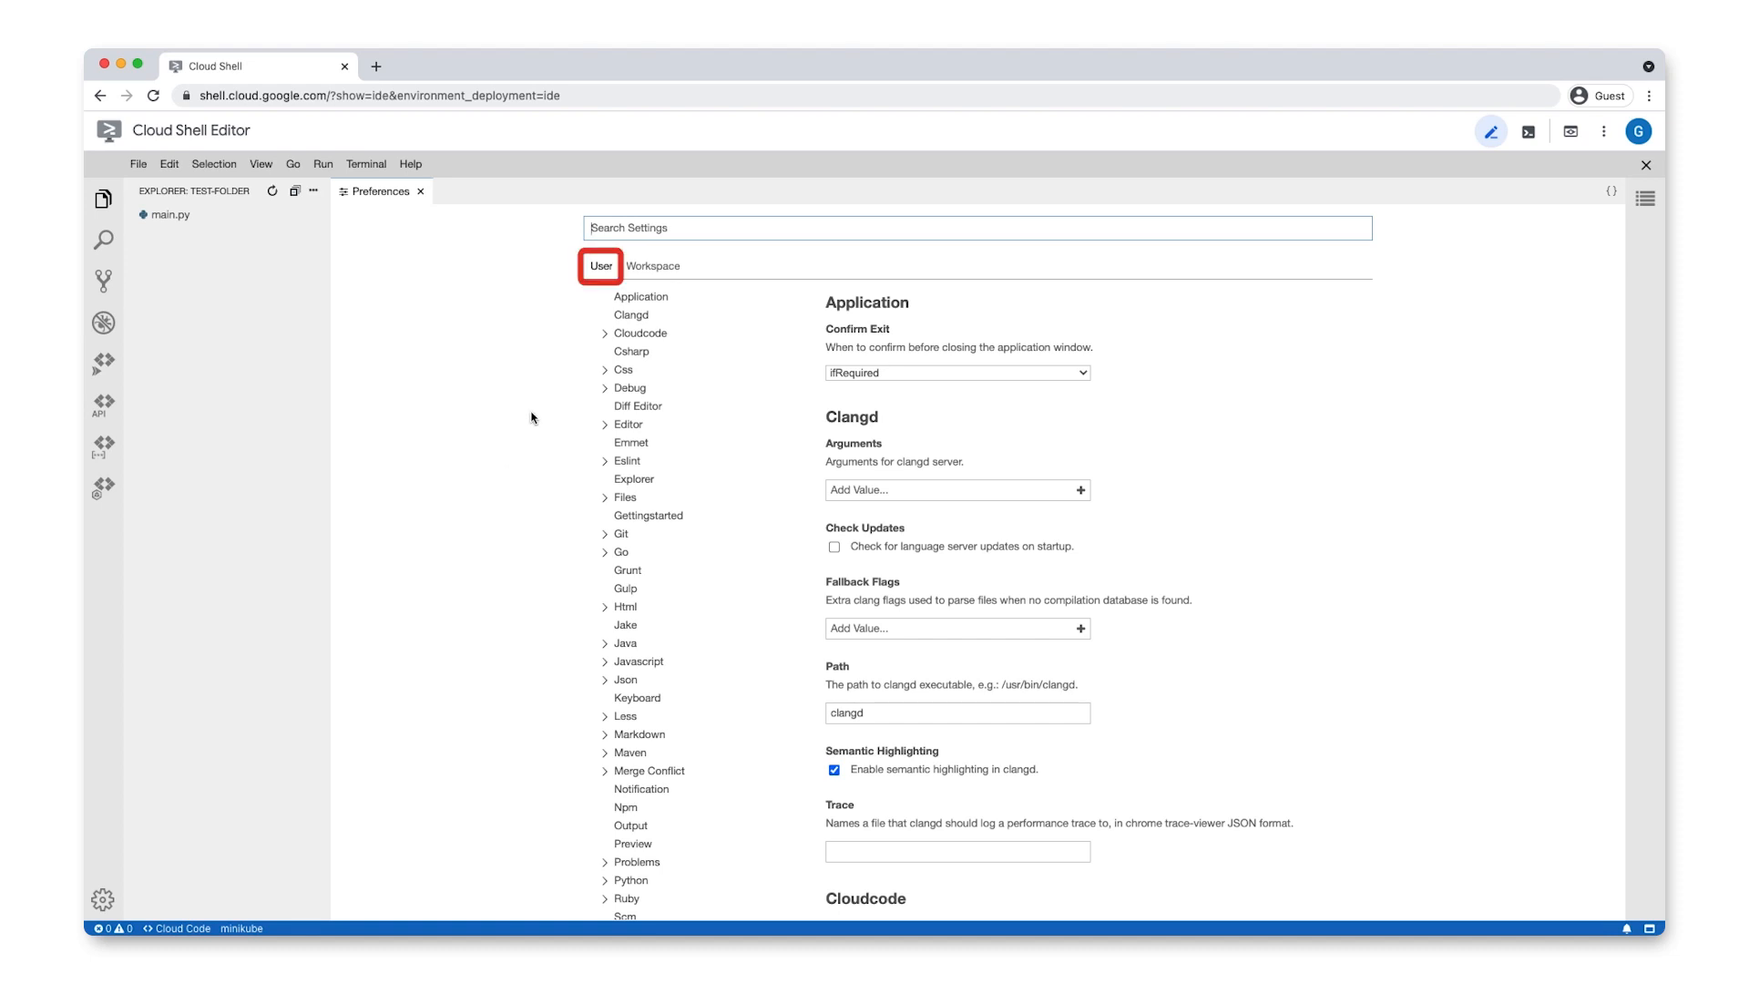
pyautogui.moveTo(691, 282)
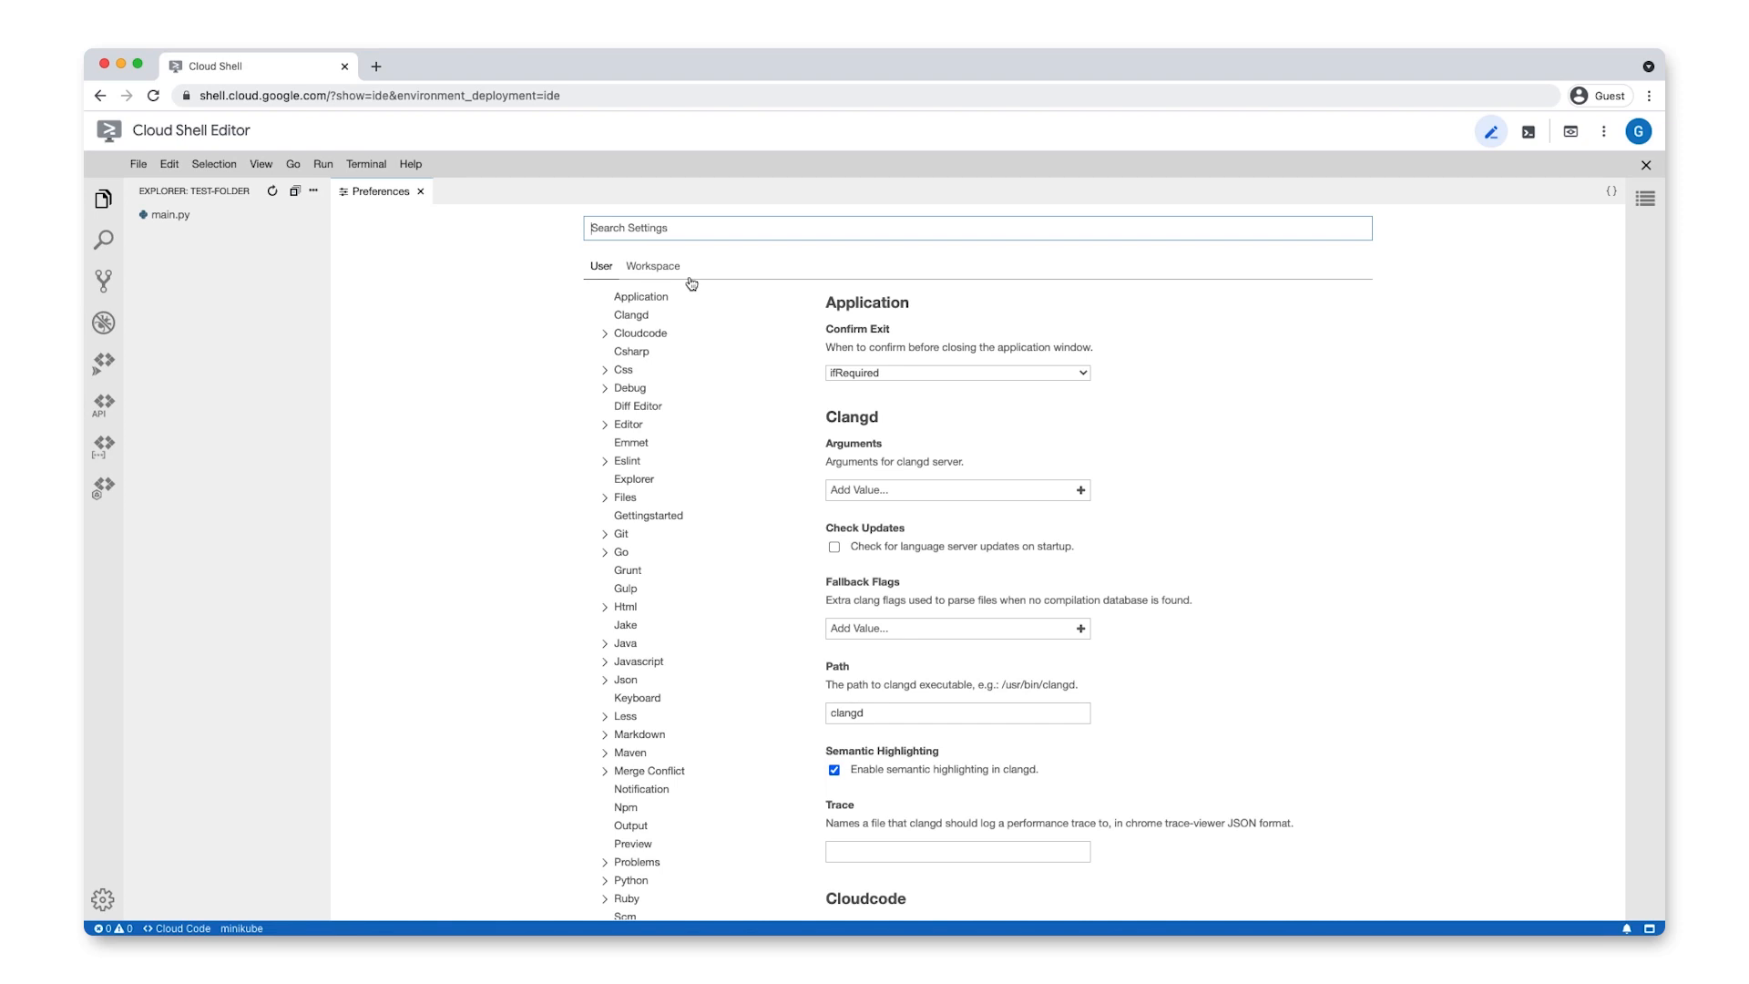
pyautogui.click(137, 164)
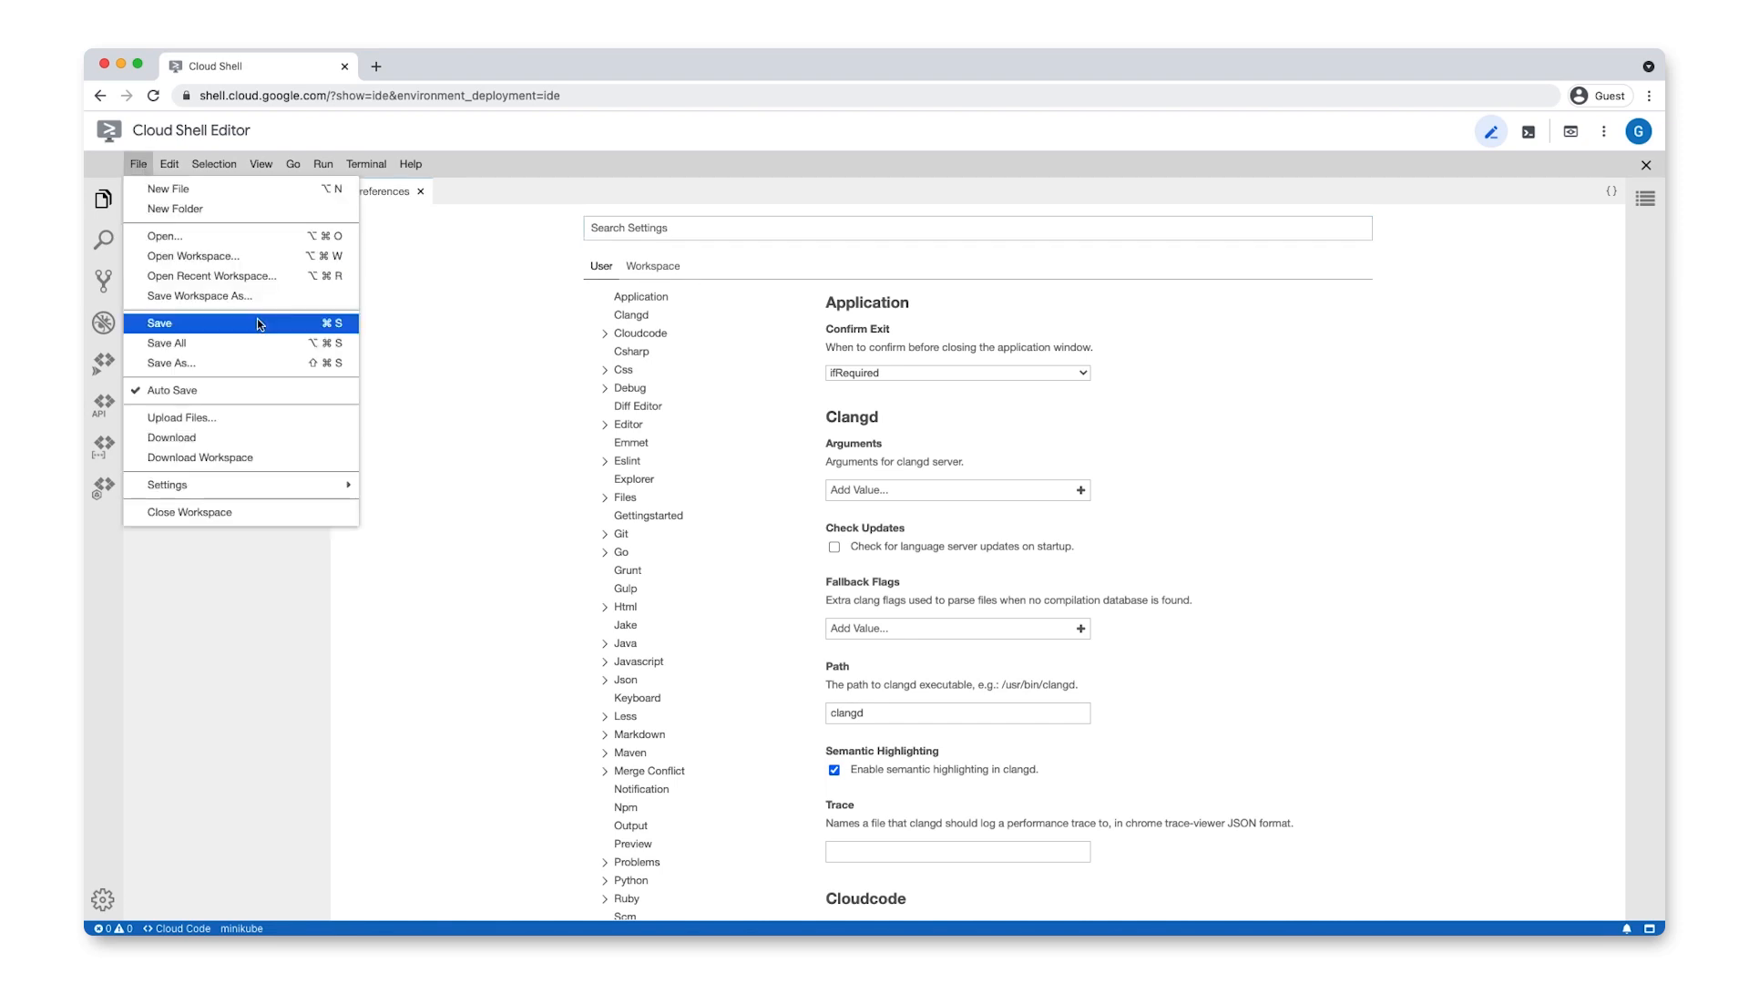
# Step: Close the test-folder workspace with OK and reopen the home workspace
pyautogui.click(189, 512)
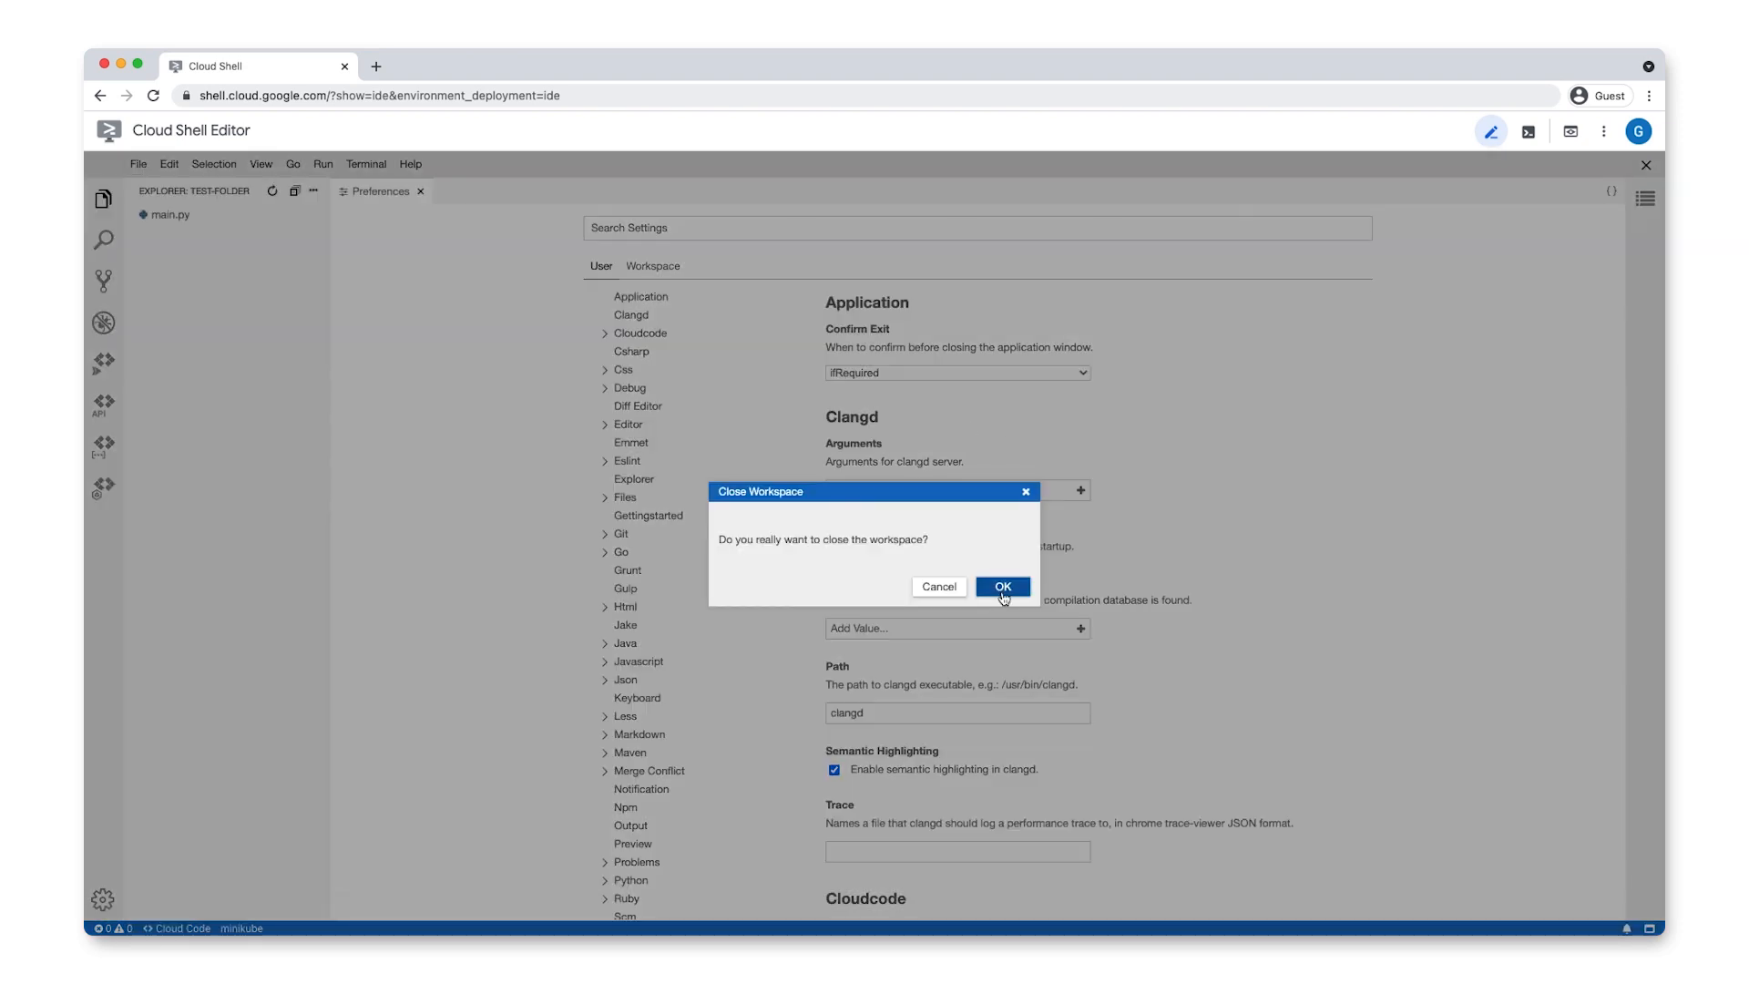
pyautogui.click(1000, 586)
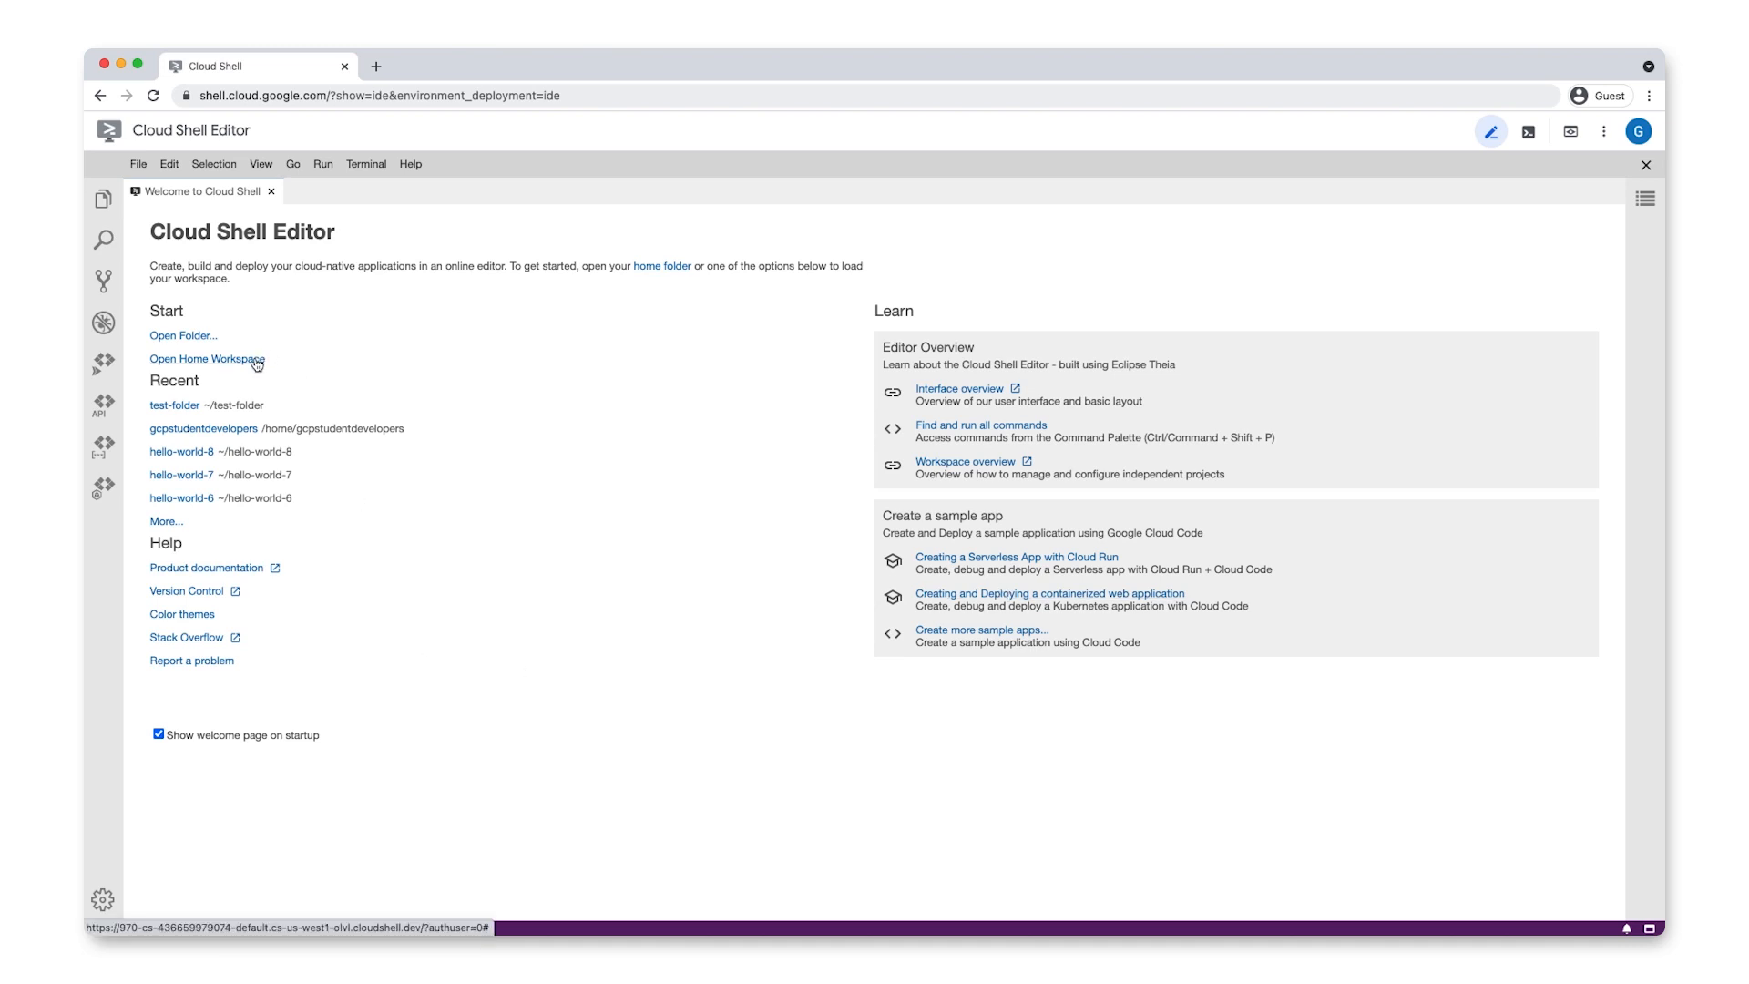
pyautogui.click(206, 358)
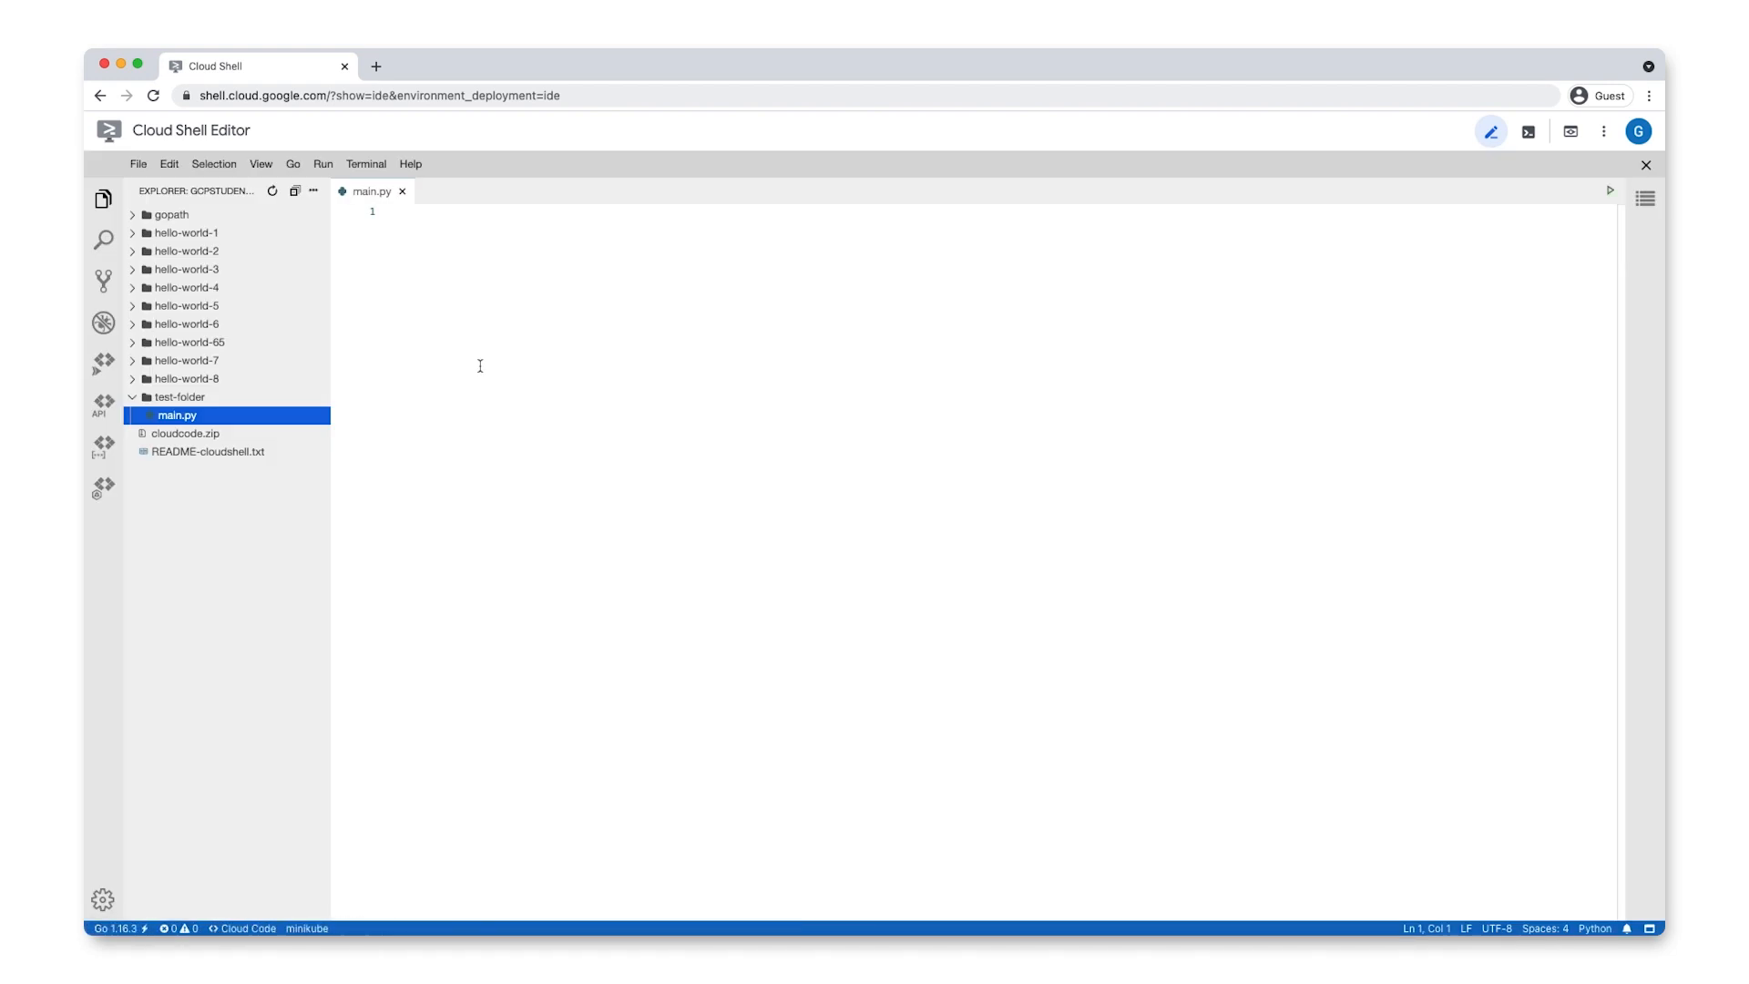
# Step: Run 'Git: Clone' with the github.com/ryanmats python-flask-hello URL into home
pyautogui.click(260, 164)
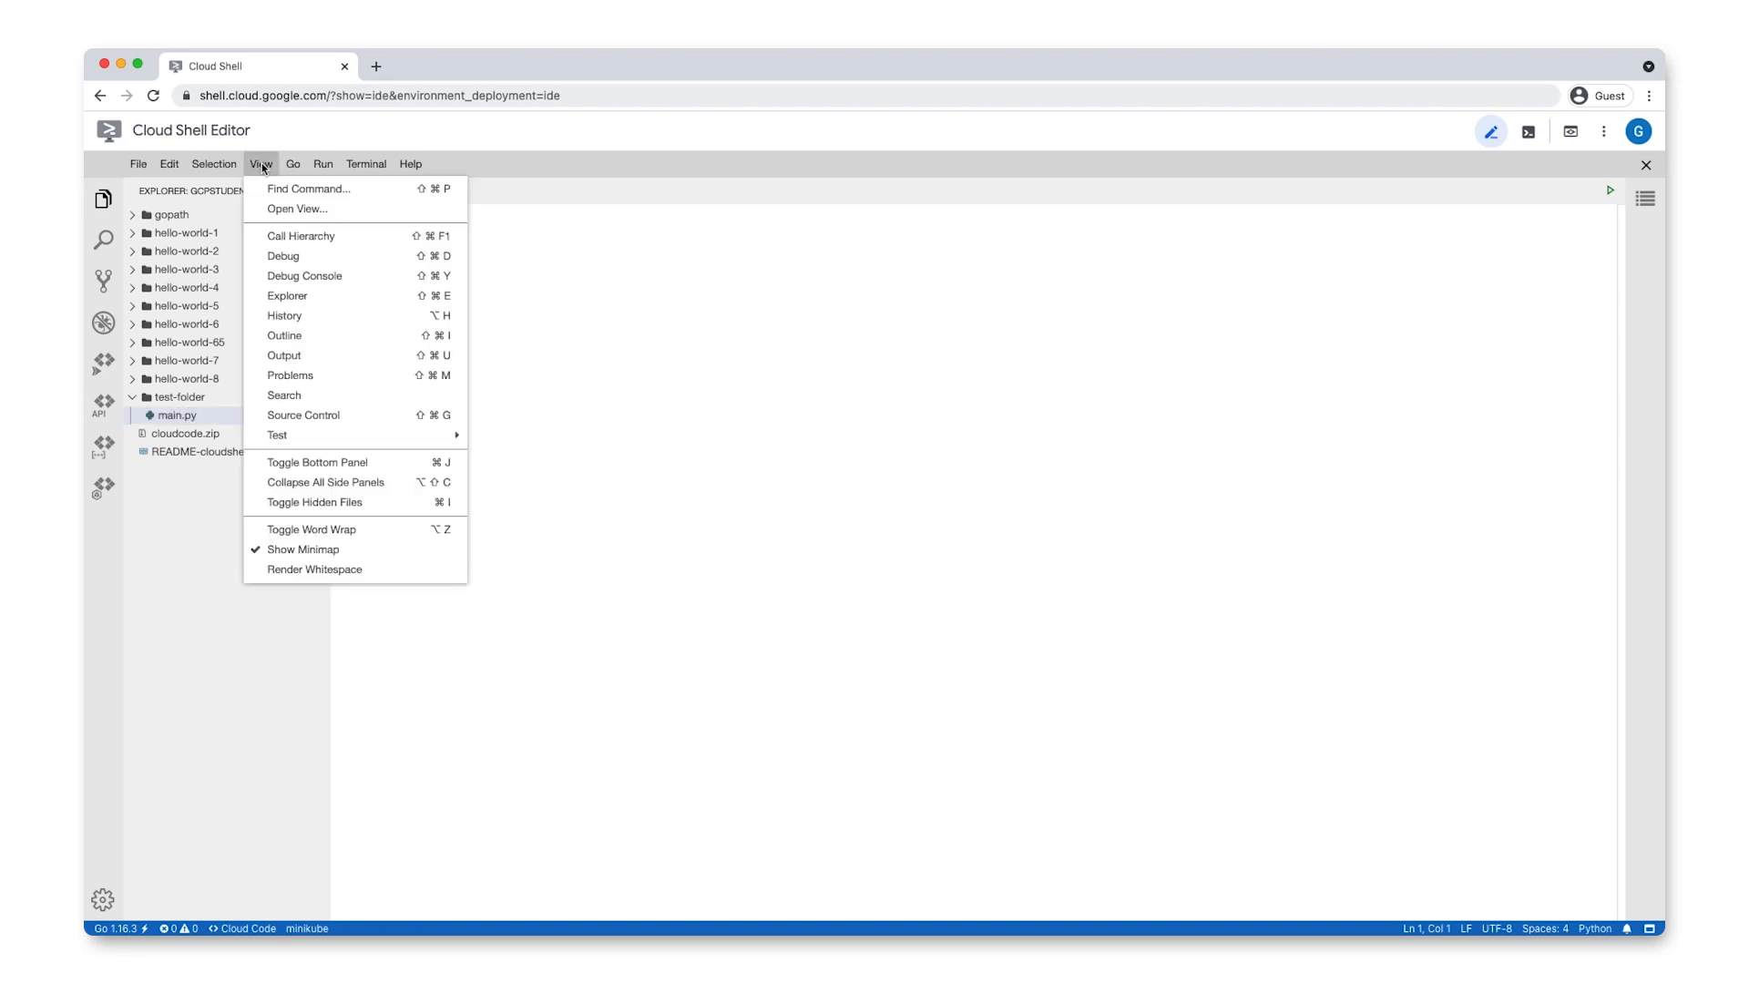
pyautogui.click(309, 188)
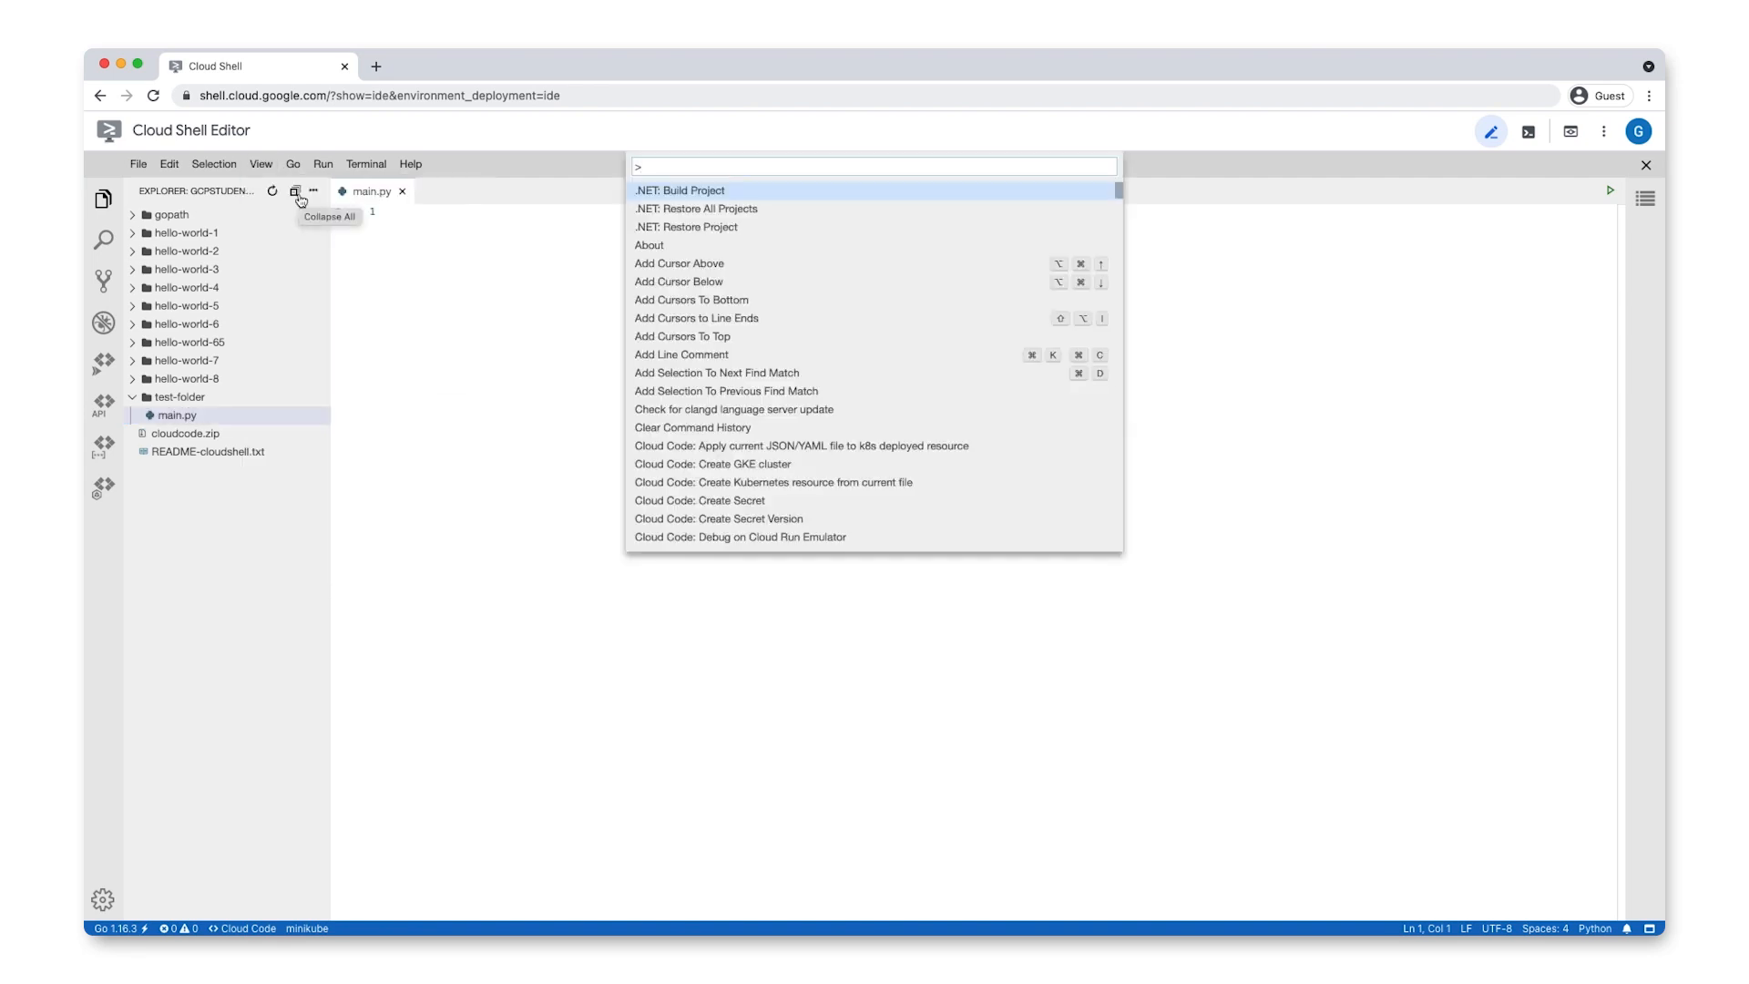
pyautogui.write('Git: Clone')
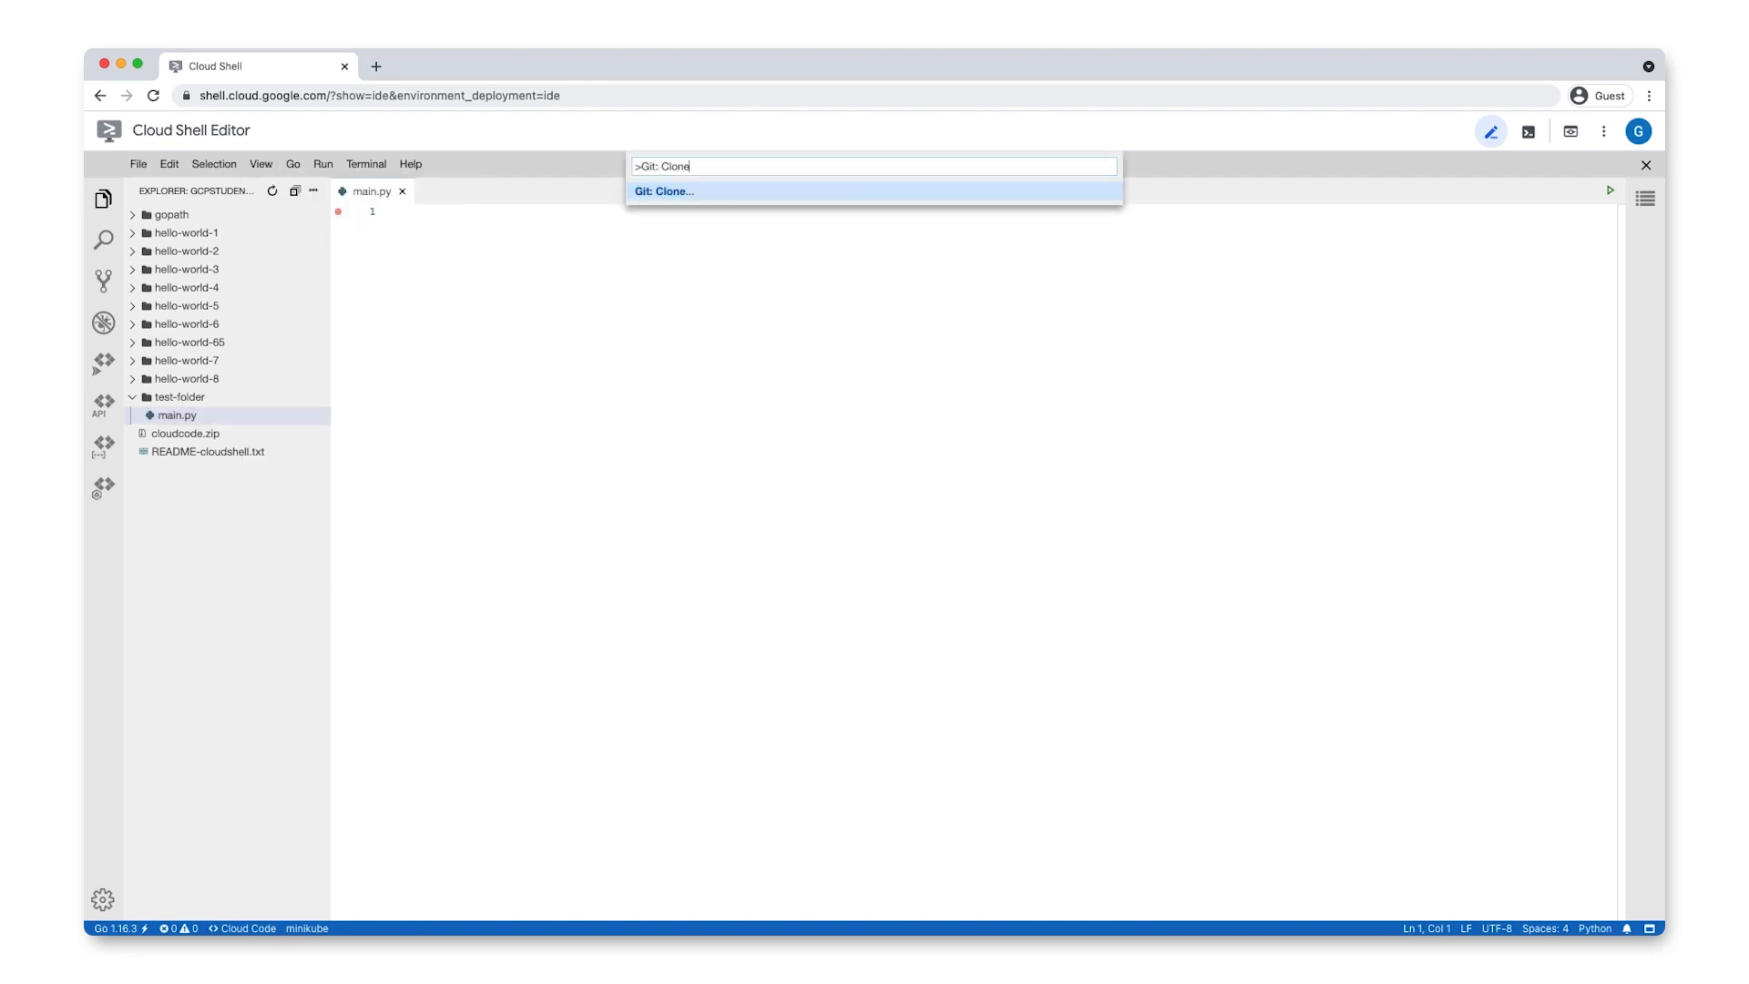
pyautogui.click(662, 190)
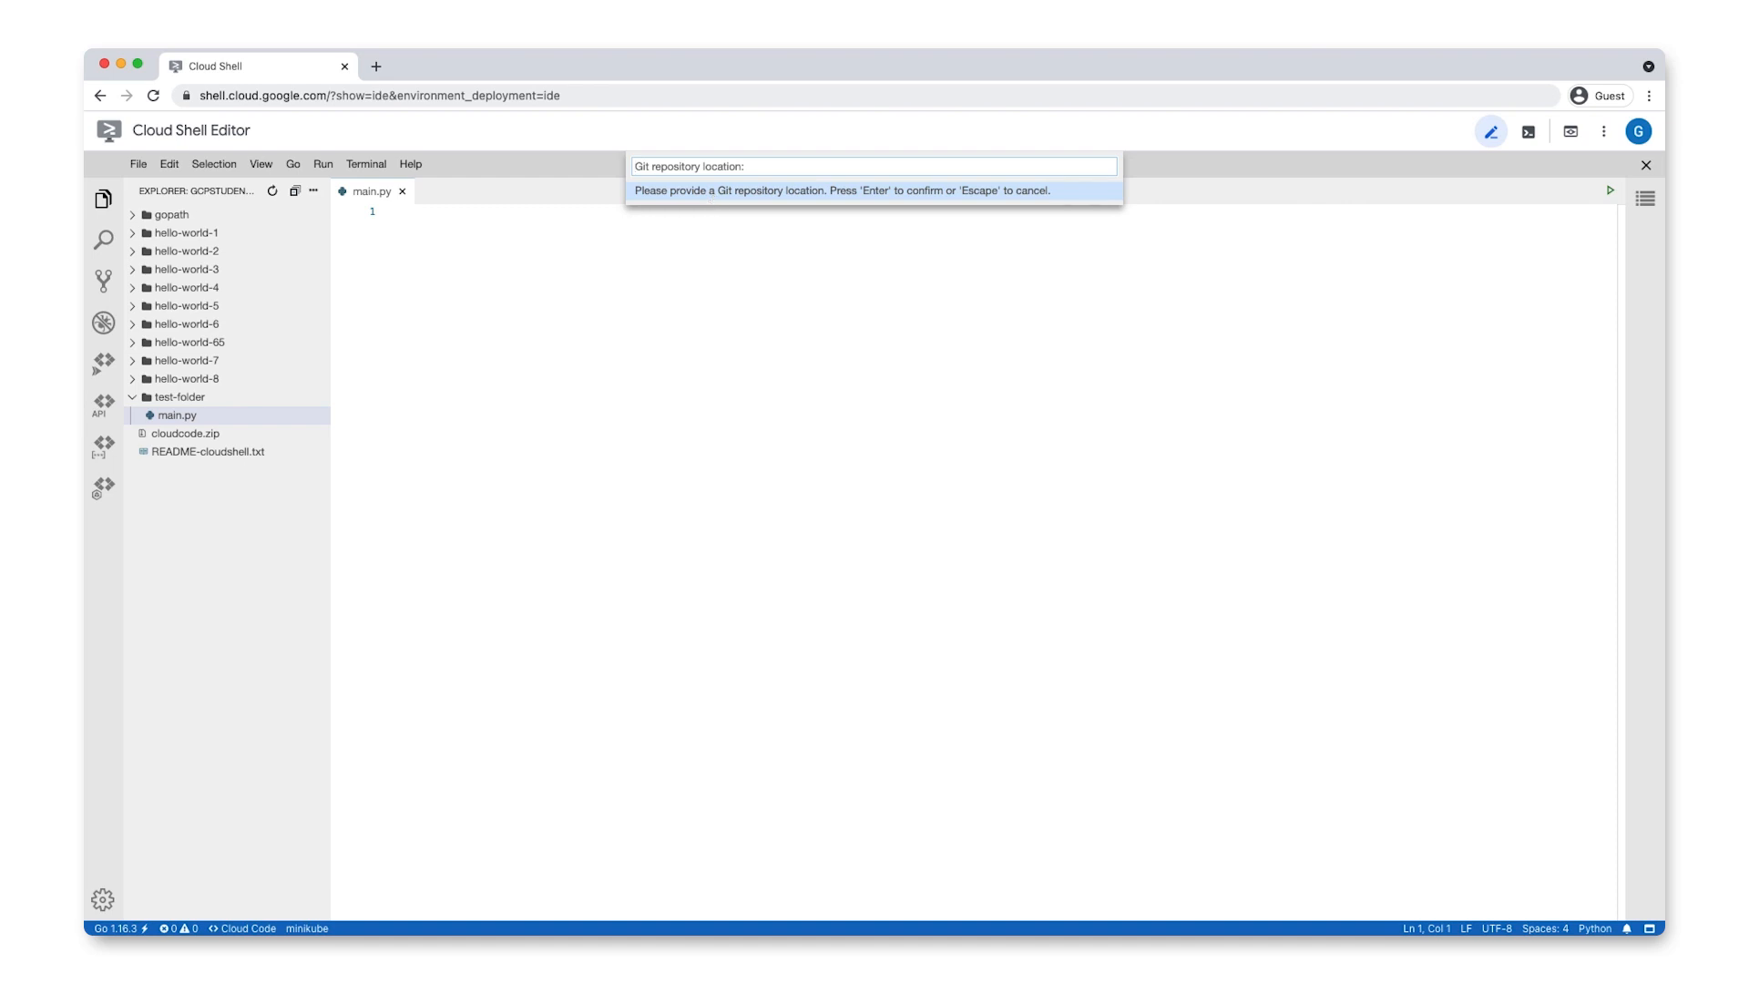
pyautogui.write('https://www.github.com/ryanmats/pytho')
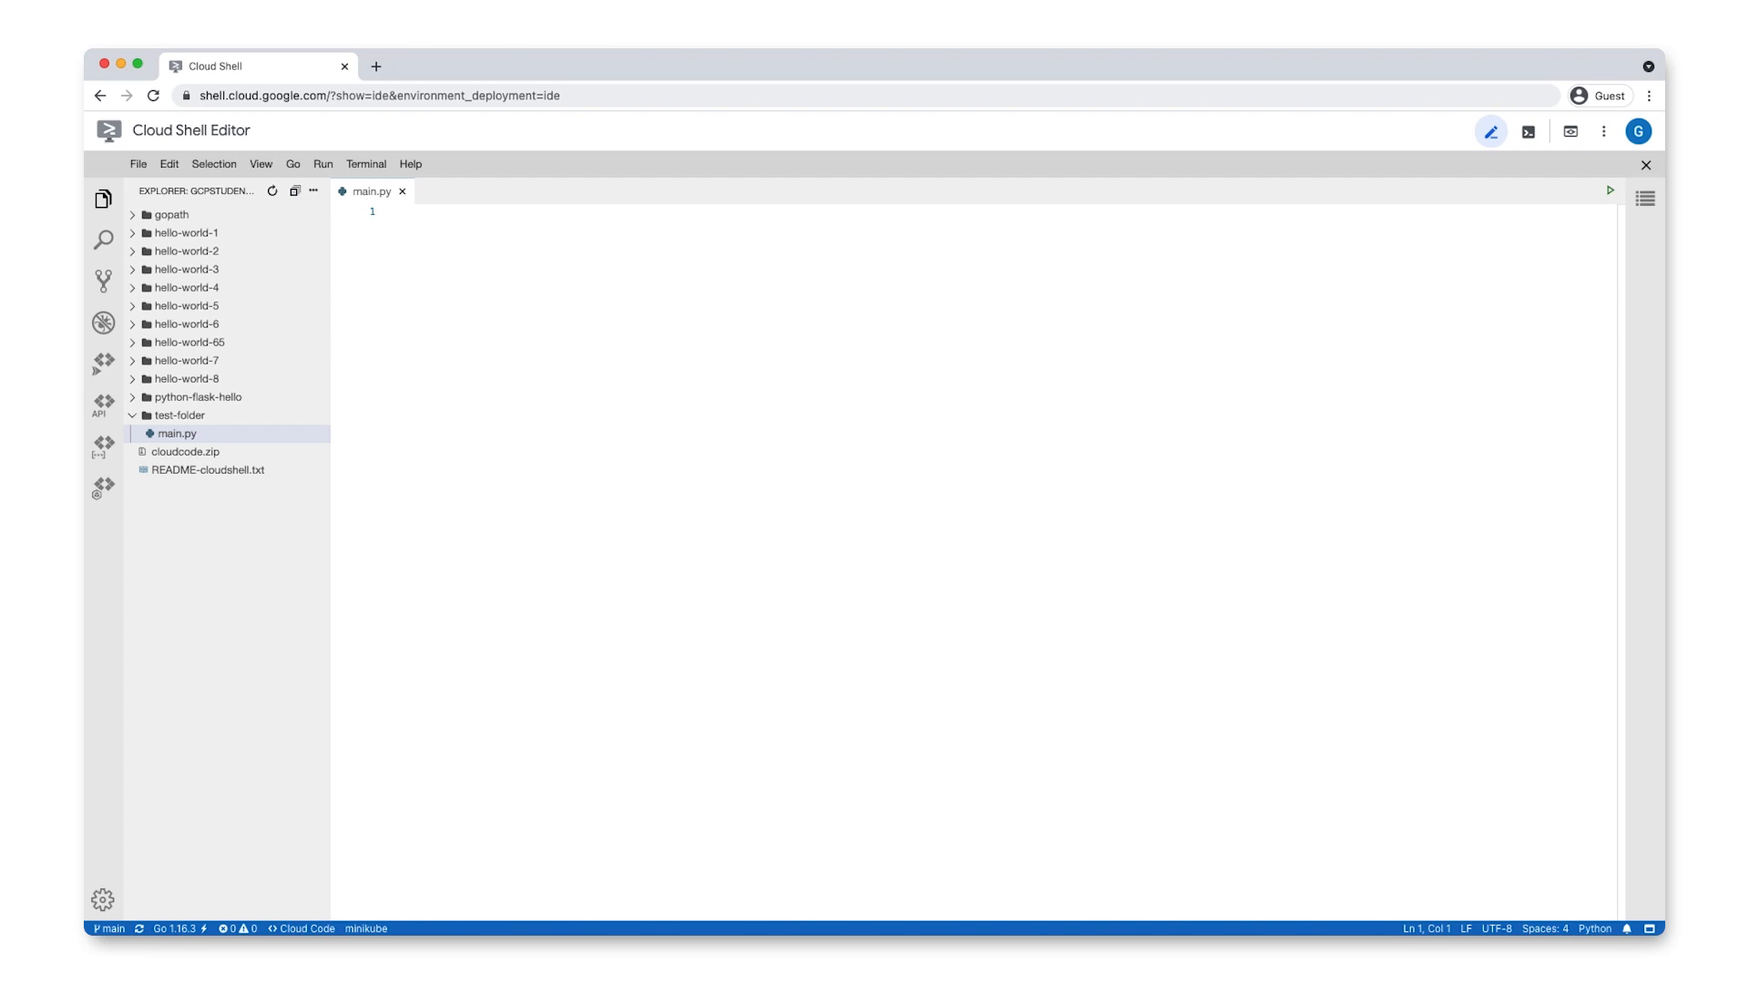
pyautogui.moveTo(414, 368)
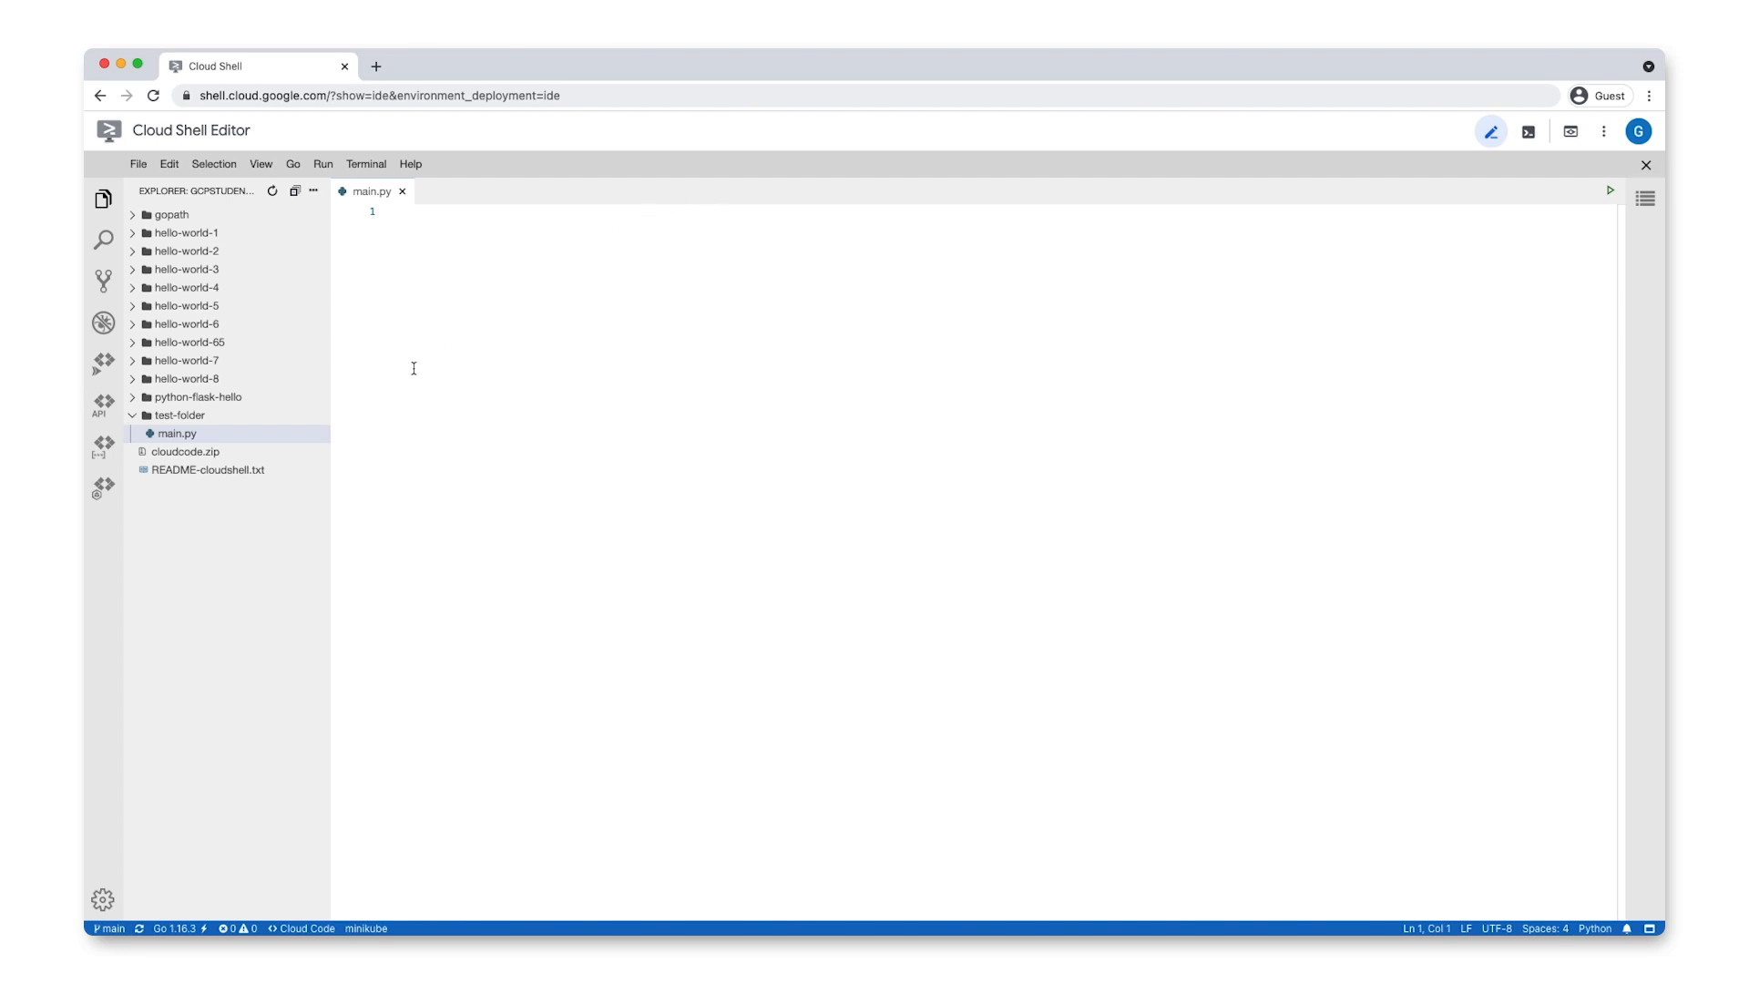
# Step: Open the cloned repo's main.py, replace 'World' with 'Google', and save
pyautogui.rightClick(199, 398)
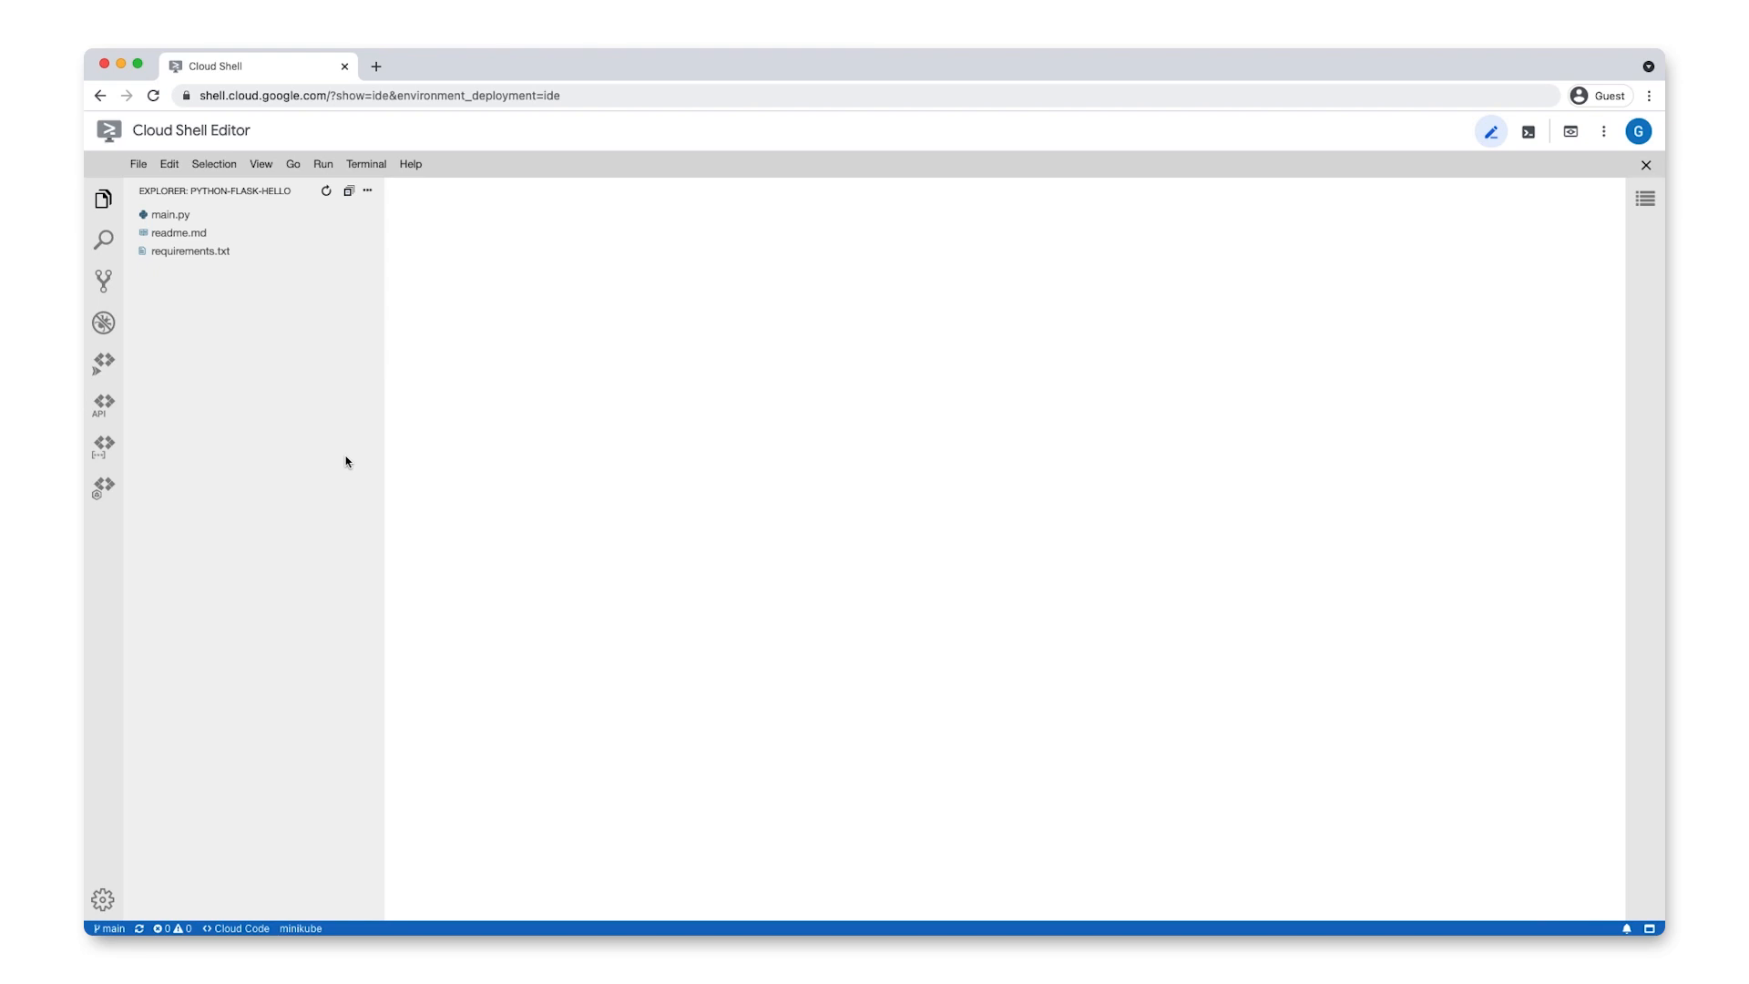
pyautogui.click(169, 214)
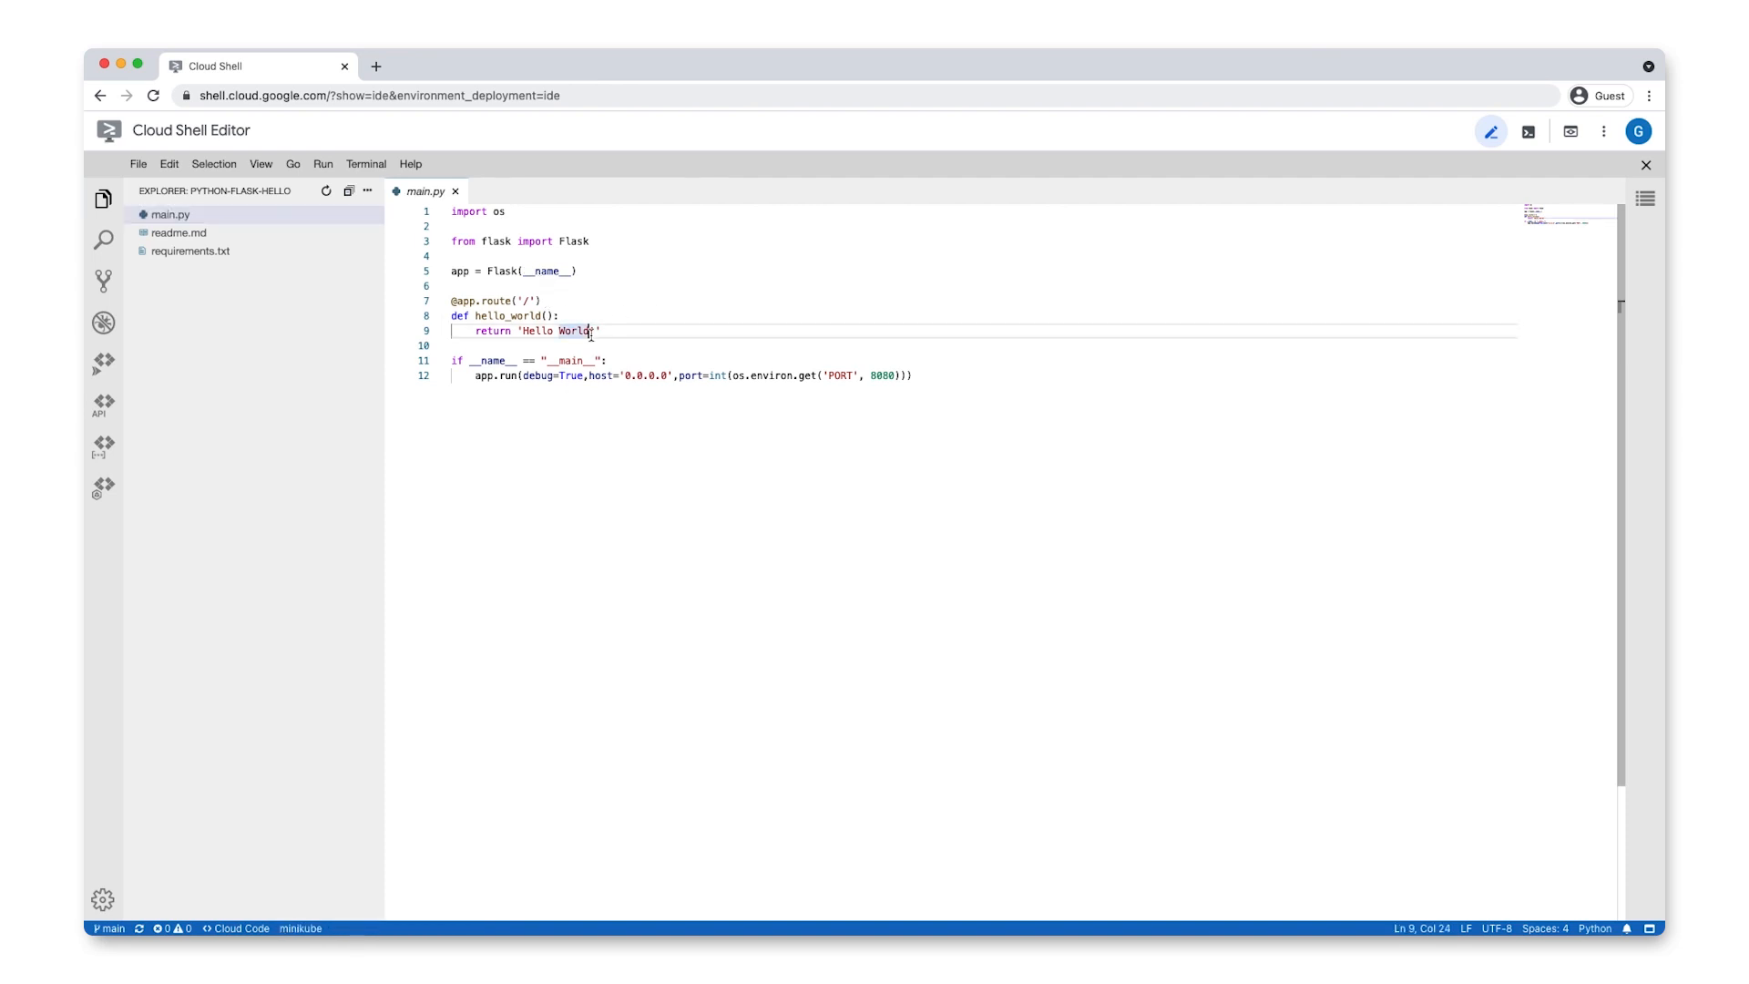
pyautogui.write('Google')
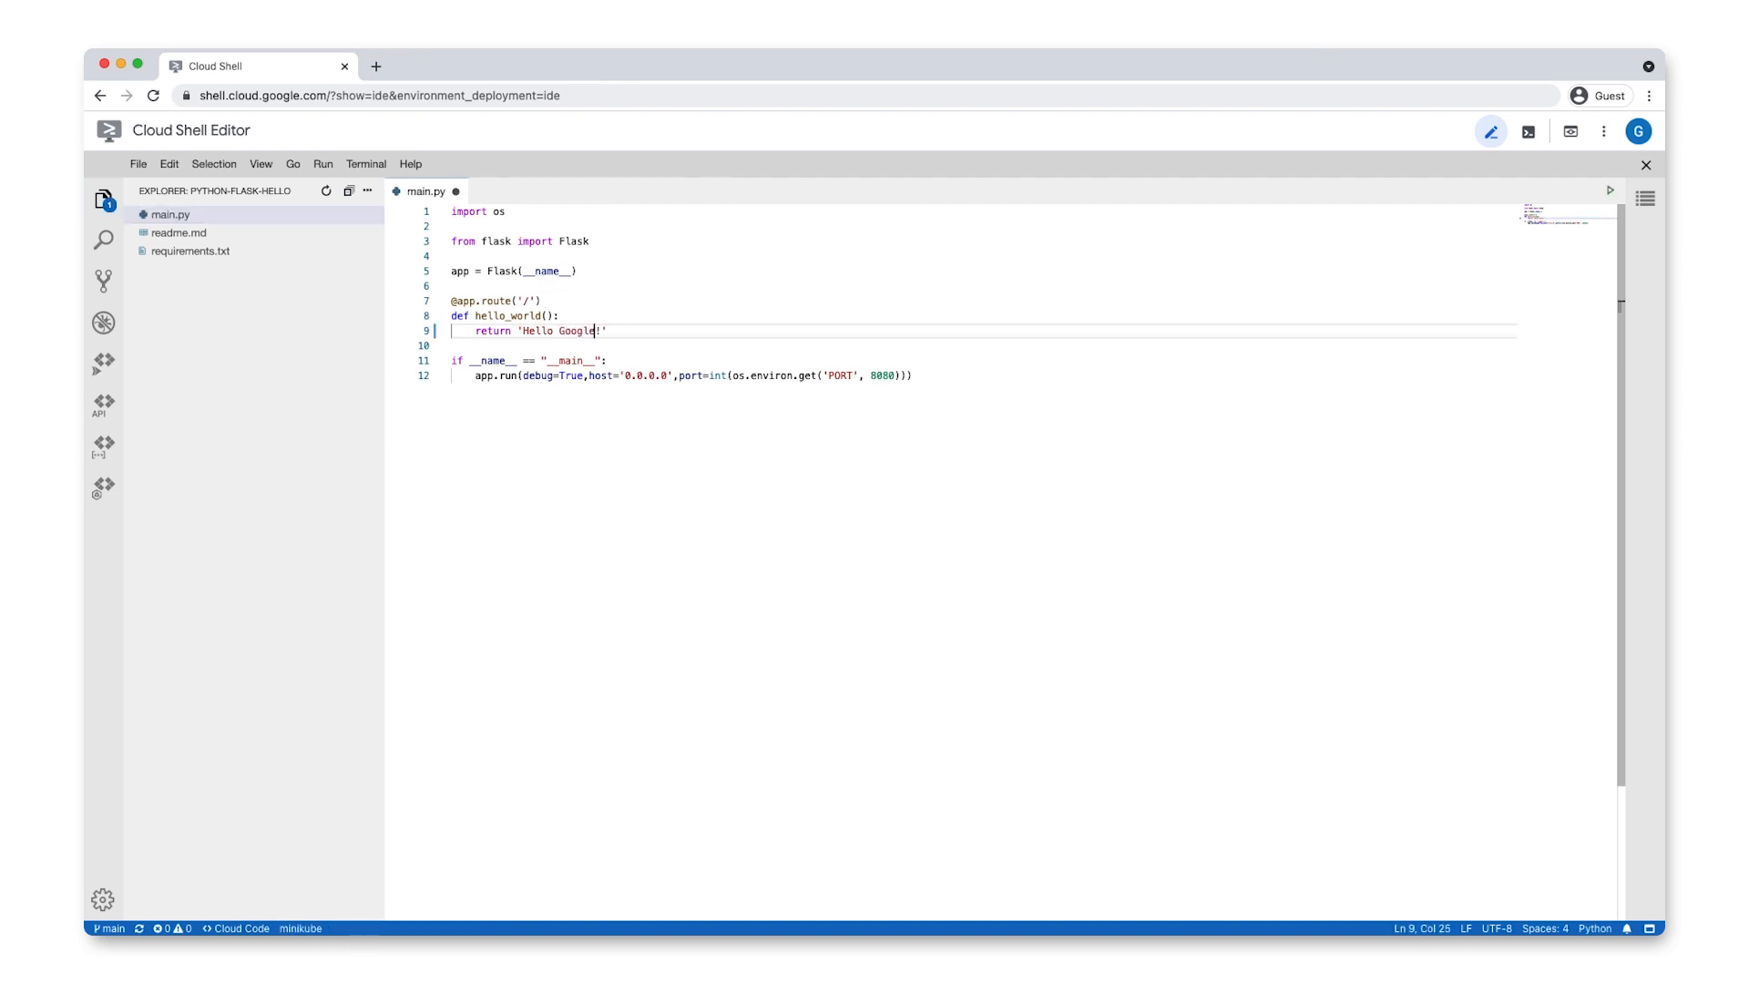
pyautogui.press('cmd+s')
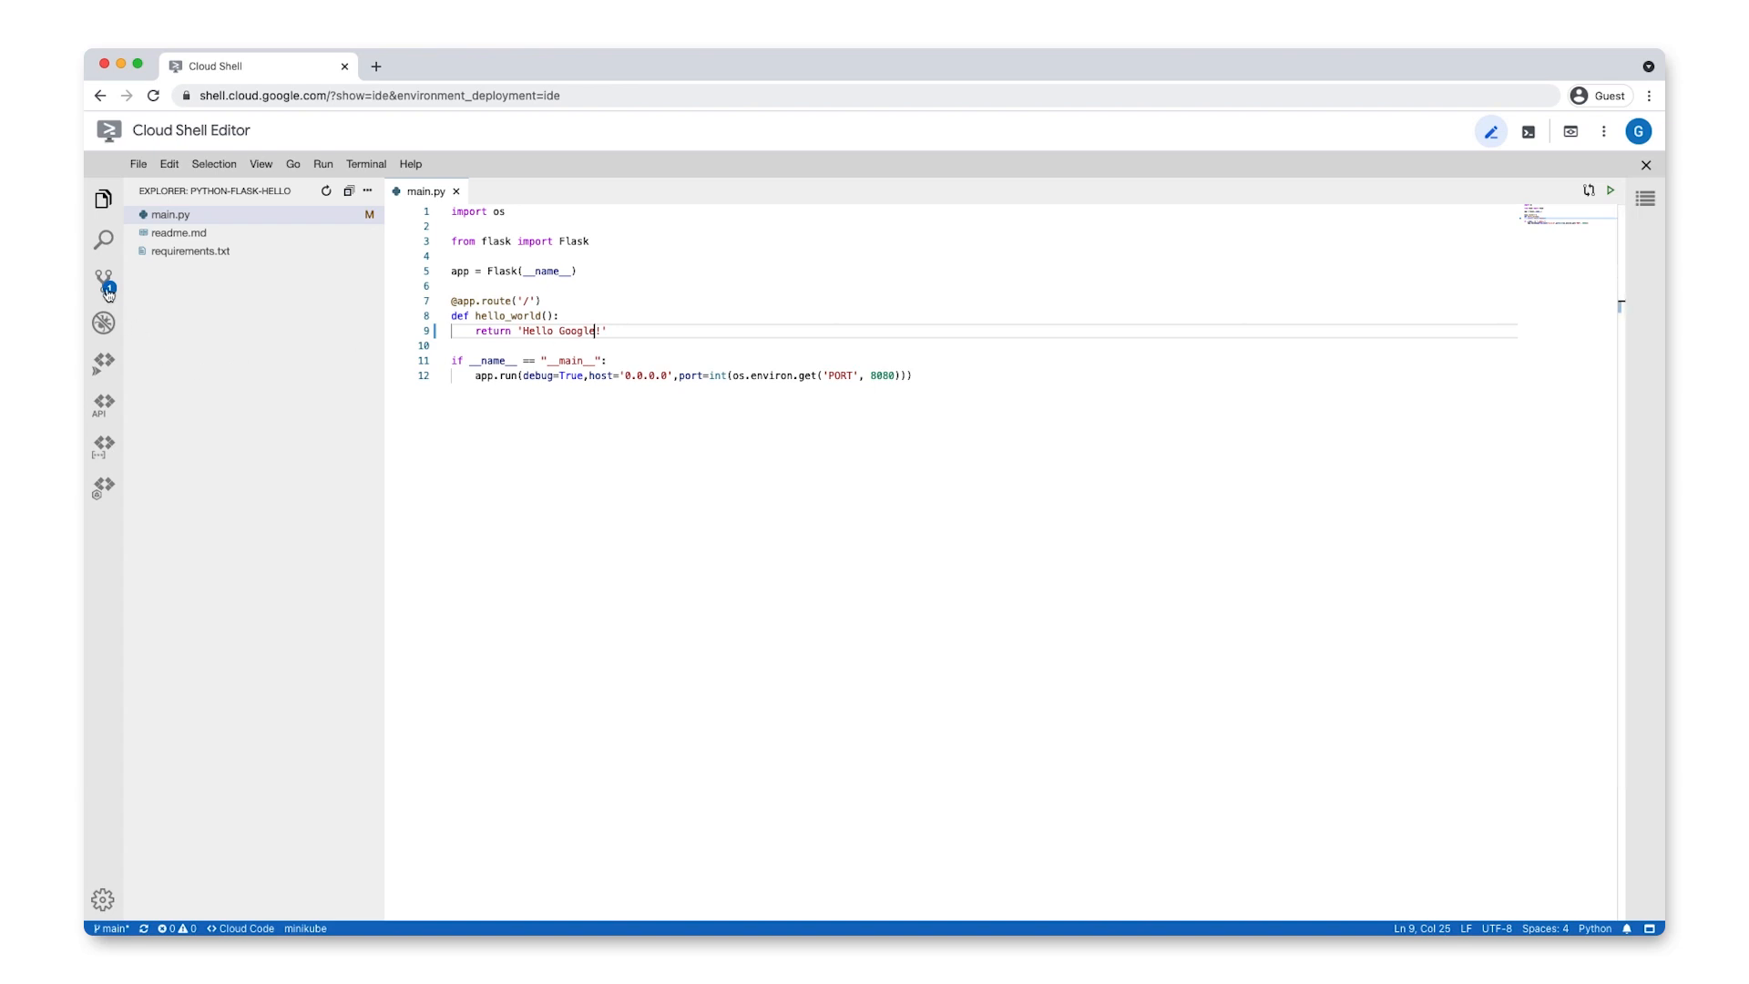
# Step: Review and stage main.py's diff in Source Control, then open a Cloud Shell terminal
pyautogui.click(103, 282)
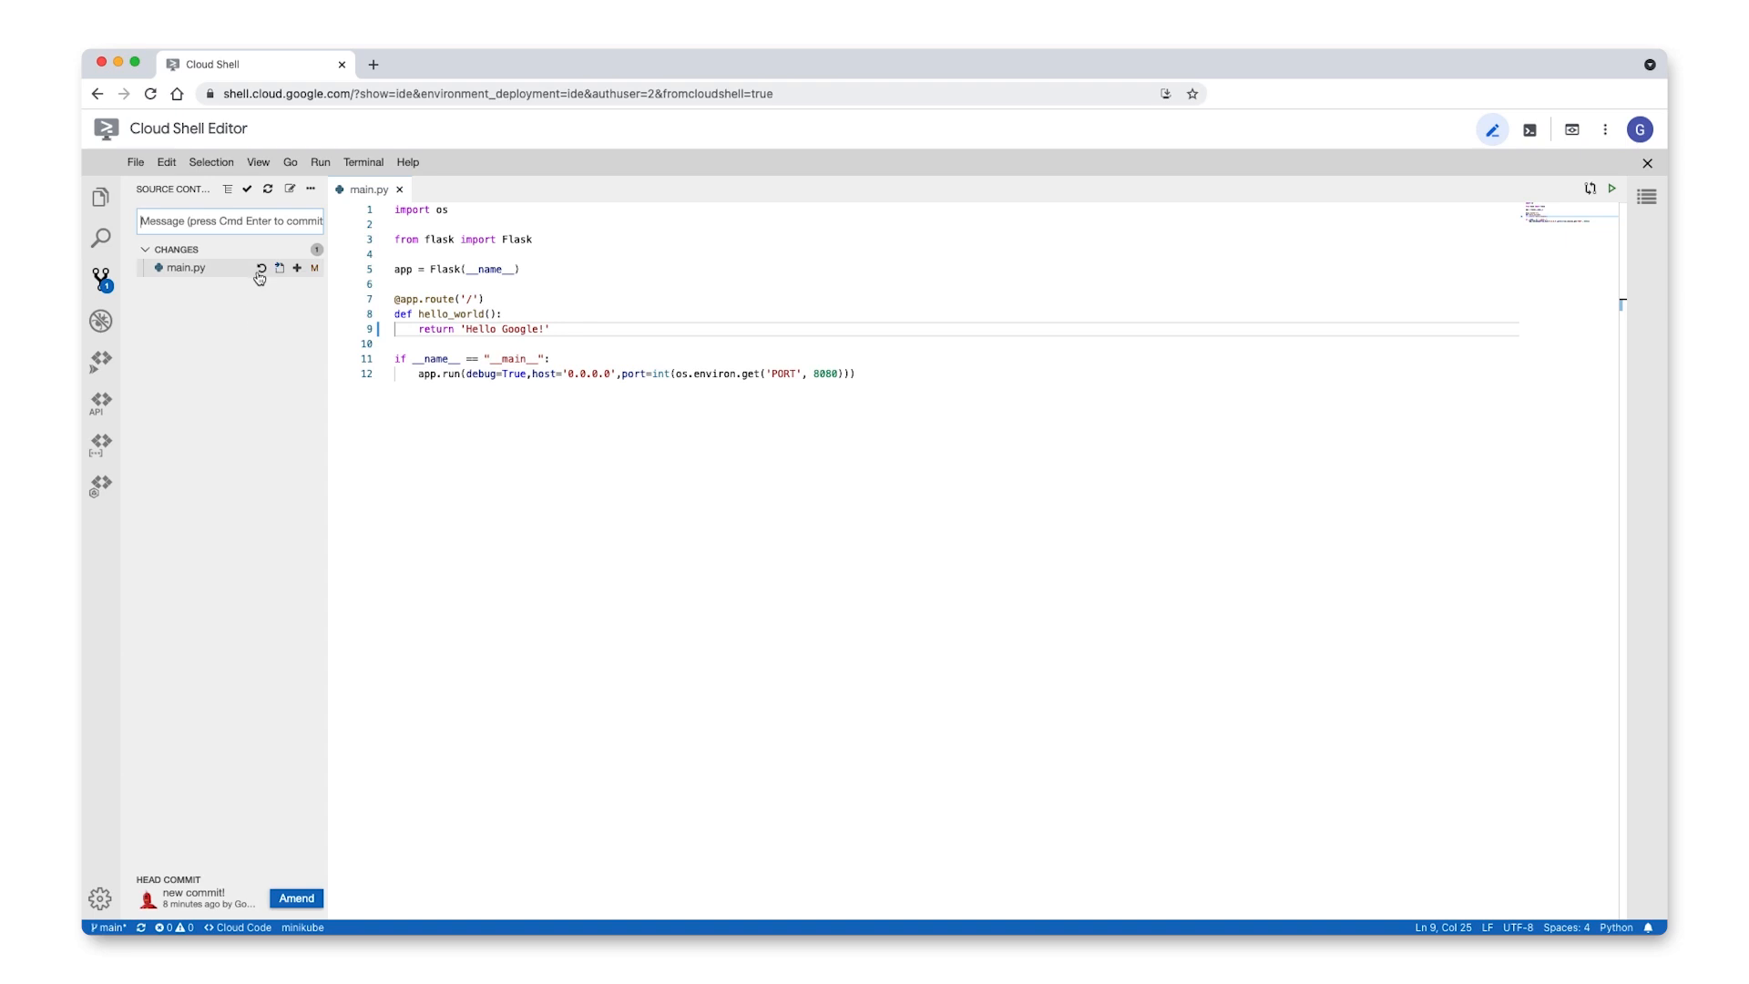
pyautogui.click(185, 268)
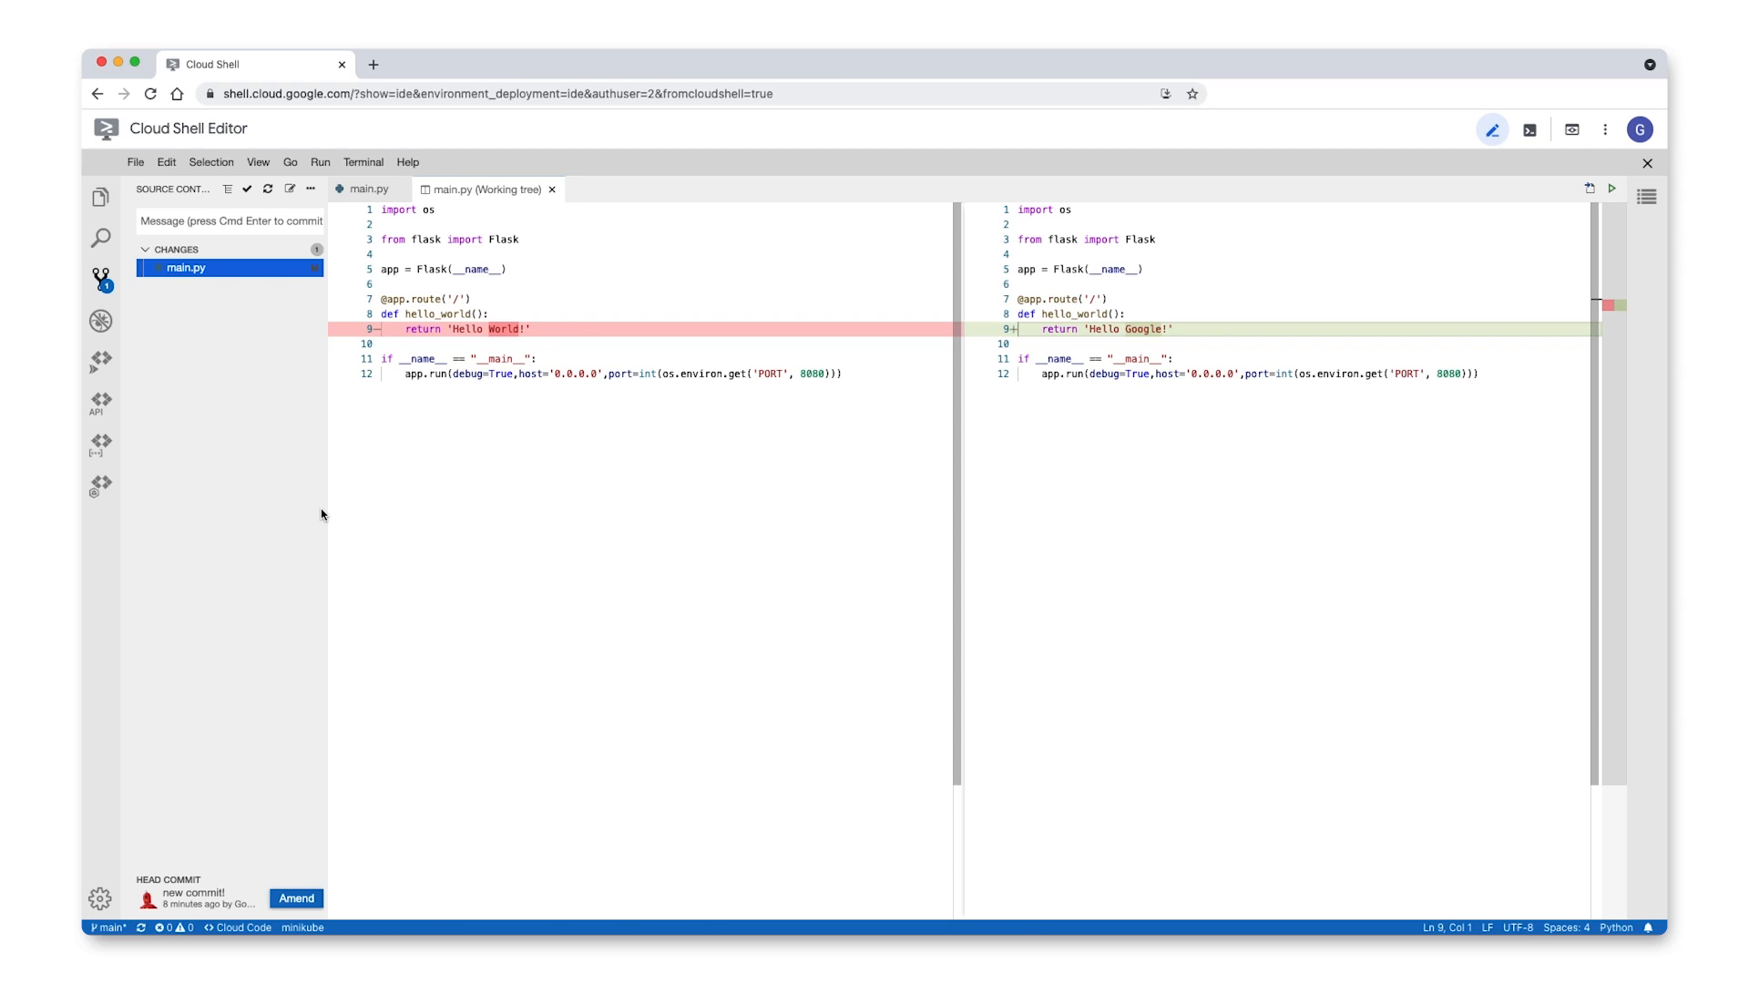
pyautogui.moveTo(299, 431)
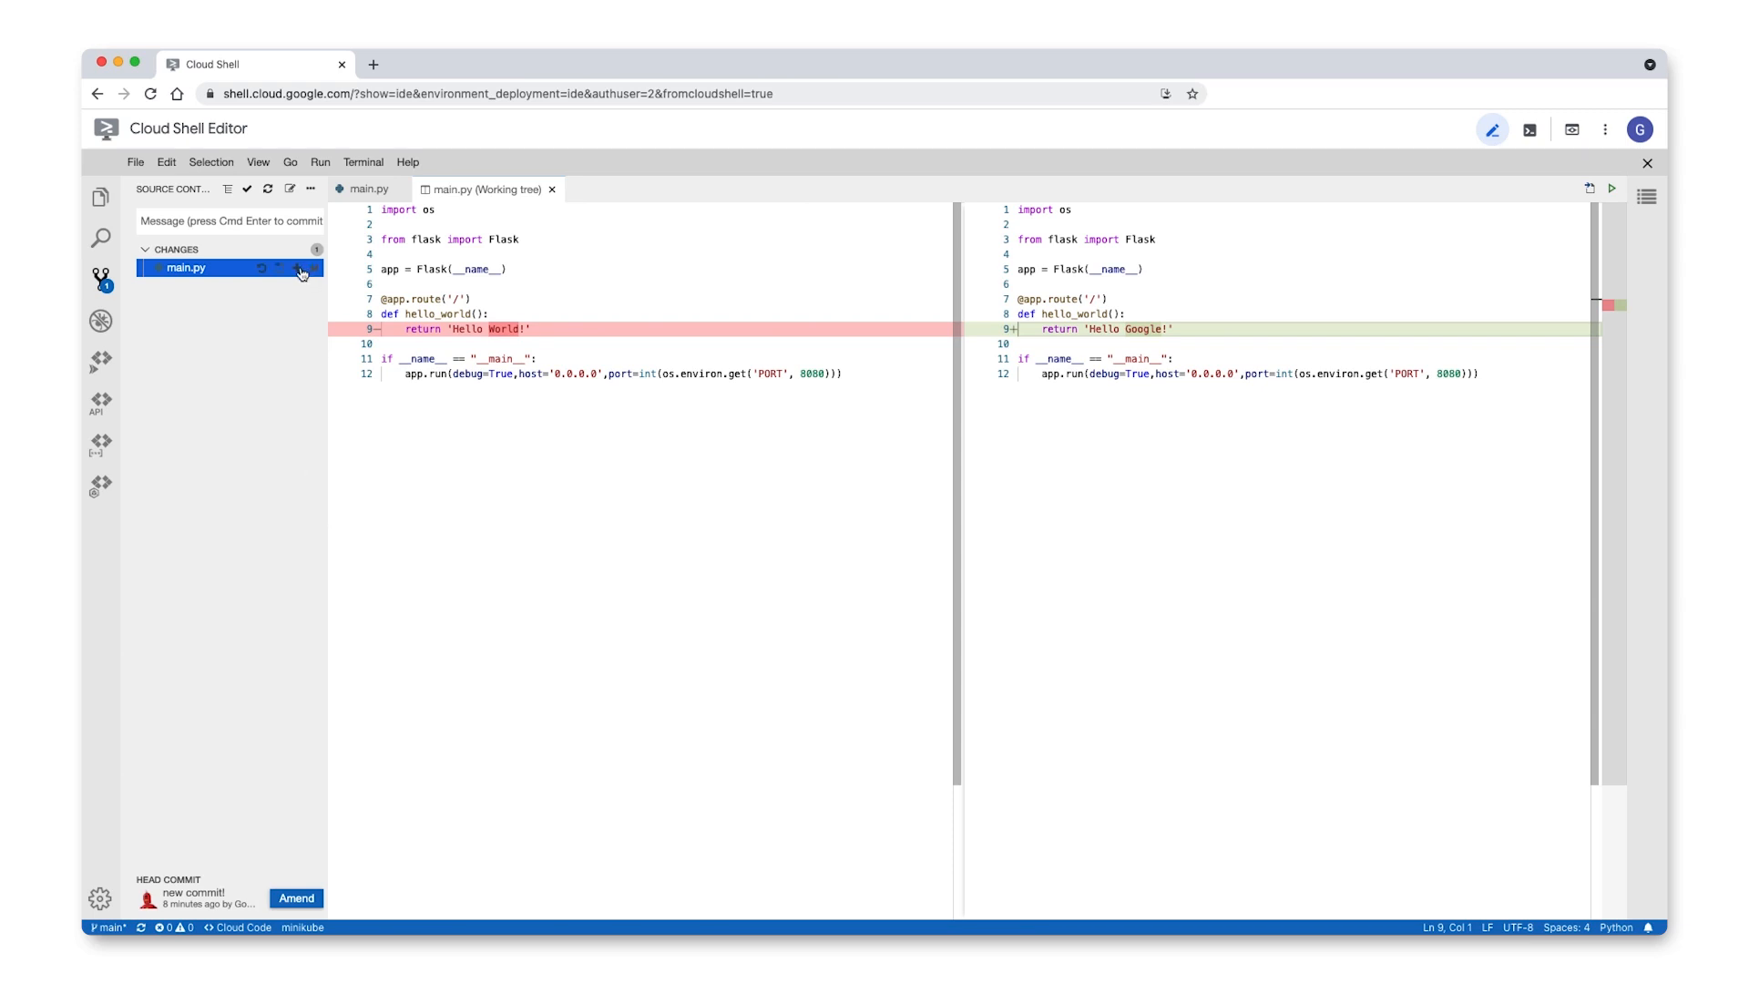
pyautogui.click(279, 267)
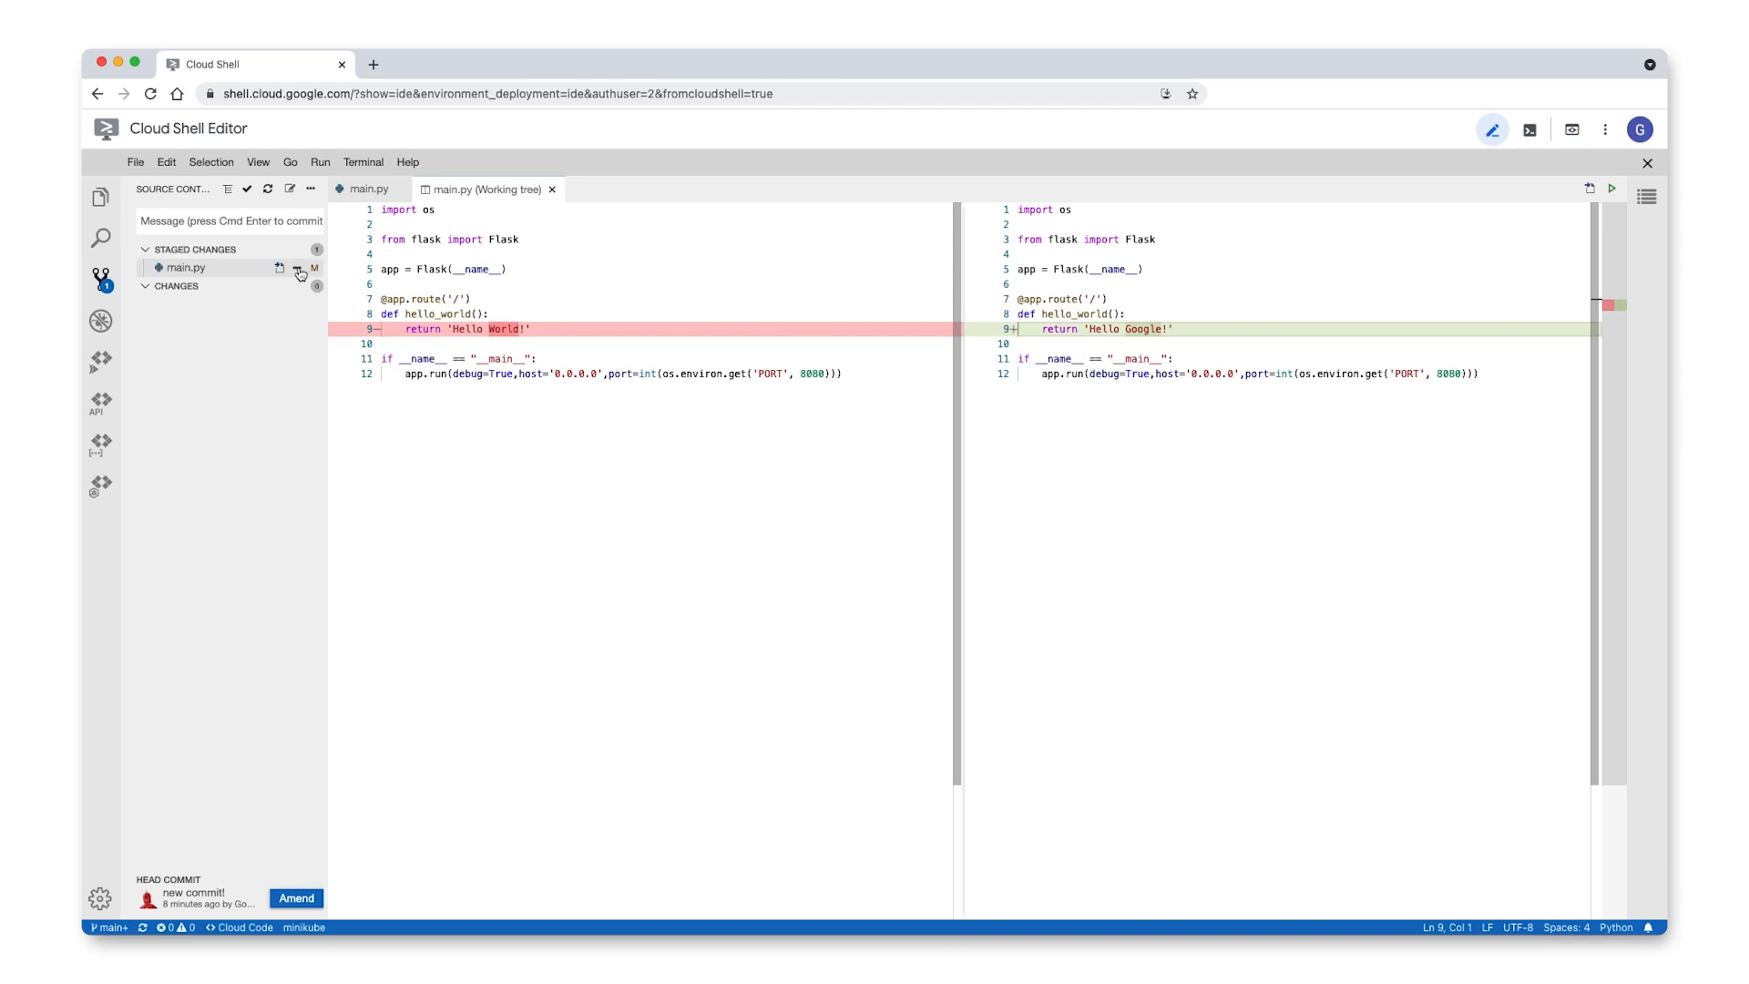
pyautogui.moveTo(299, 268)
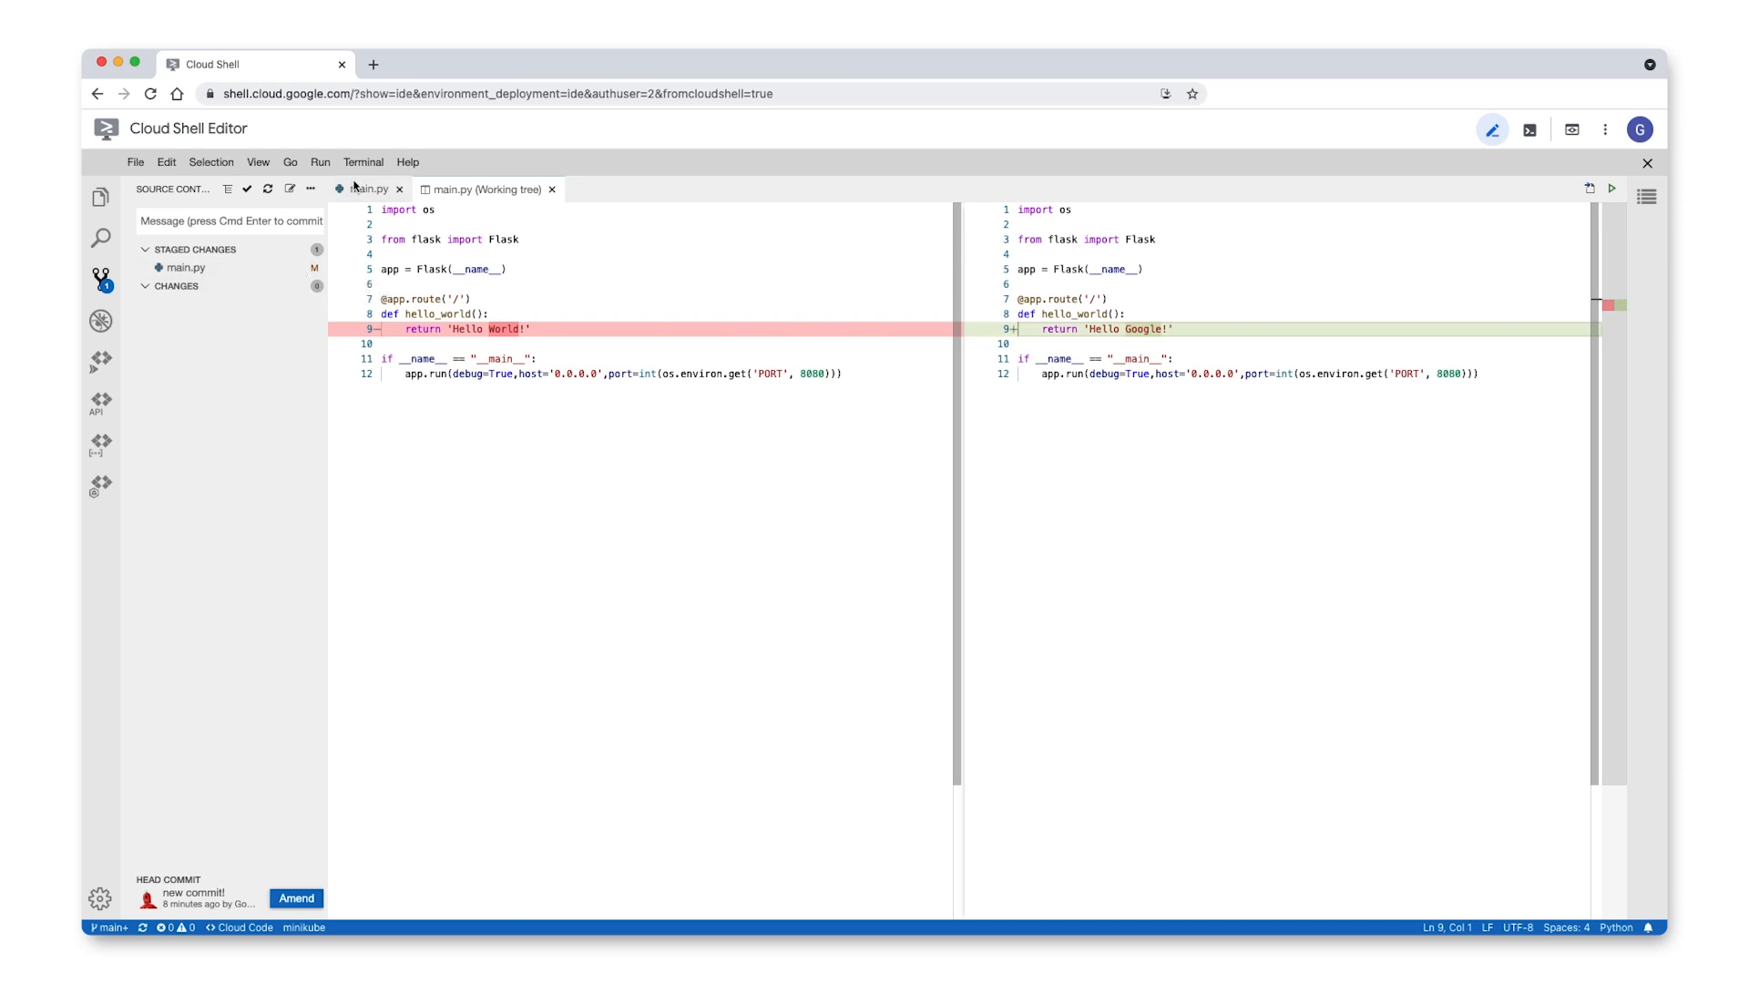
pyautogui.click(1527, 130)
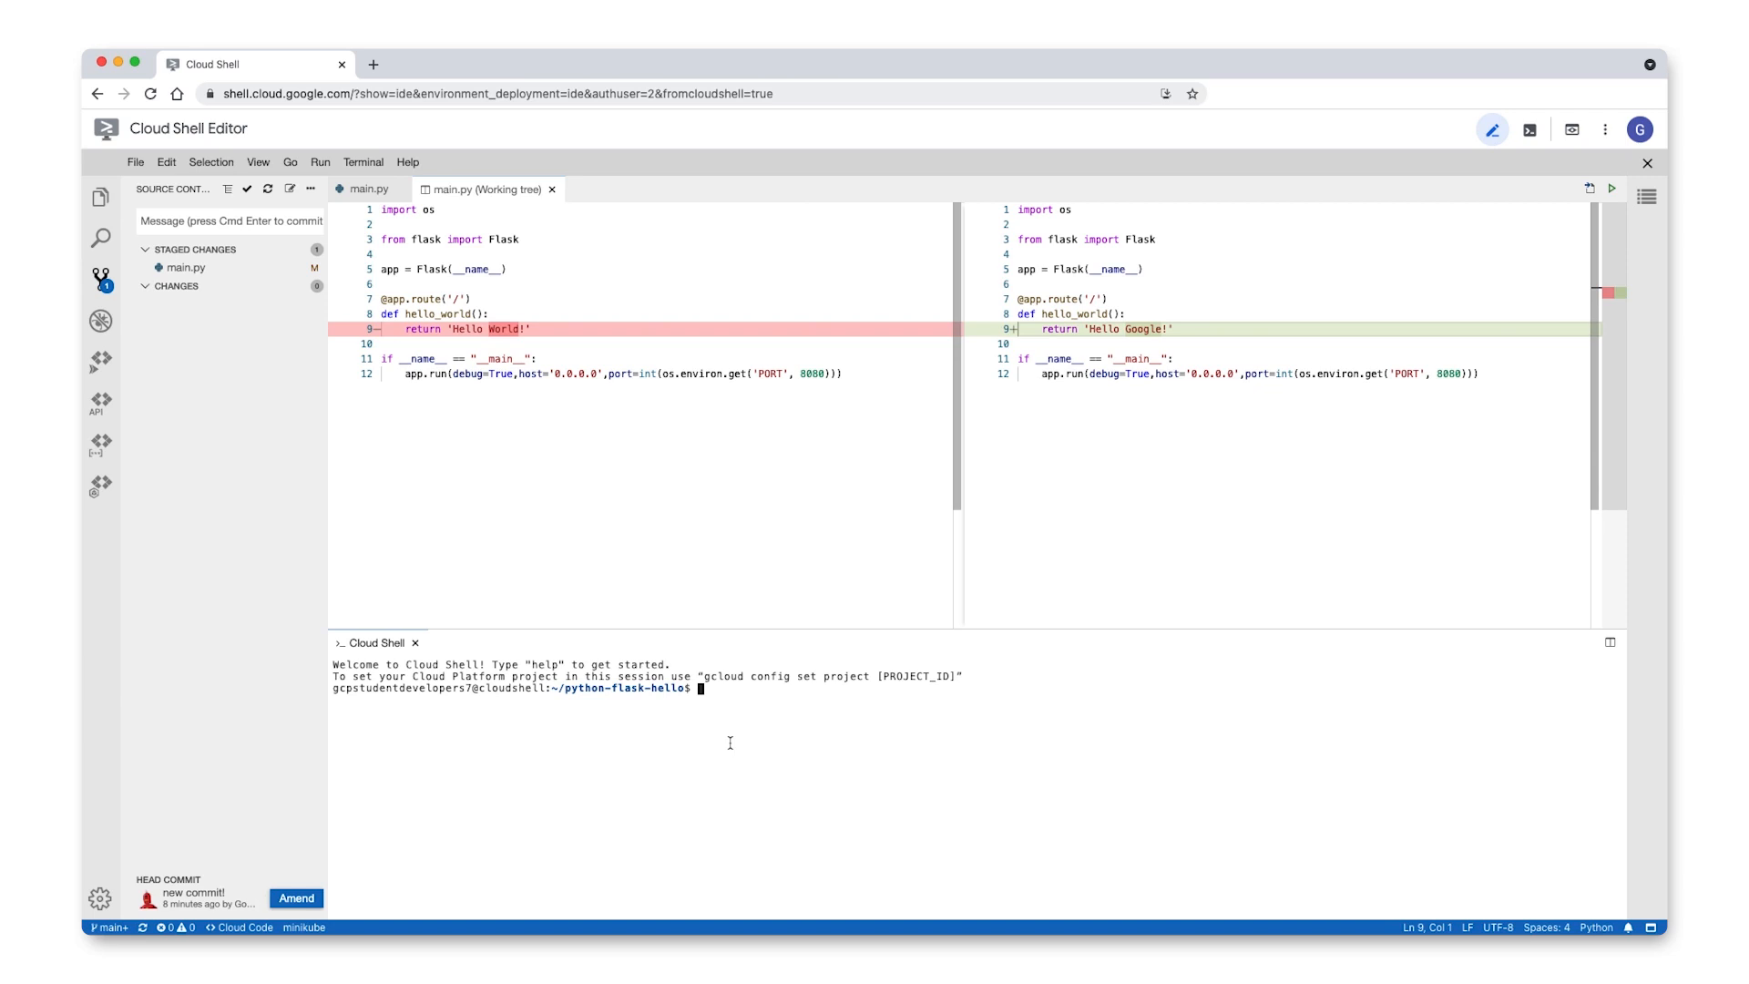
# Step: Run git config to set global user.email and replace user.name with GoogleVideoUser
pyautogui.write('git config --global user.email')
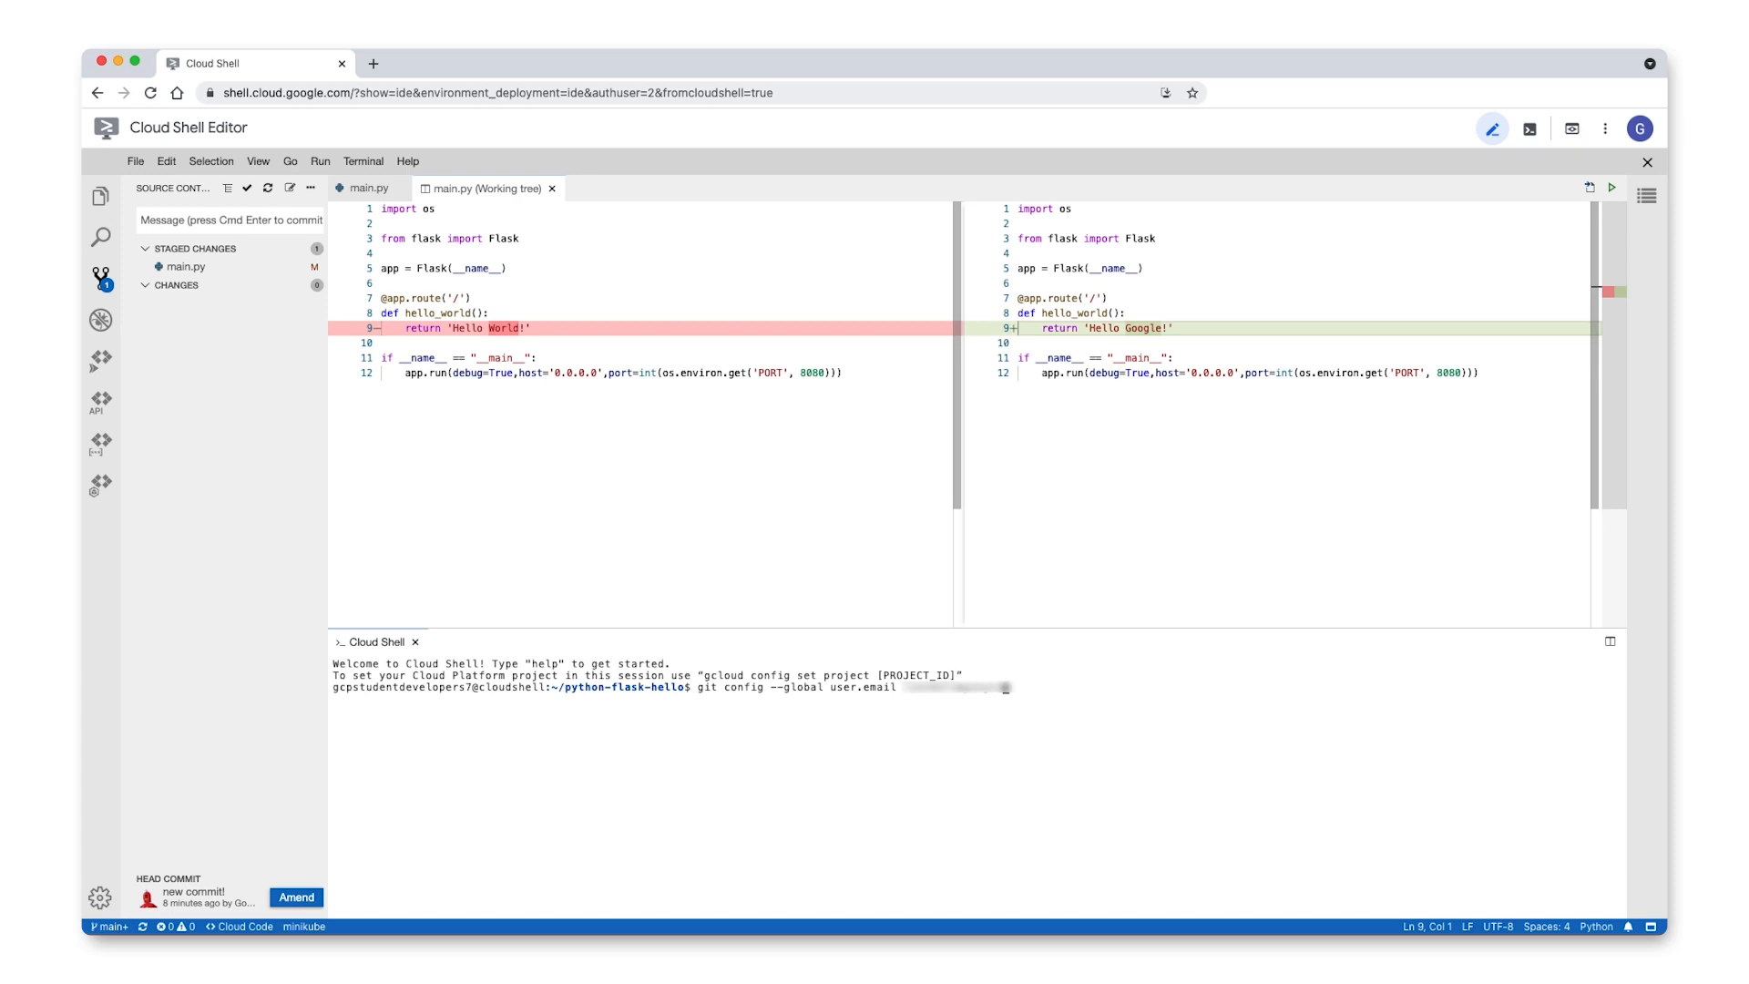
pyautogui.write('git config --global')
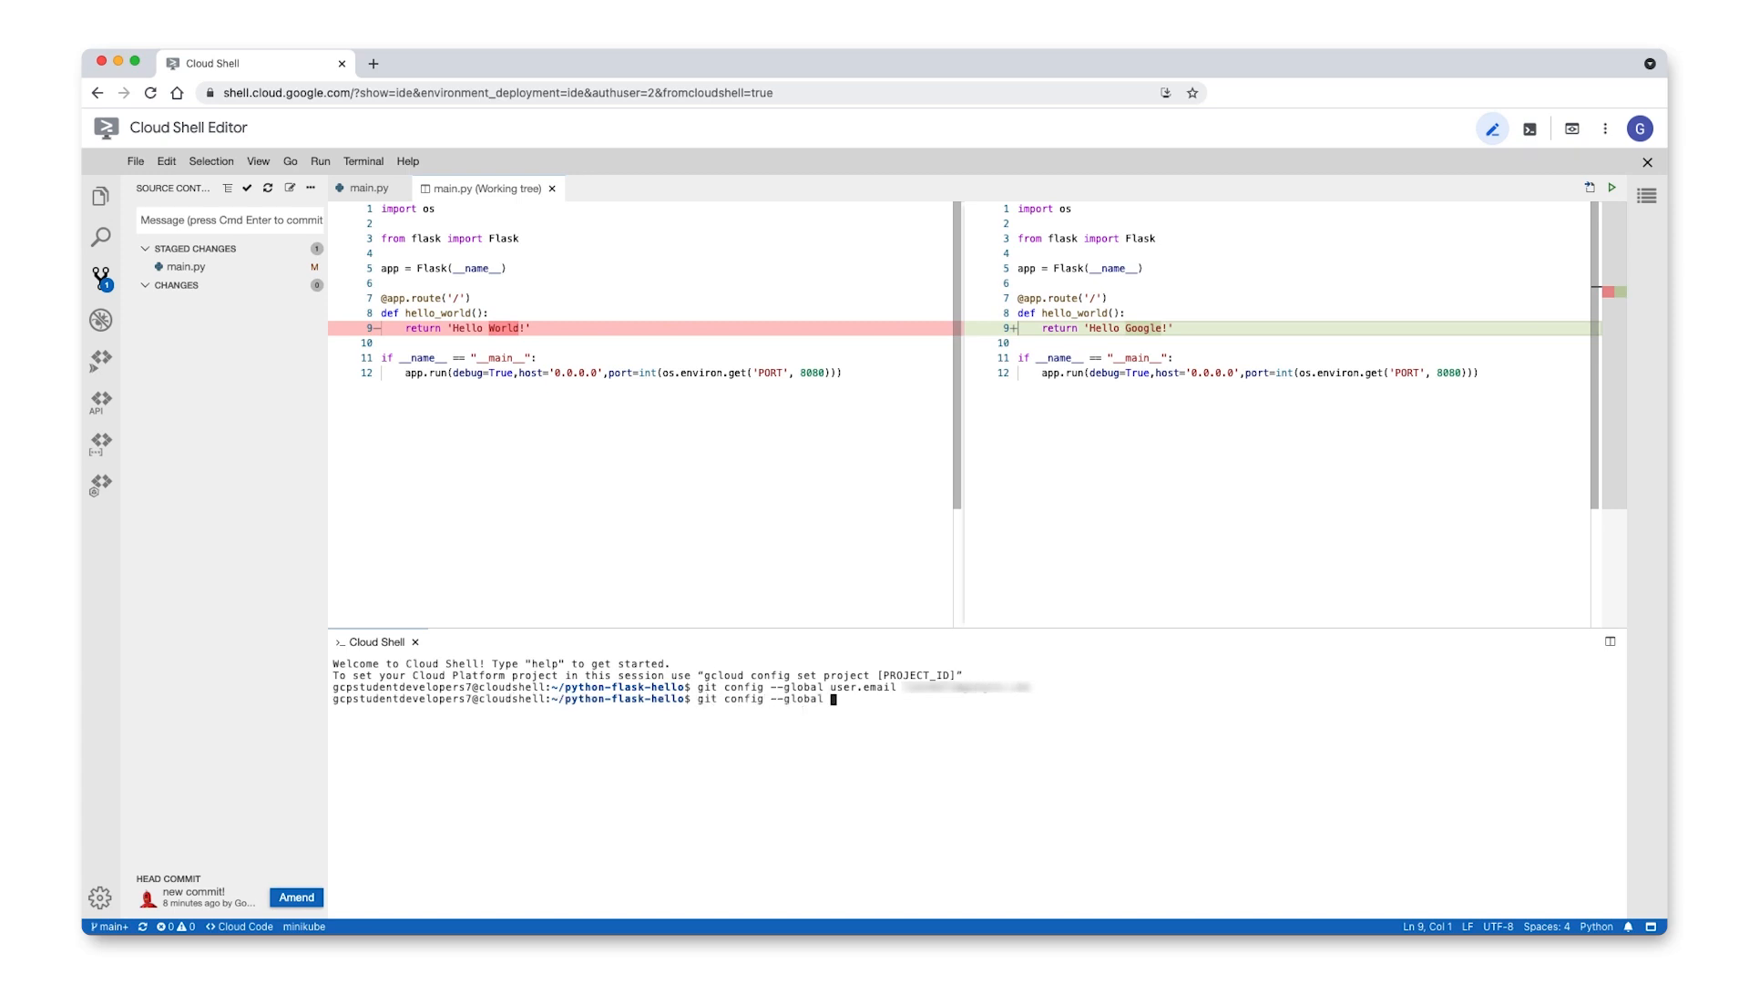
pyautogui.write('--replace-all')
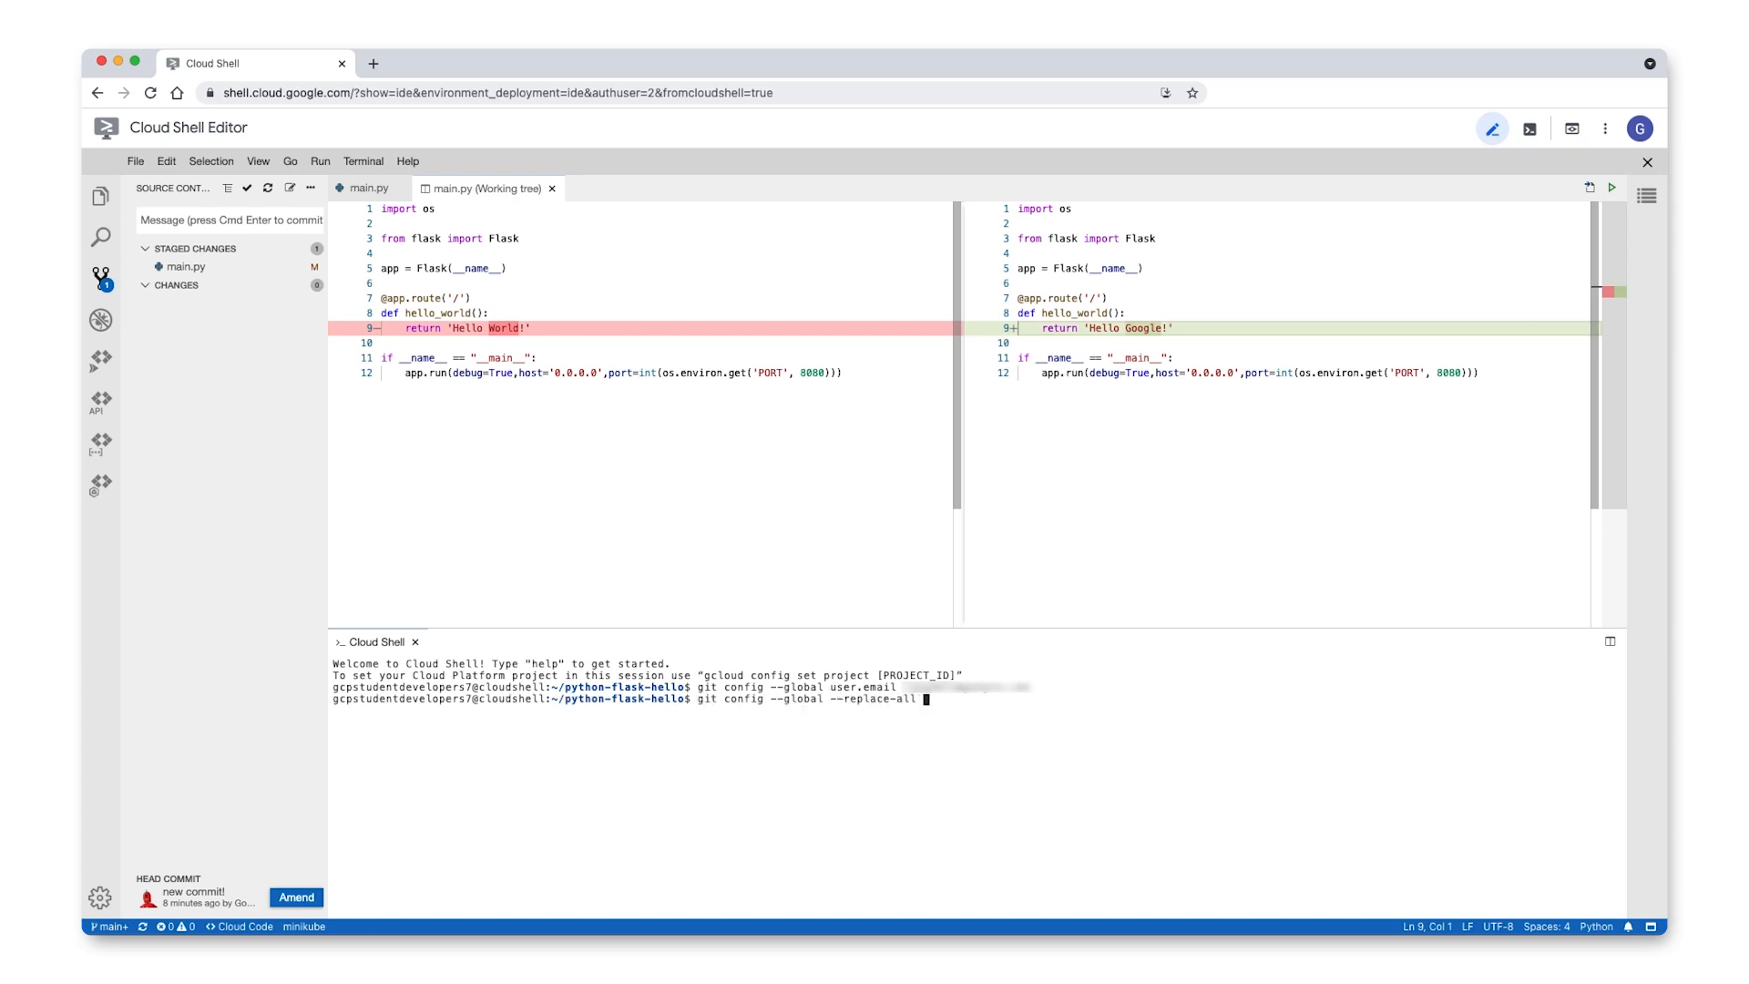
pyautogui.write('user.name')
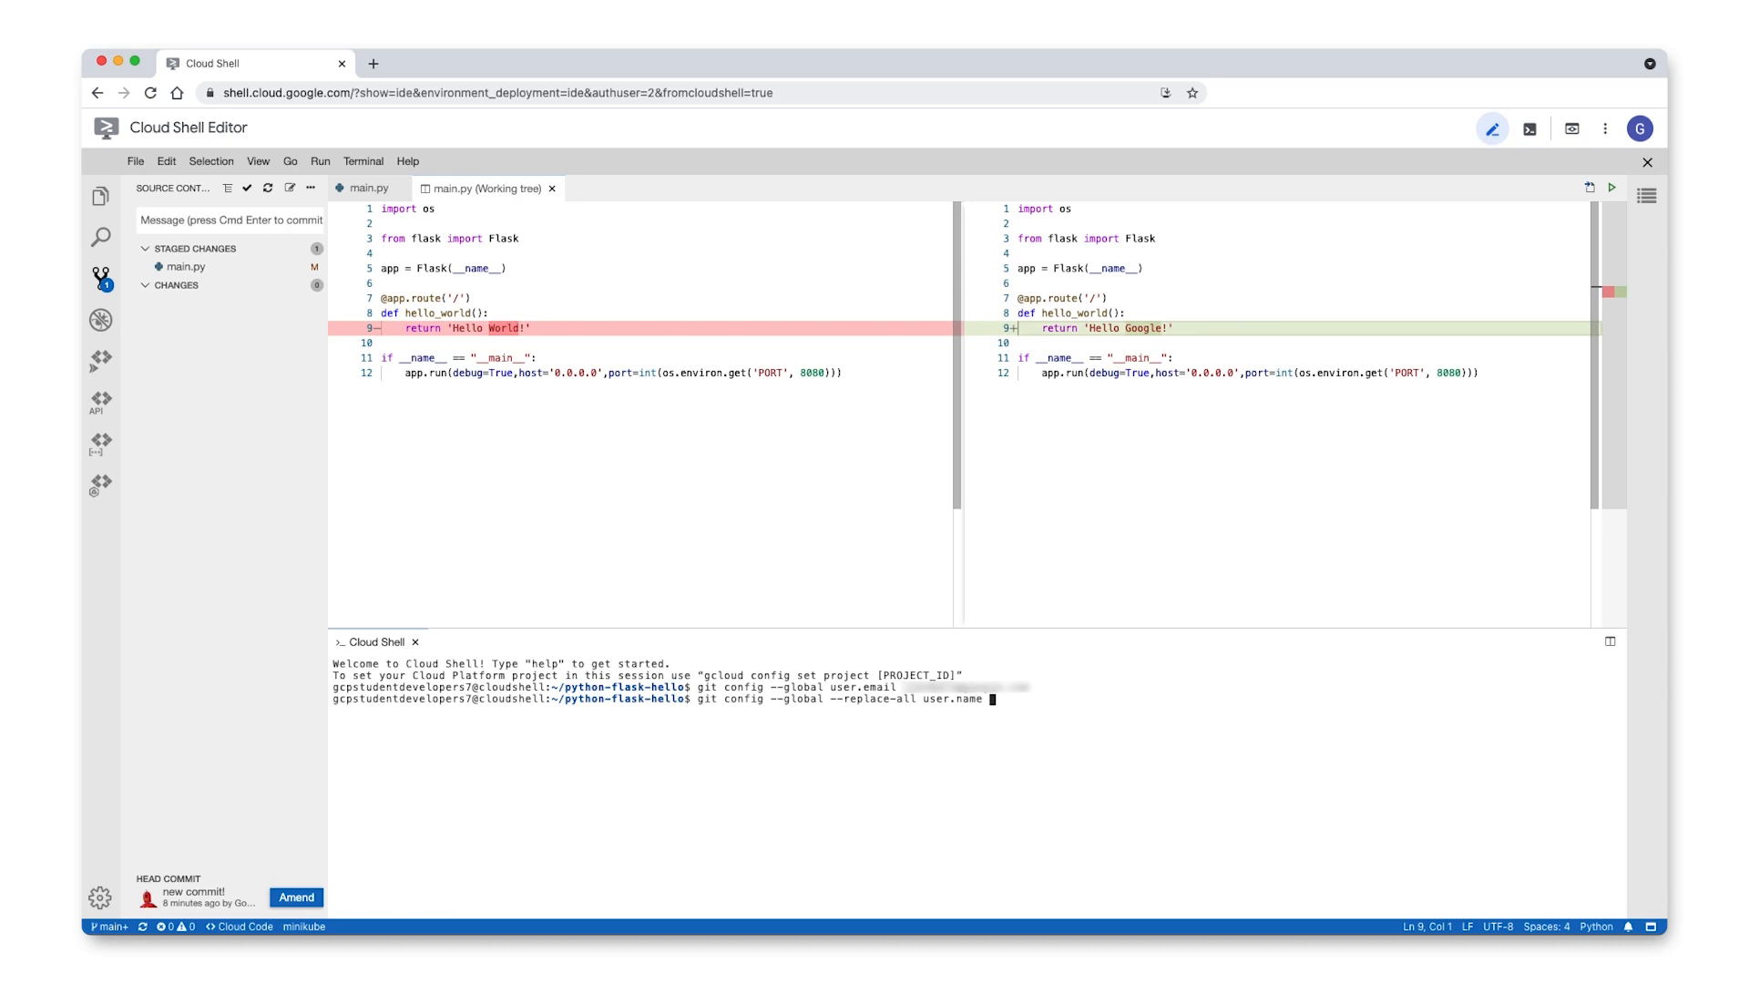
pyautogui.write('GoogleVideoUser')
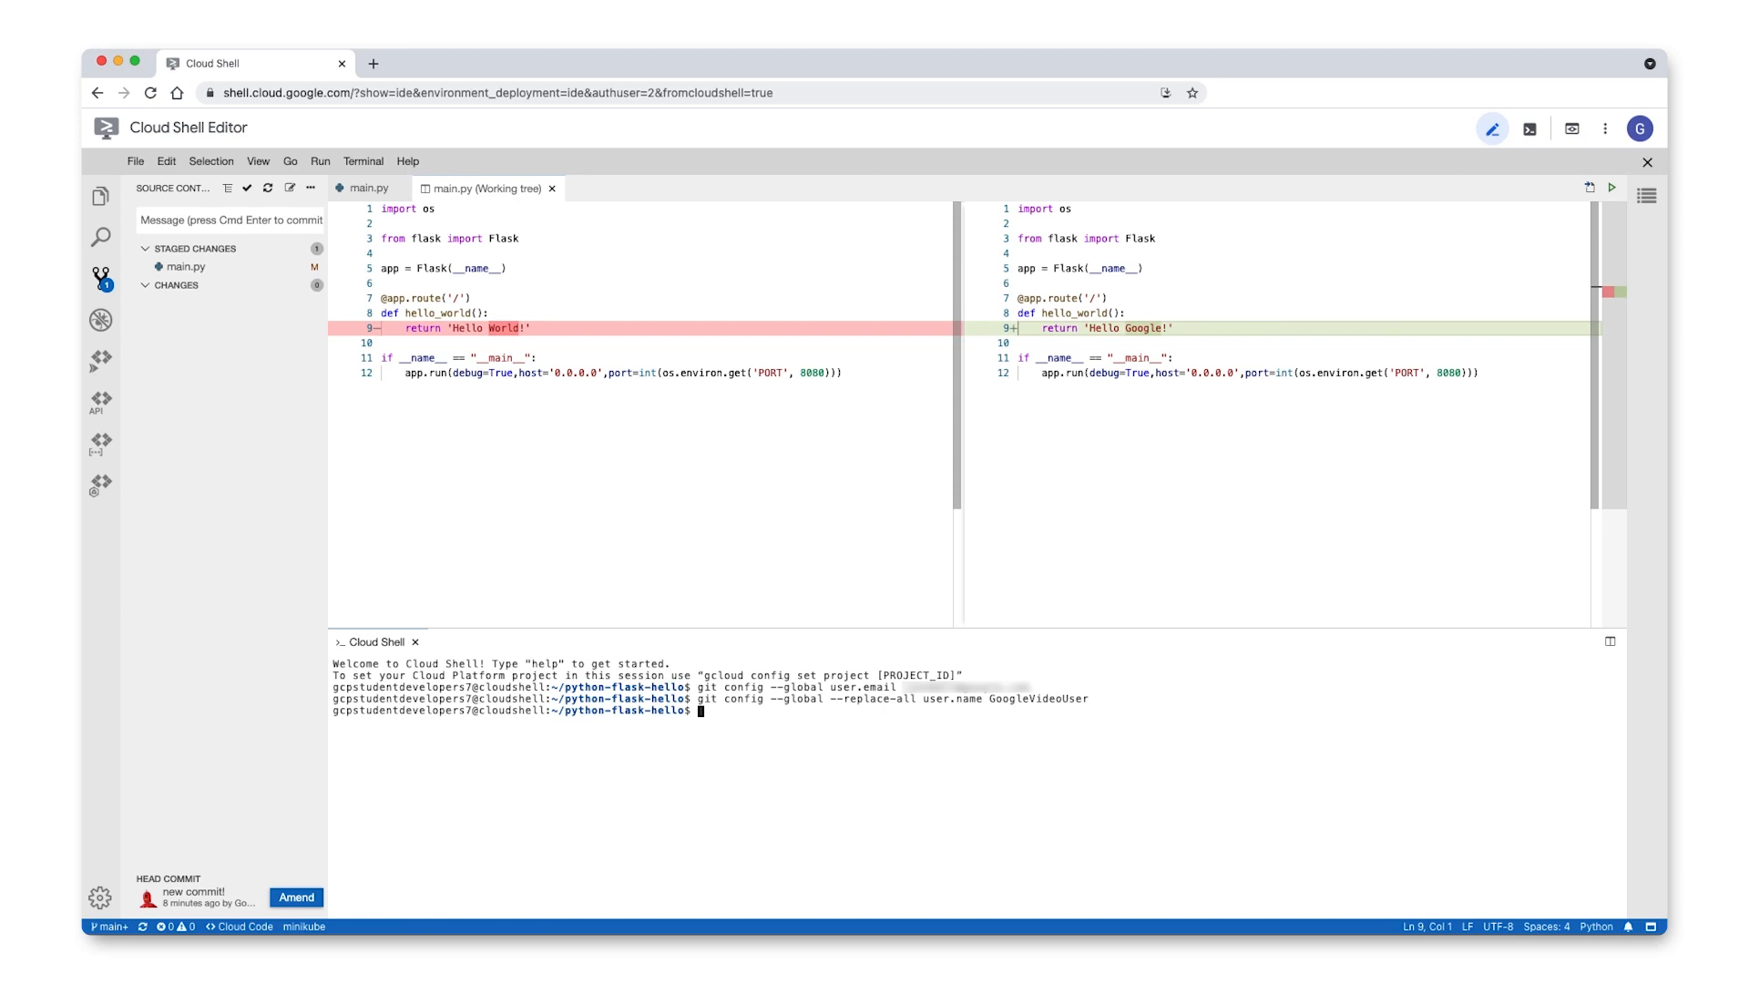
# Step: Commit the staged main.py change with the message 'new commit'
pyautogui.click(231, 219)
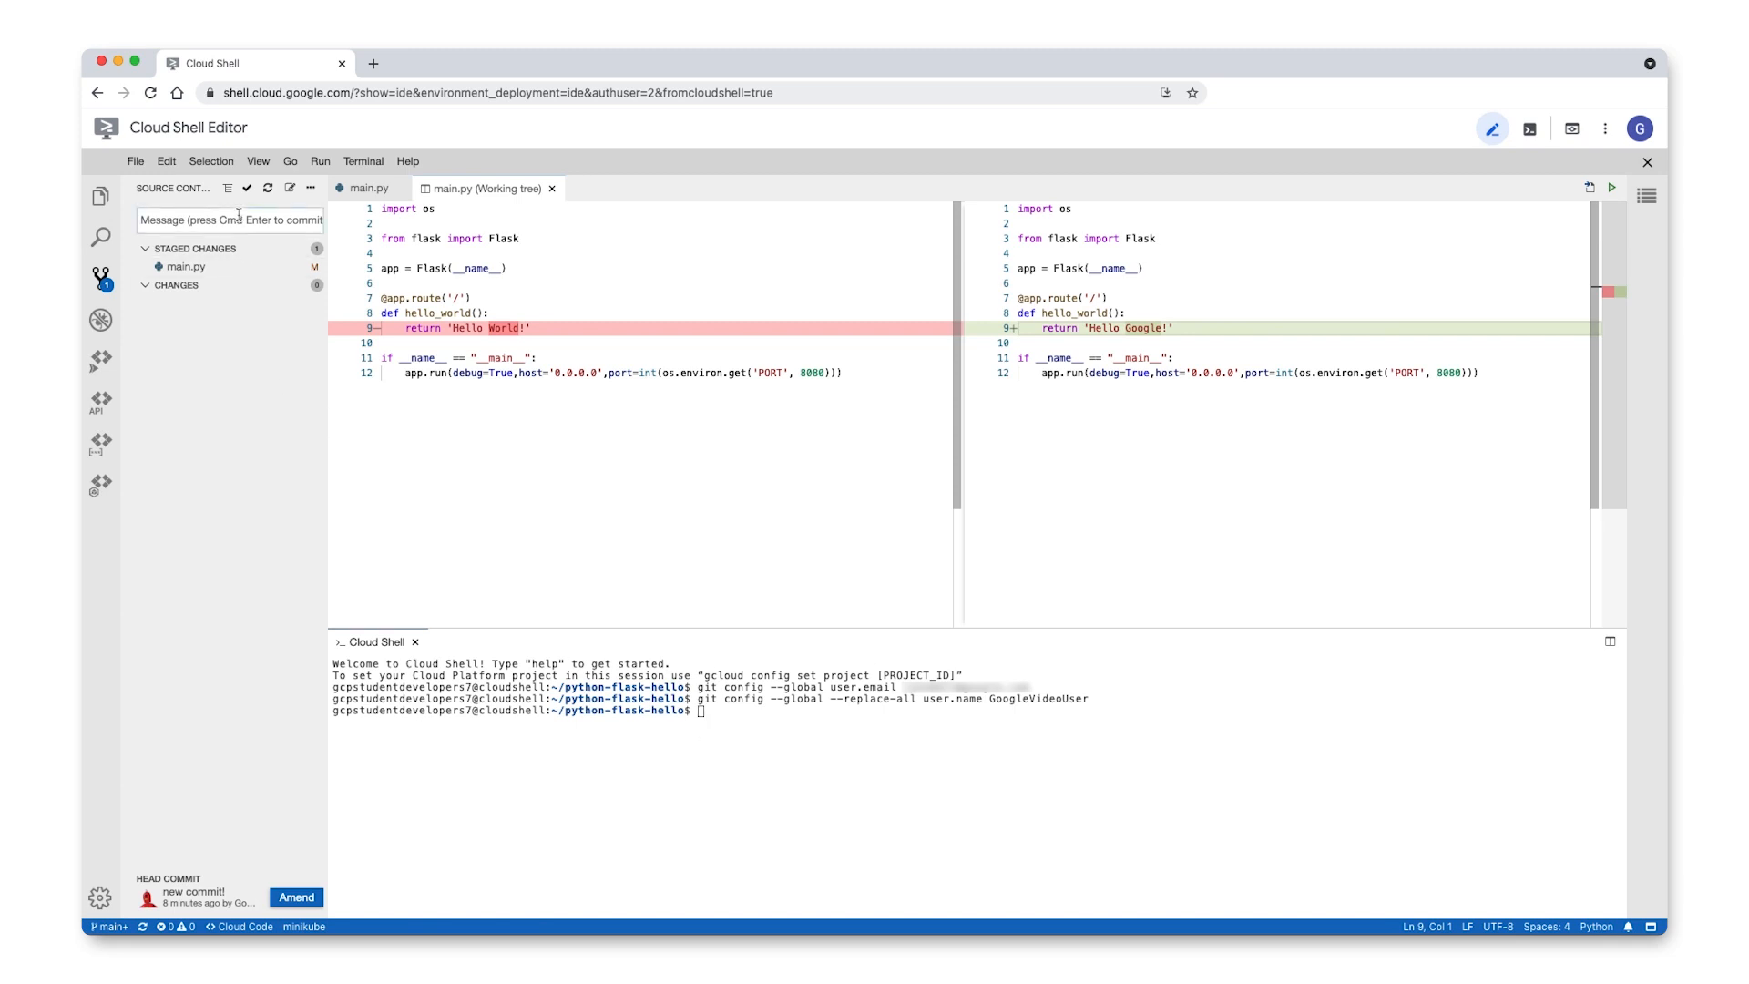
pyautogui.write('new commit!')
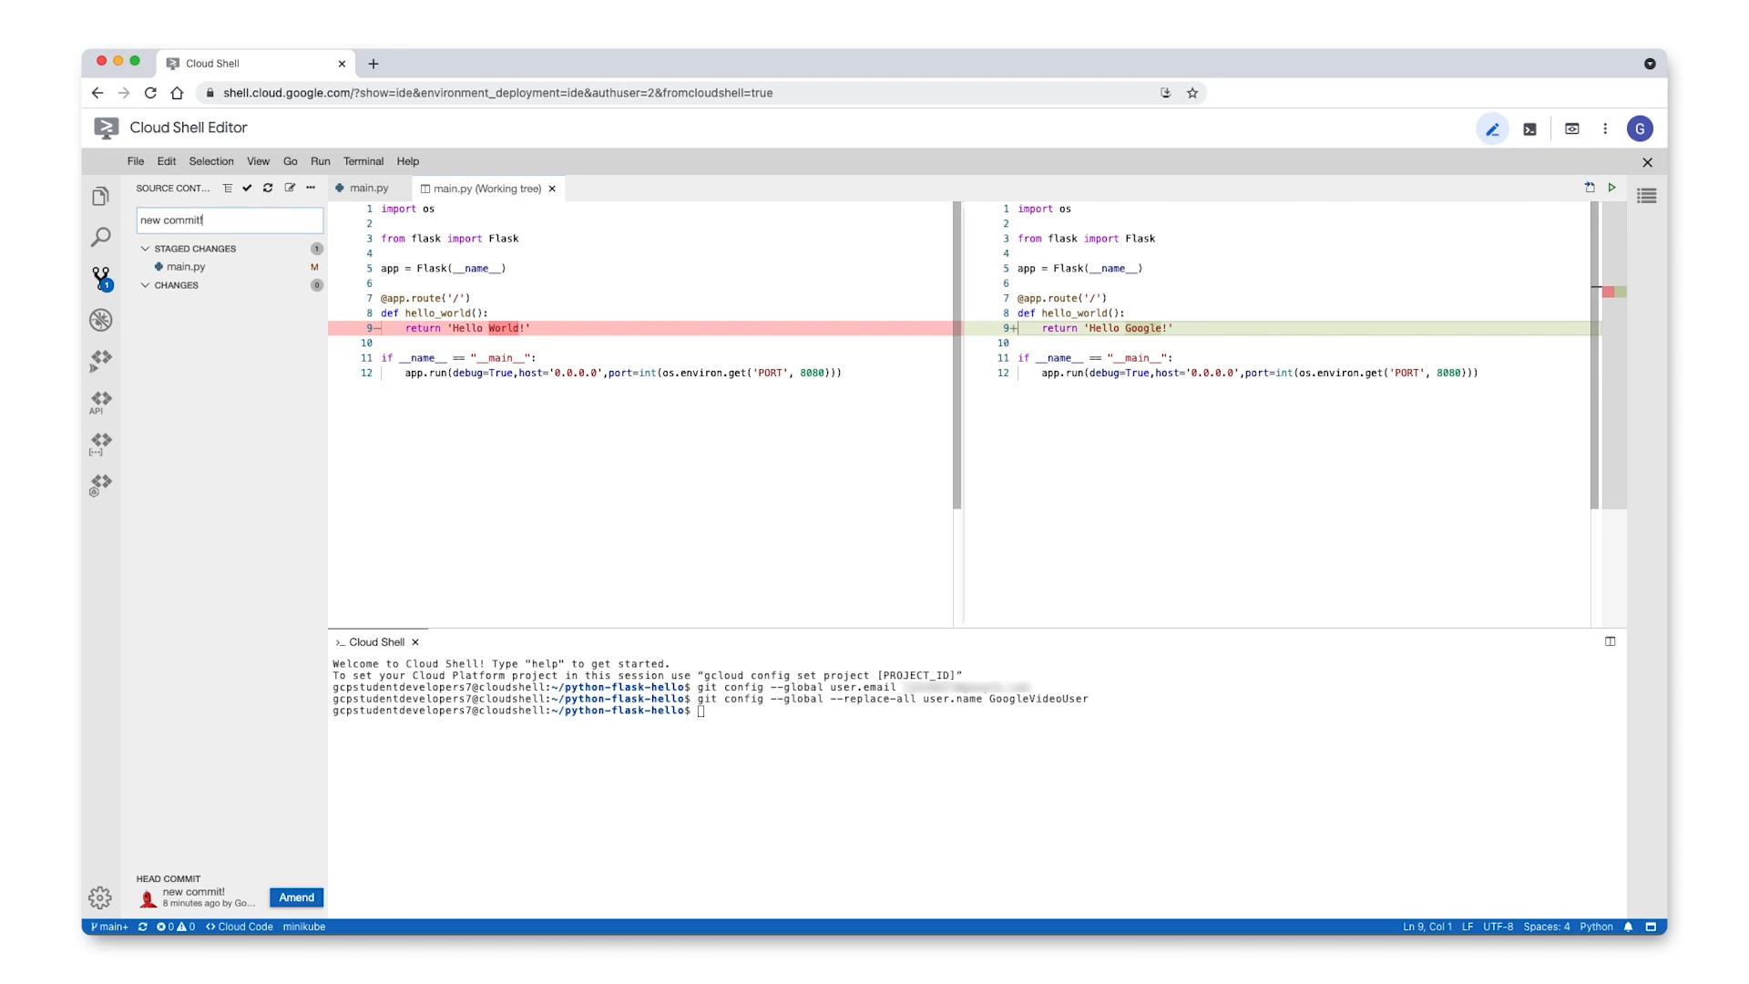
pyautogui.click(250, 187)
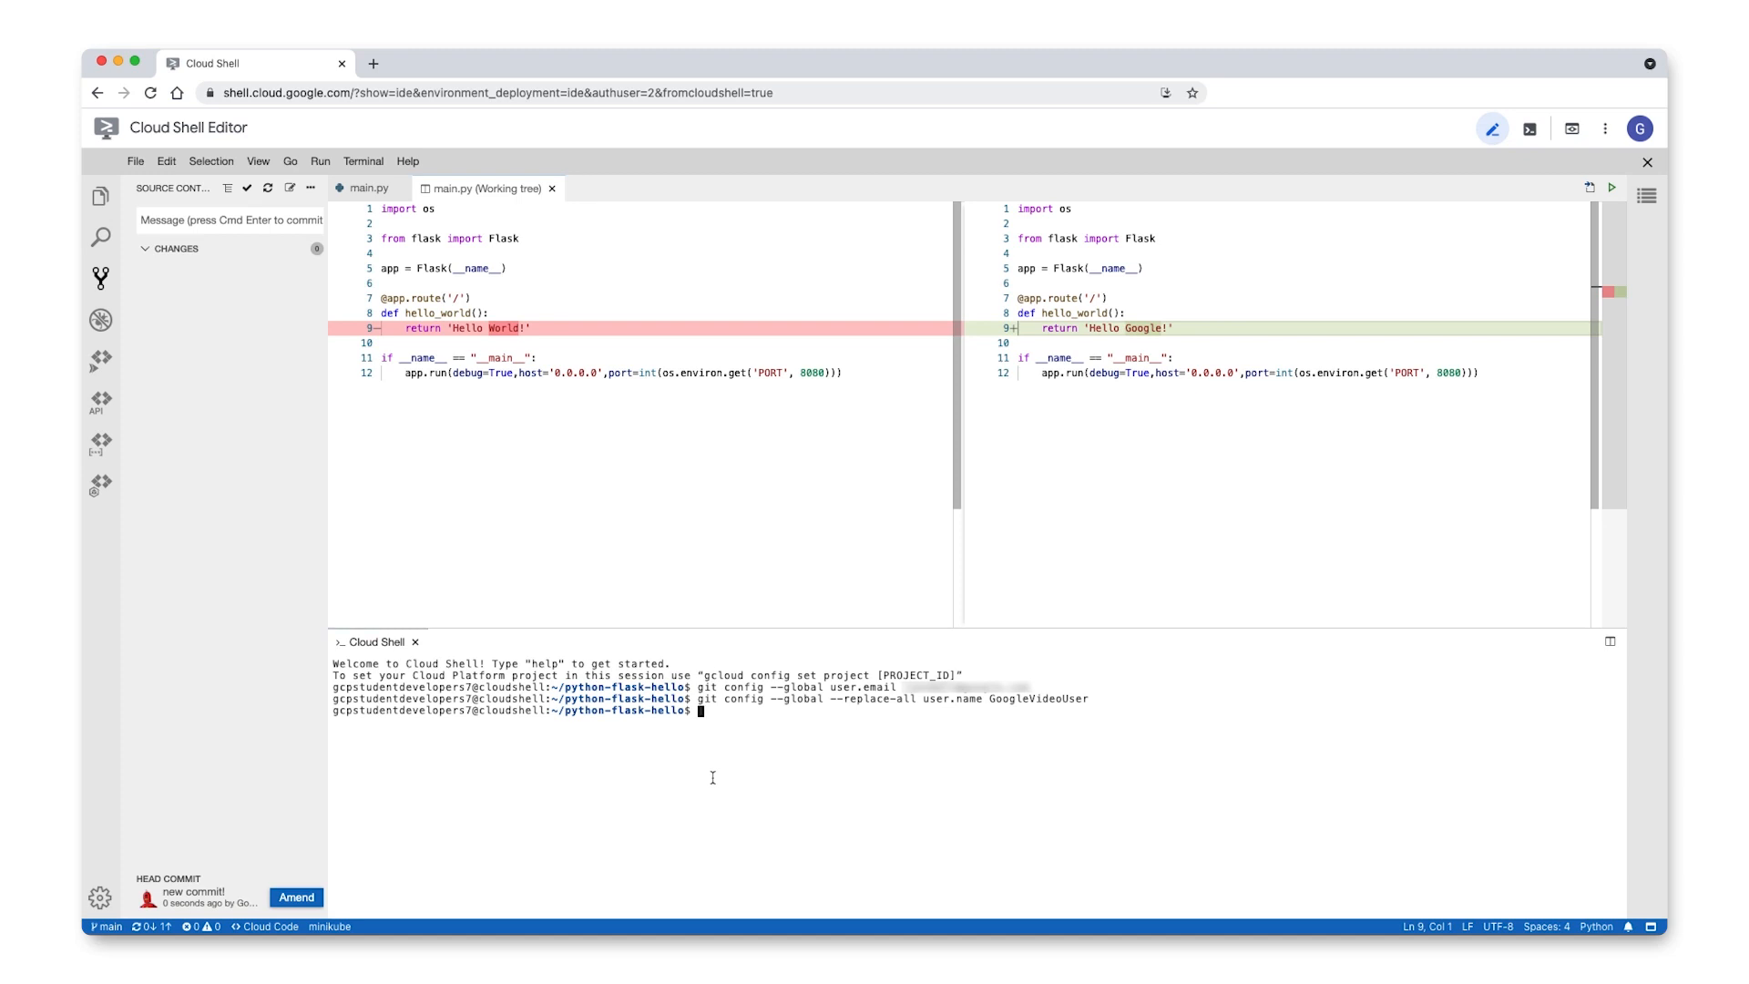
# Step: Push the commit to GitHub with git push, then return to the Cloud Shell tab
pyautogui.write('git push')
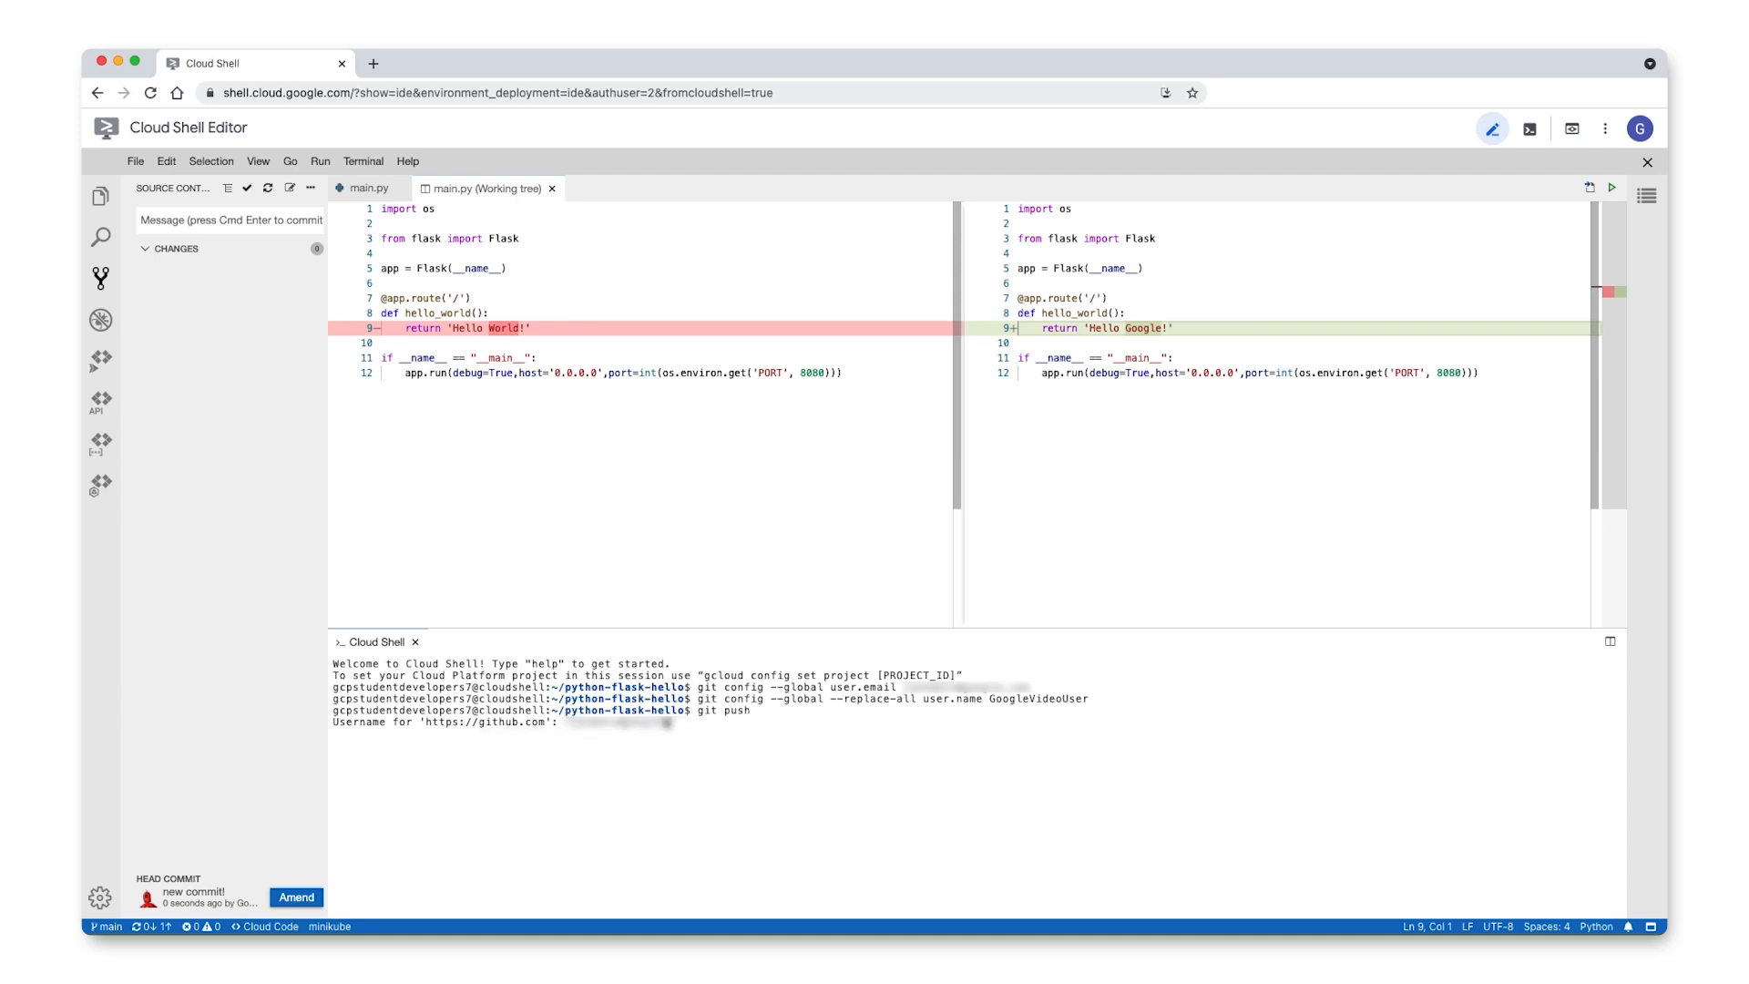
pyautogui.press('Enter')
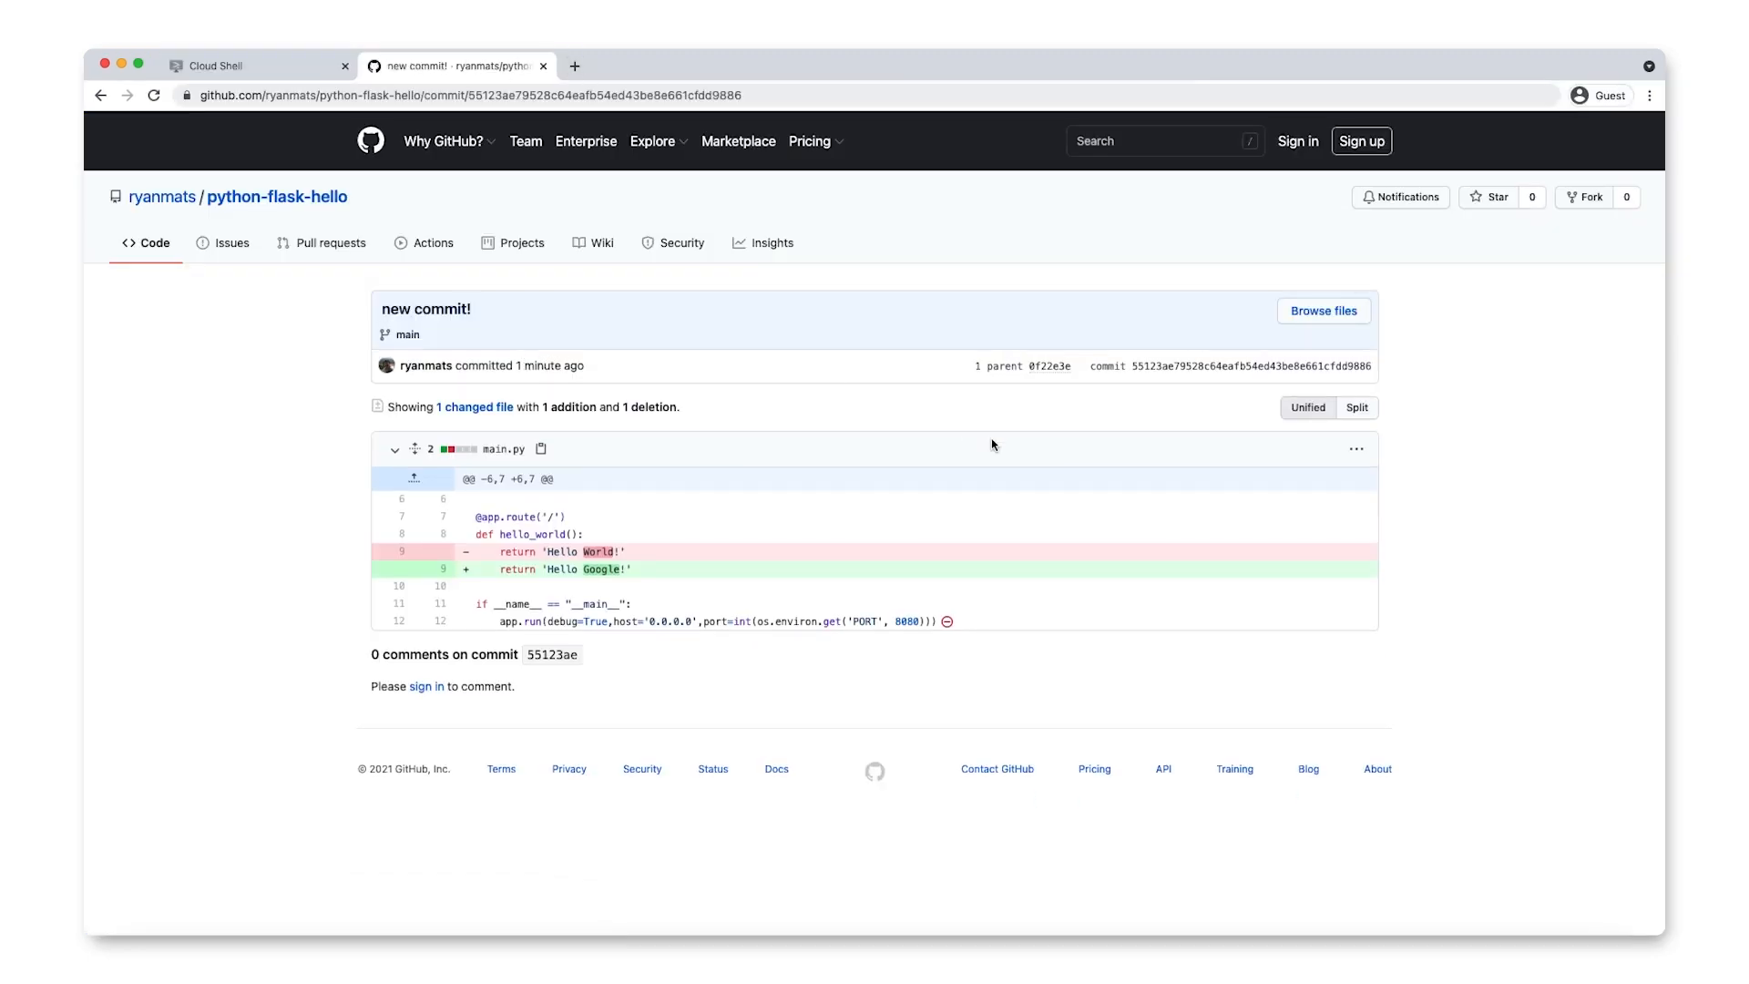
pyautogui.click(223, 65)
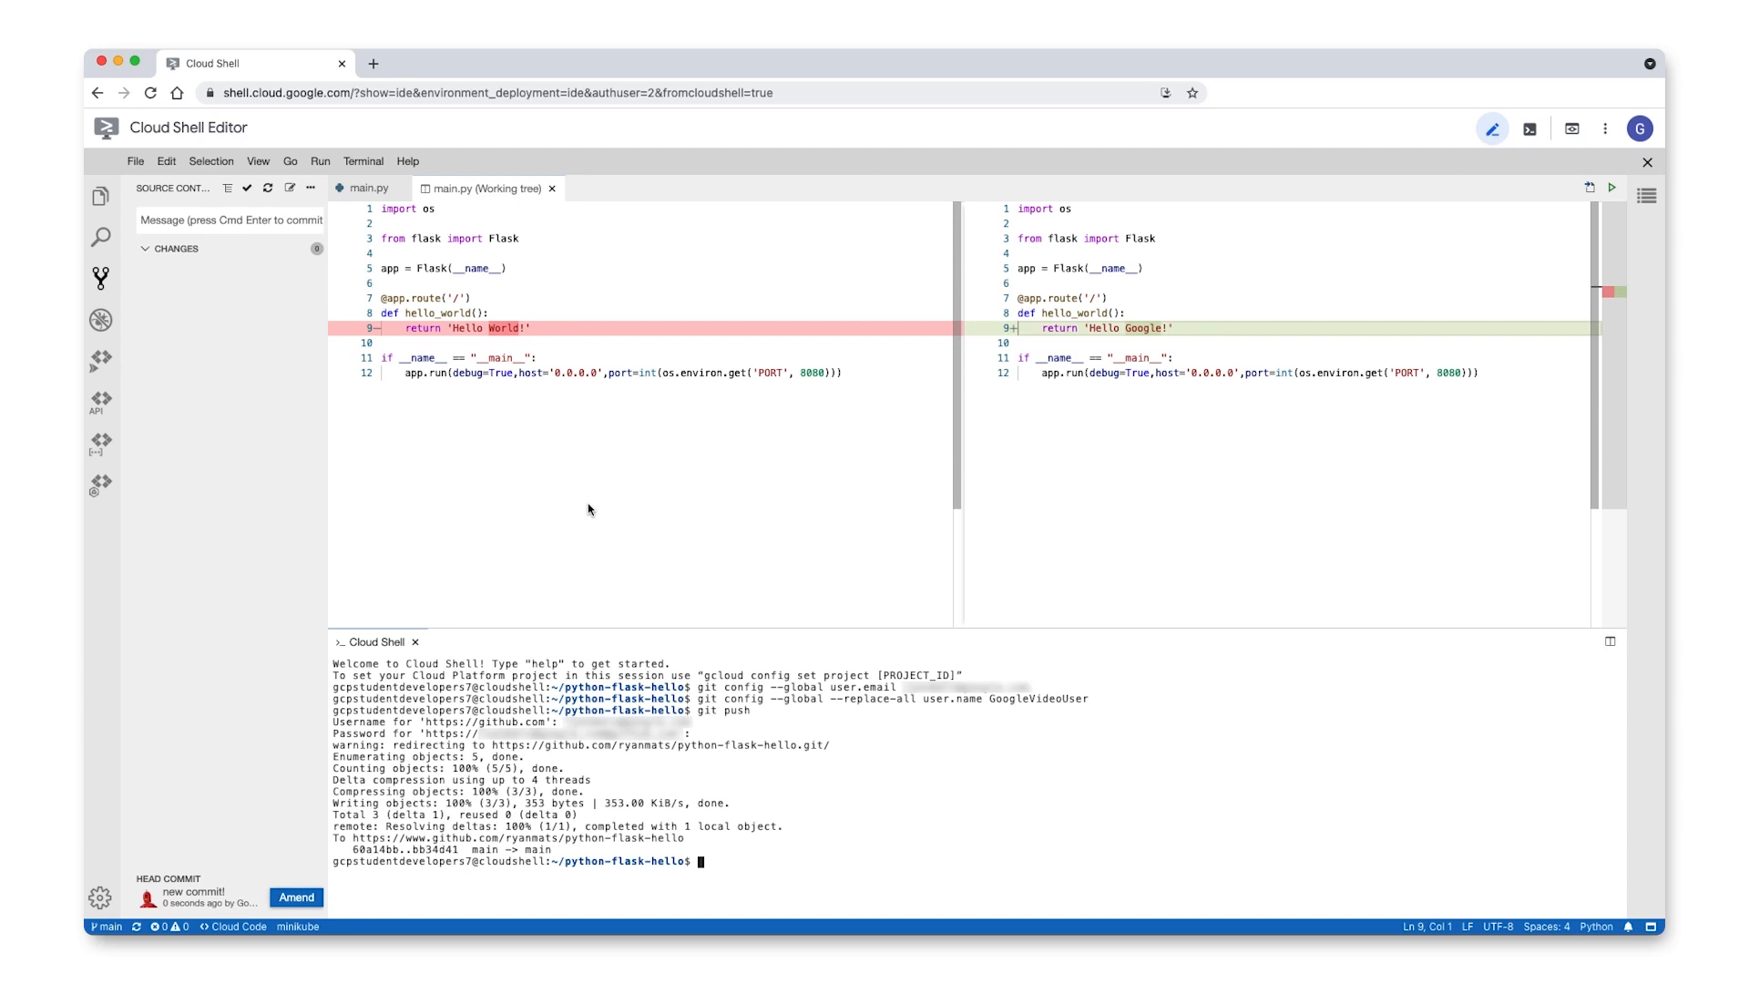
pyautogui.moveTo(143, 764)
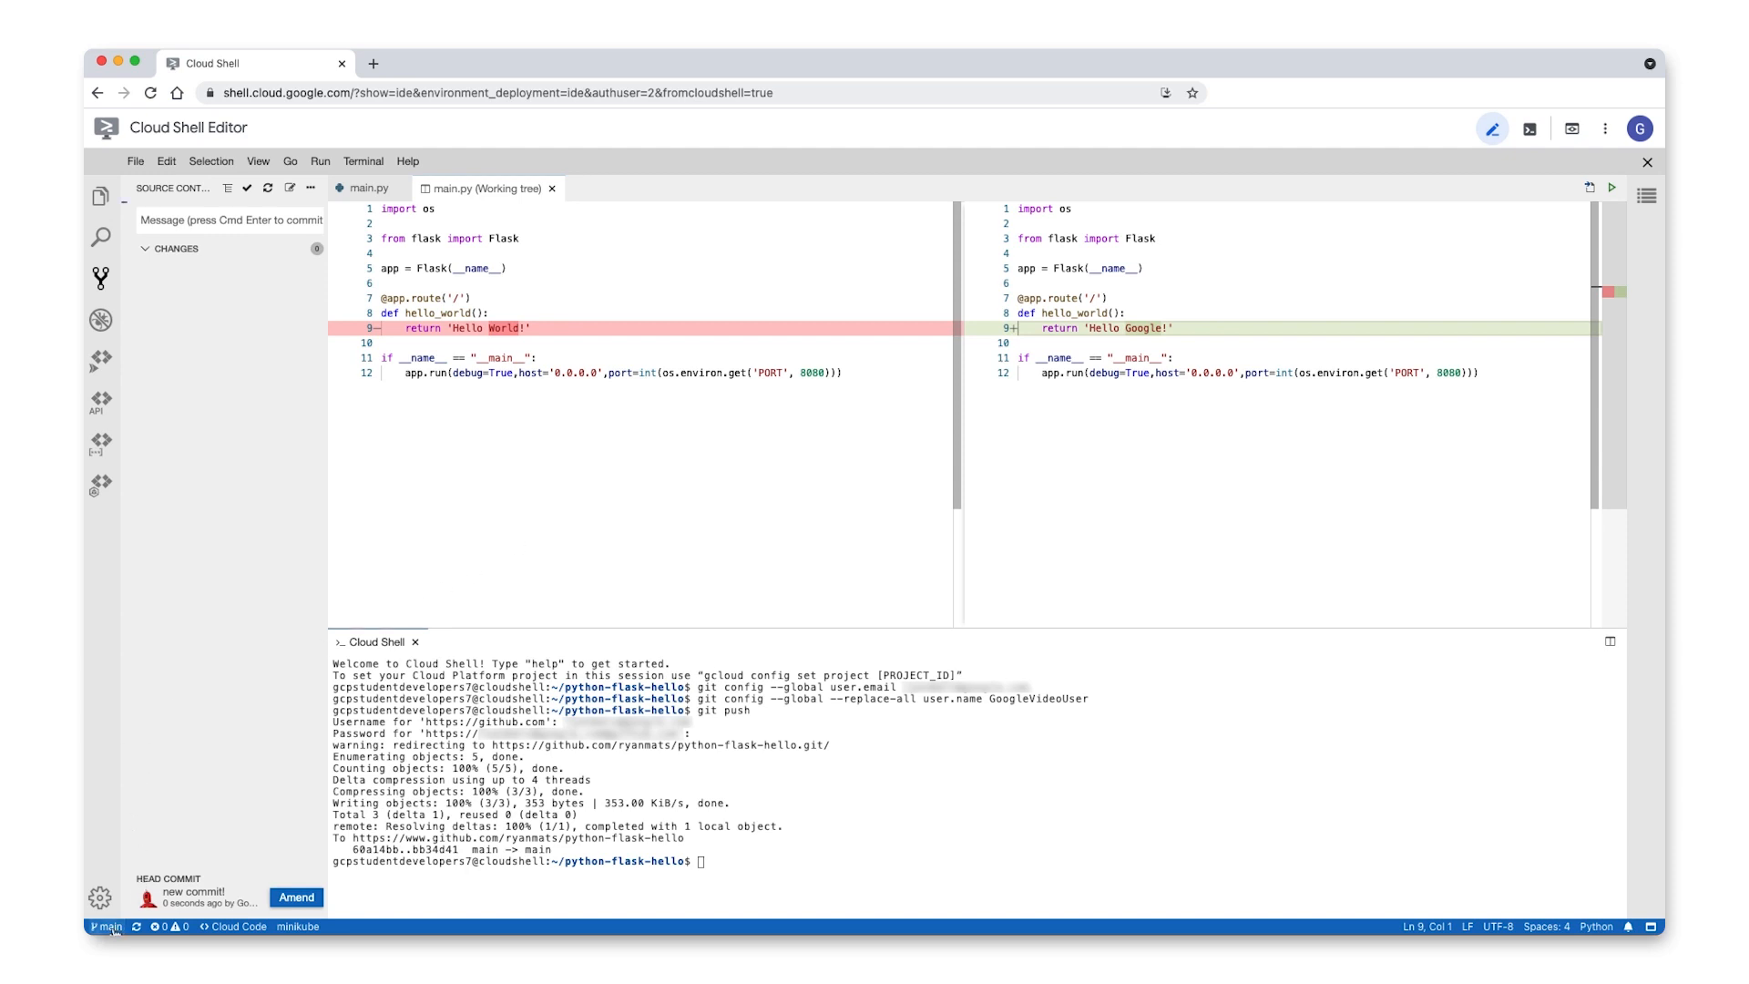
# Step: Open the branch checkout picker from the 'main' branch name in the status bar
pyautogui.click(107, 926)
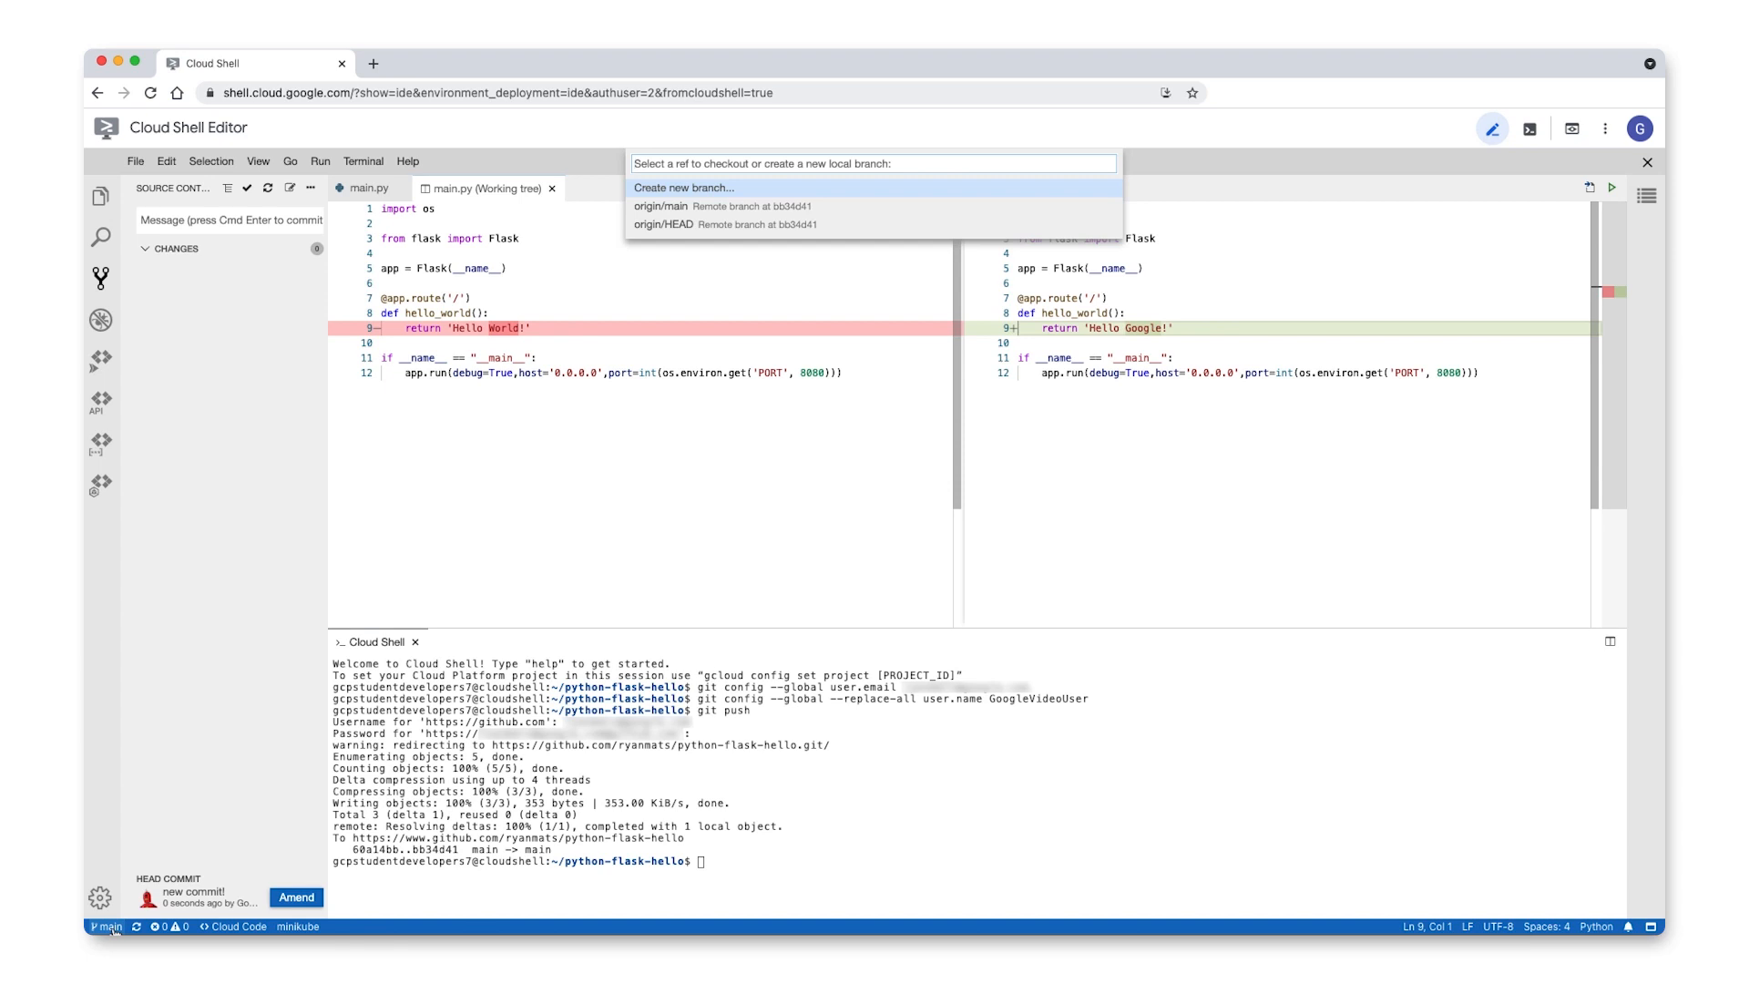